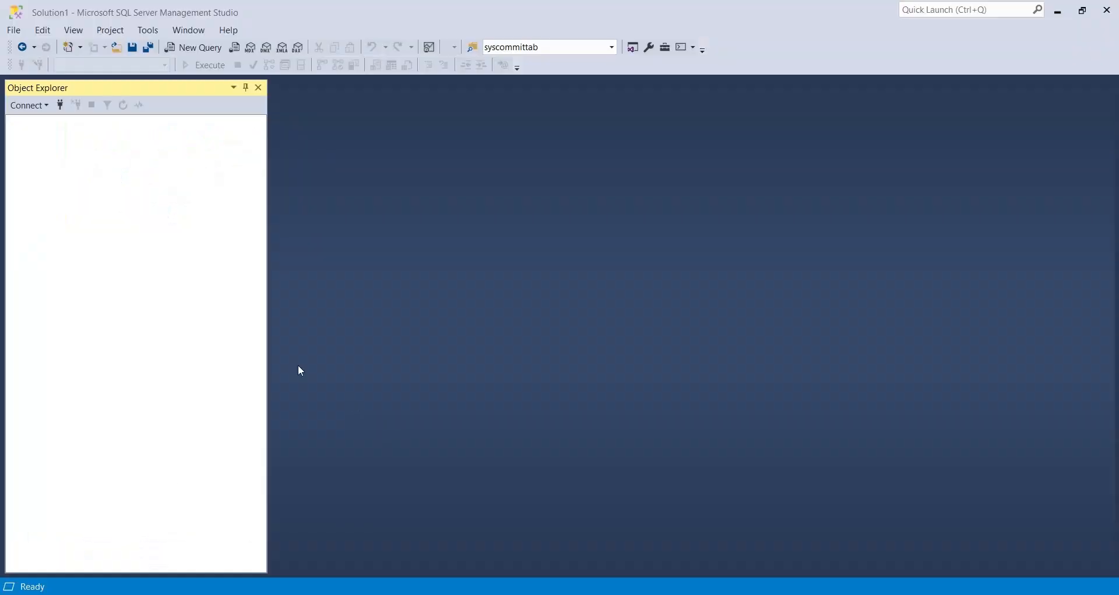
- Connect to the local SQL Server using Windows Authentication
left_click(27, 105)
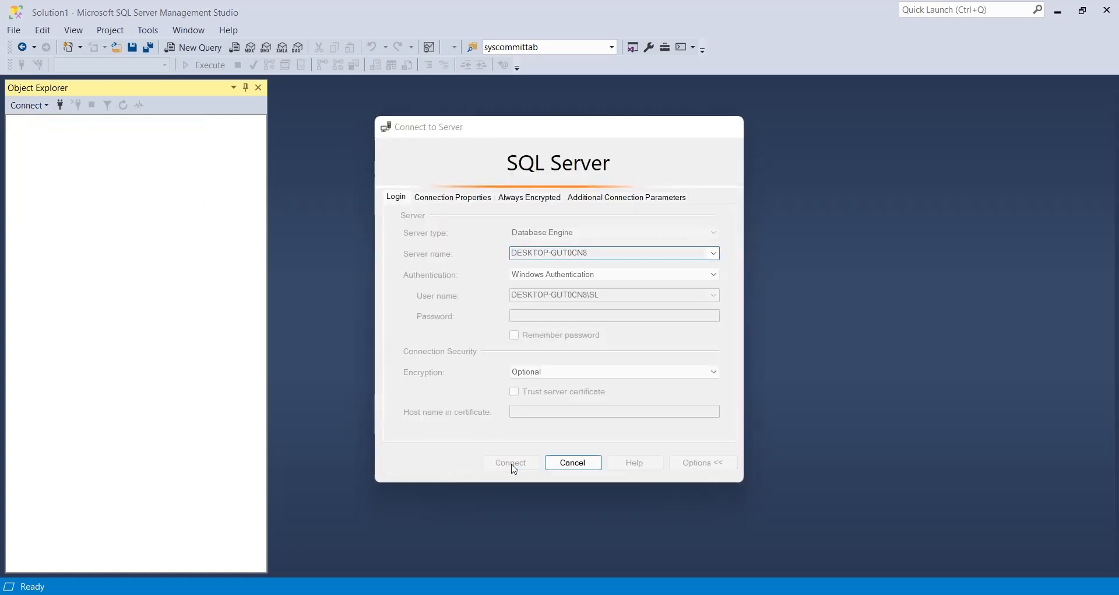
left_click(509, 461)
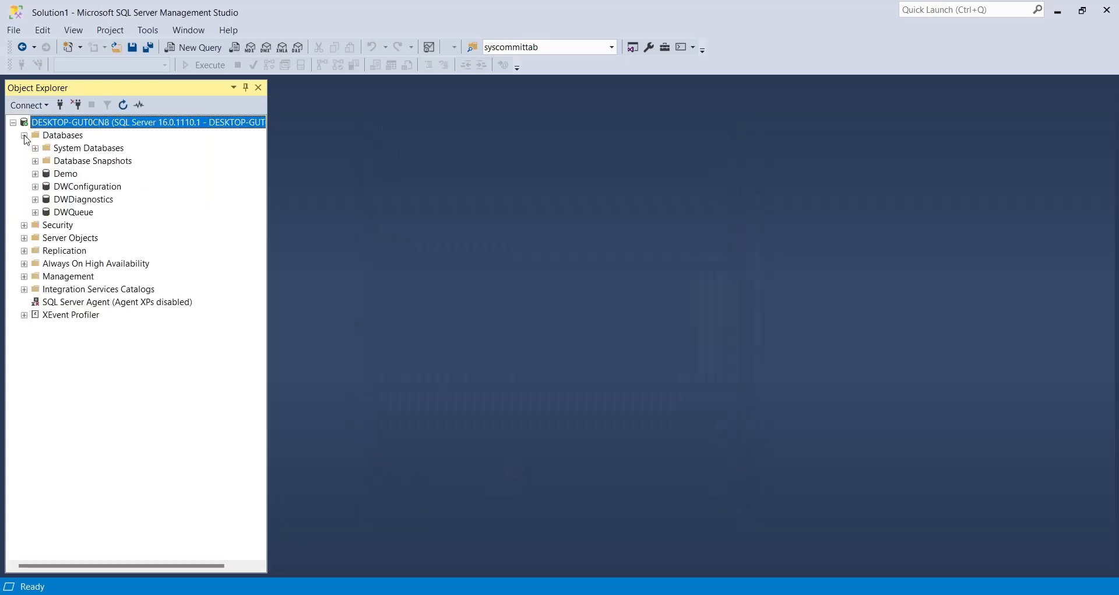
- In a new Demo table, add a non-null ID uniqueidentifier column as primary key
left_click(35, 173)
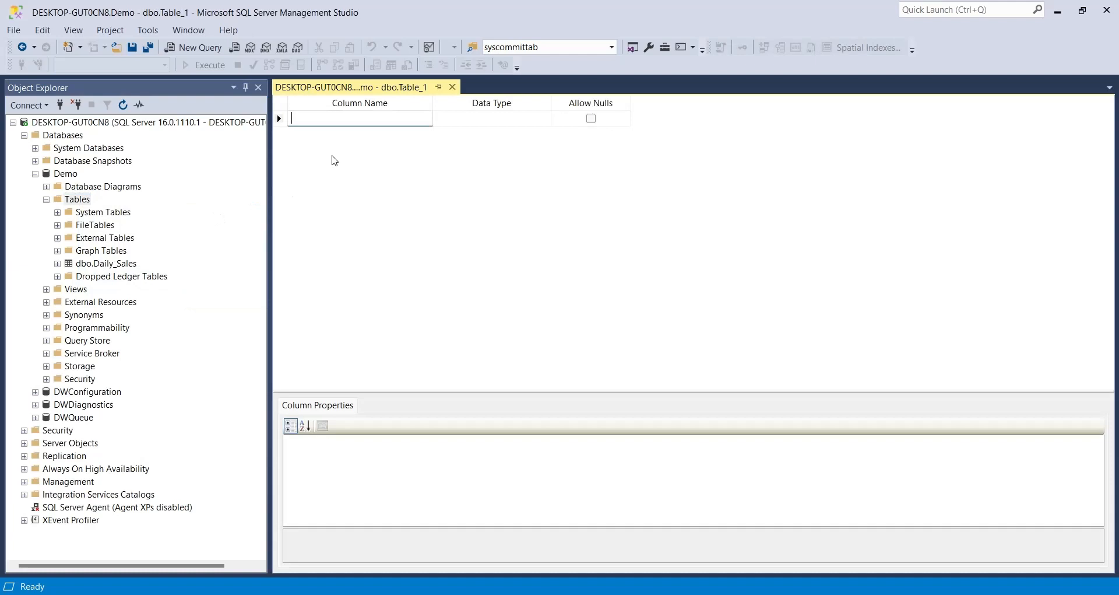
type("ID")
left_click(491, 118)
type("uniqueidentifier")
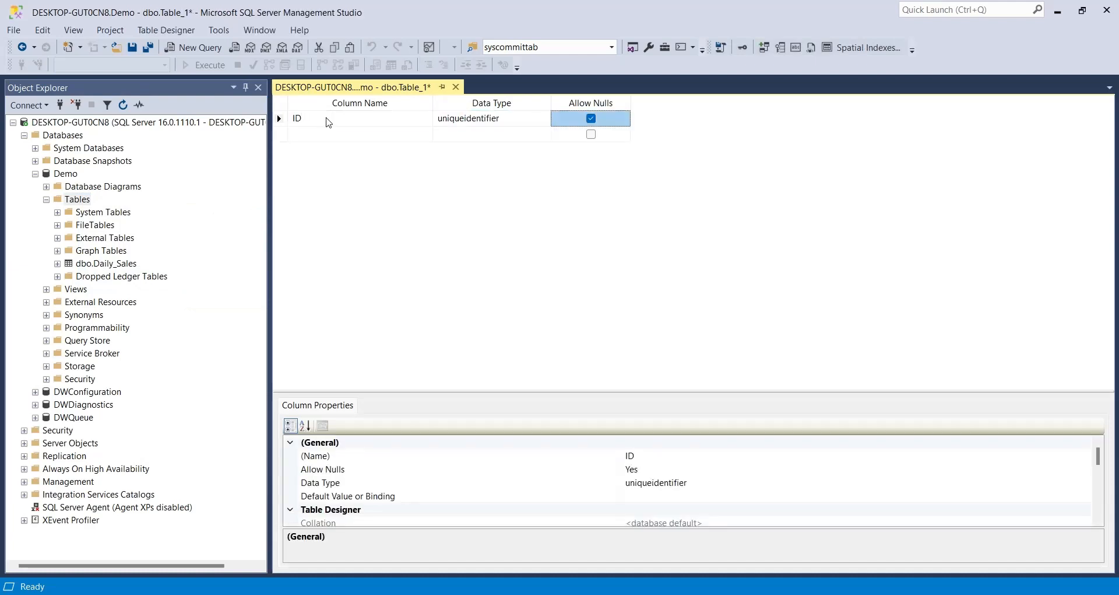
left_click(591, 118)
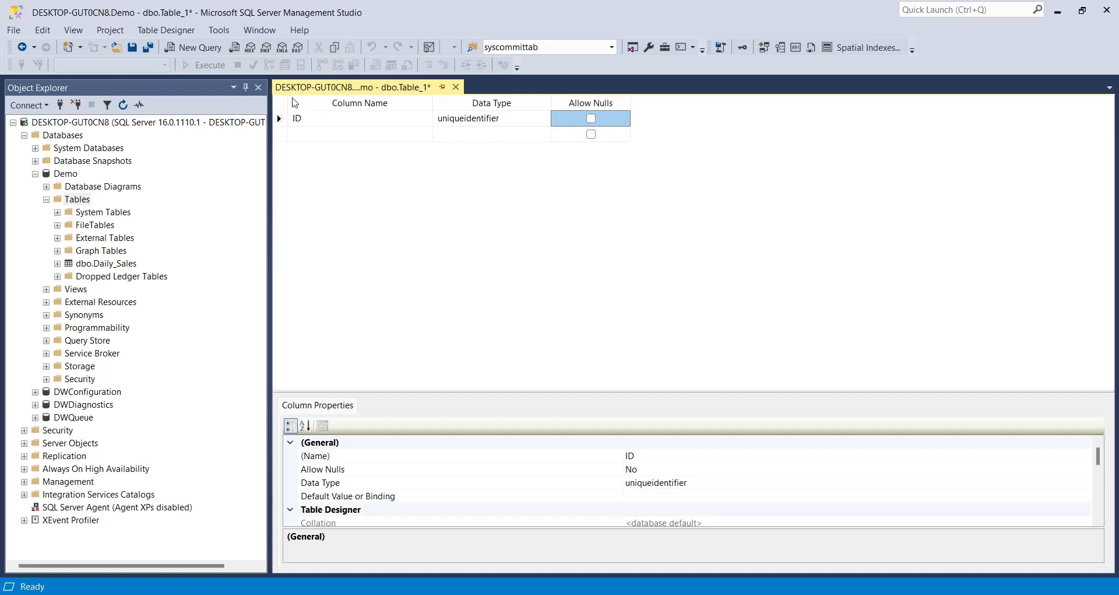
right_click(296, 118)
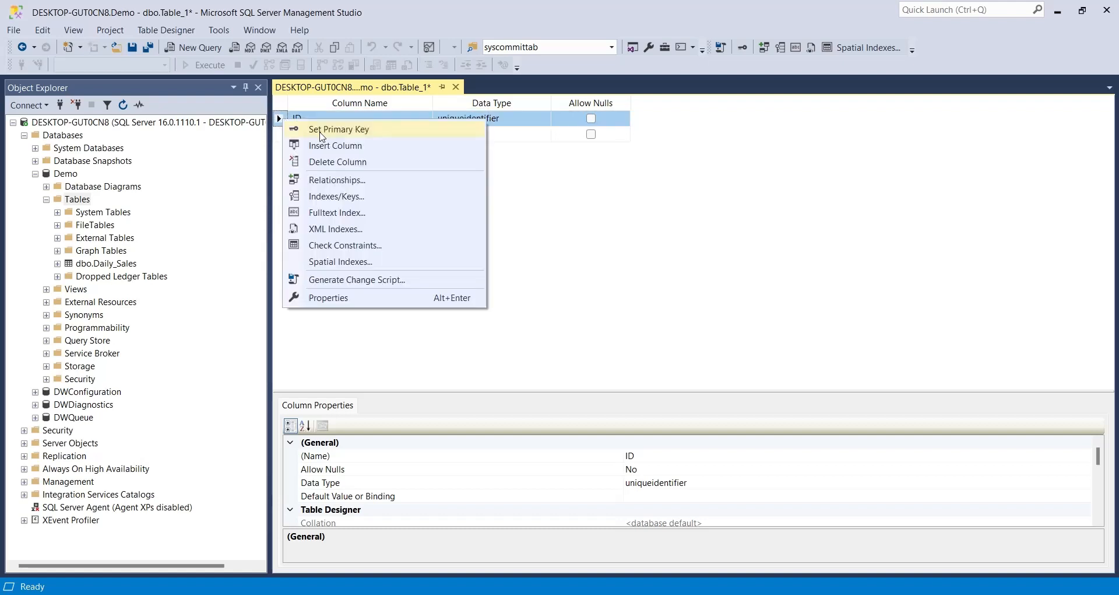
left_click(340, 129)
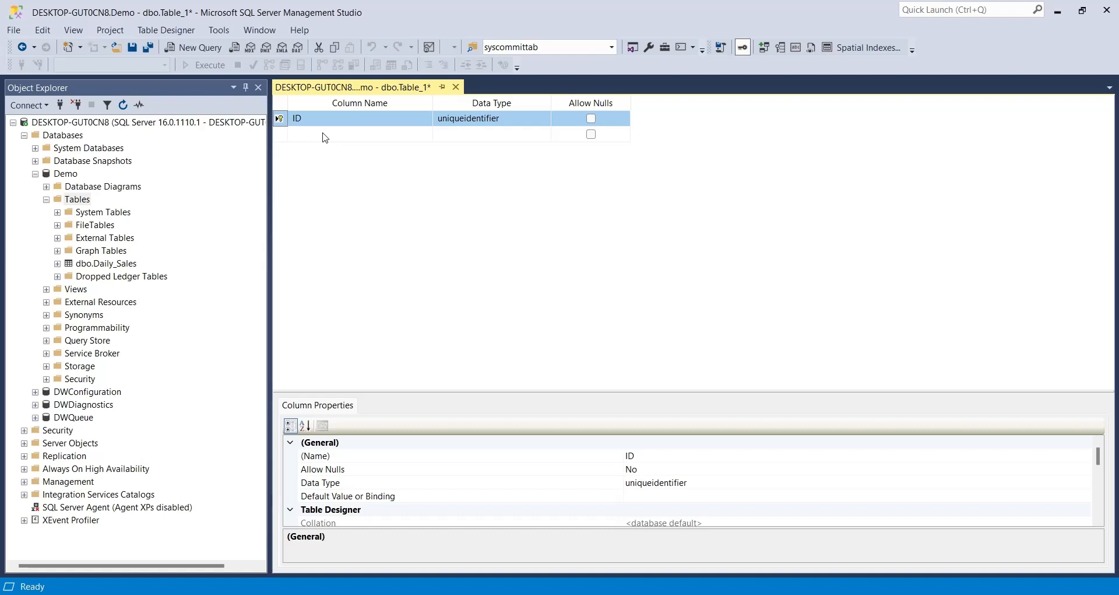
- Add a nullable RV column of type decimal(10, 4)
type("RV")
left_click(492, 135)
type("decimal(10,0")
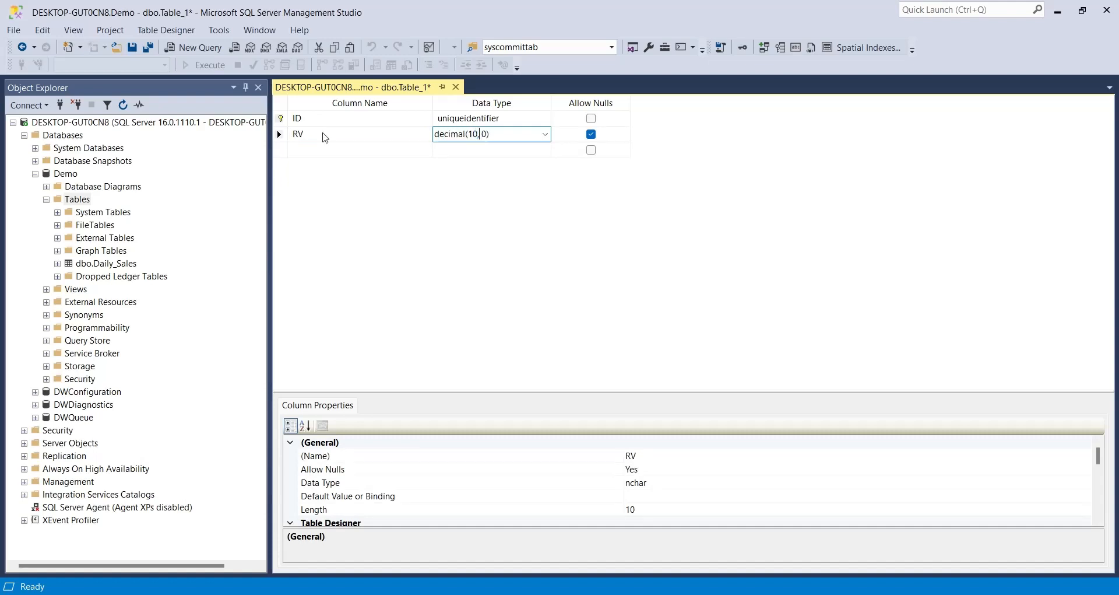
type("4")
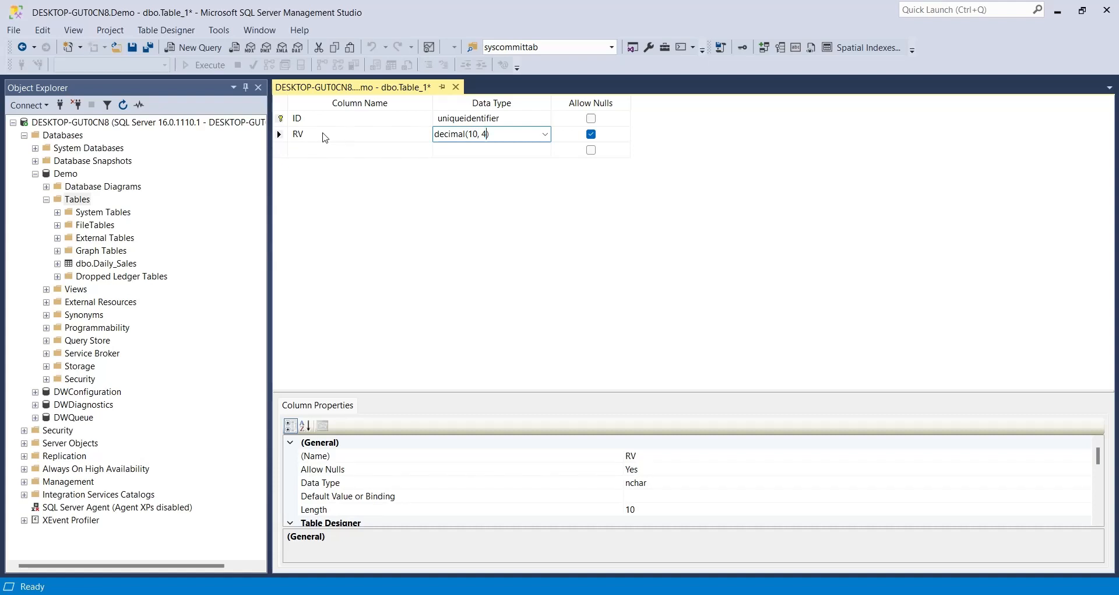
left_click(591, 134)
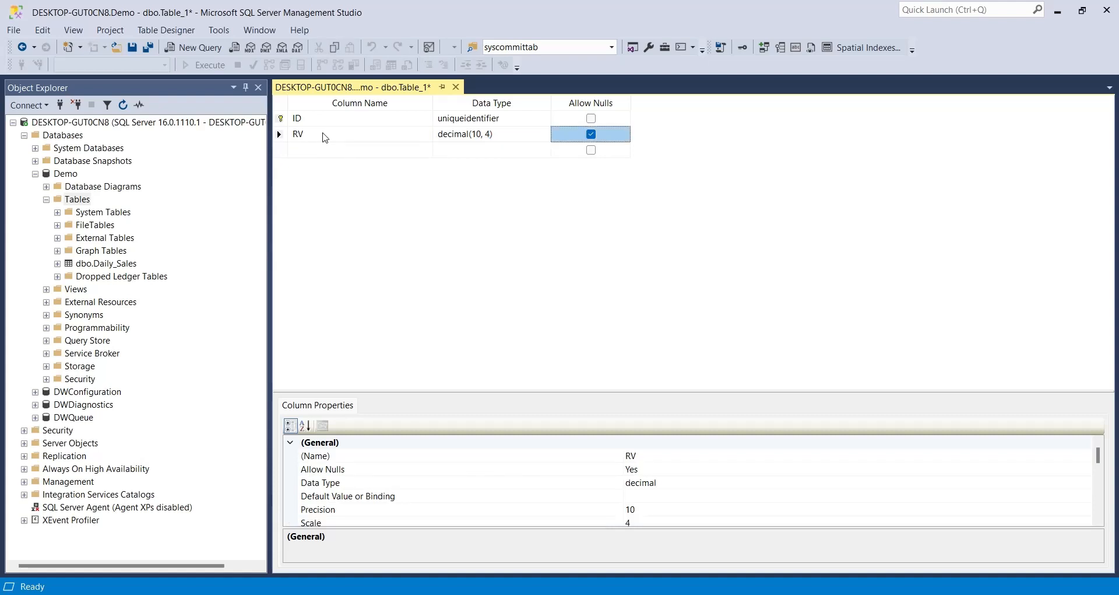
- Save the new table as Random_Values, select it under Tables, and close the designer
type("Random_Values")
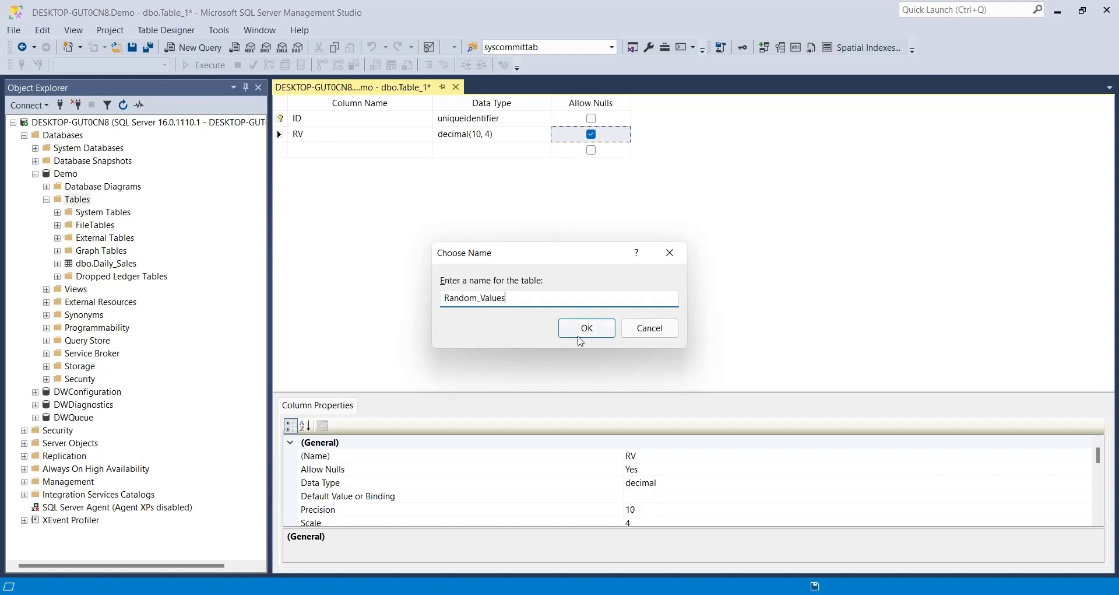
left_click(586, 327)
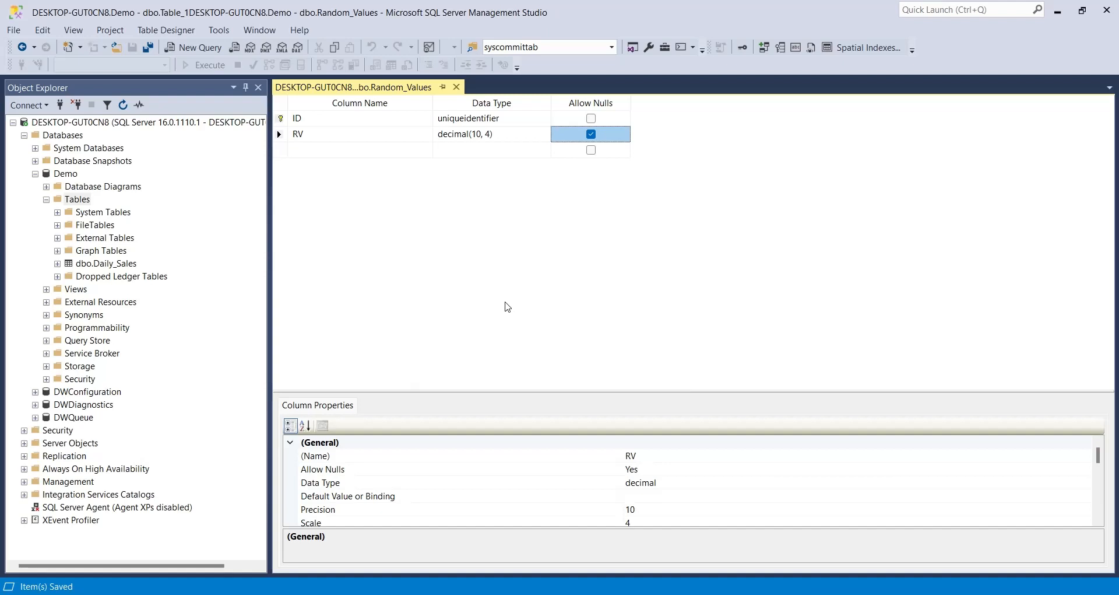
mouse_move(77, 198)
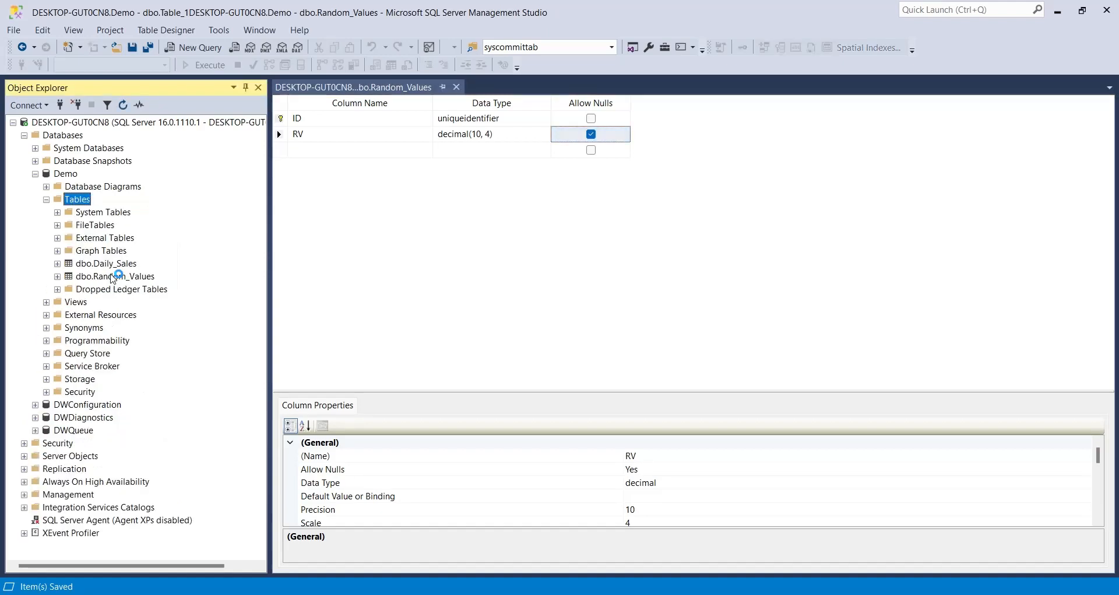
left_click(114, 276)
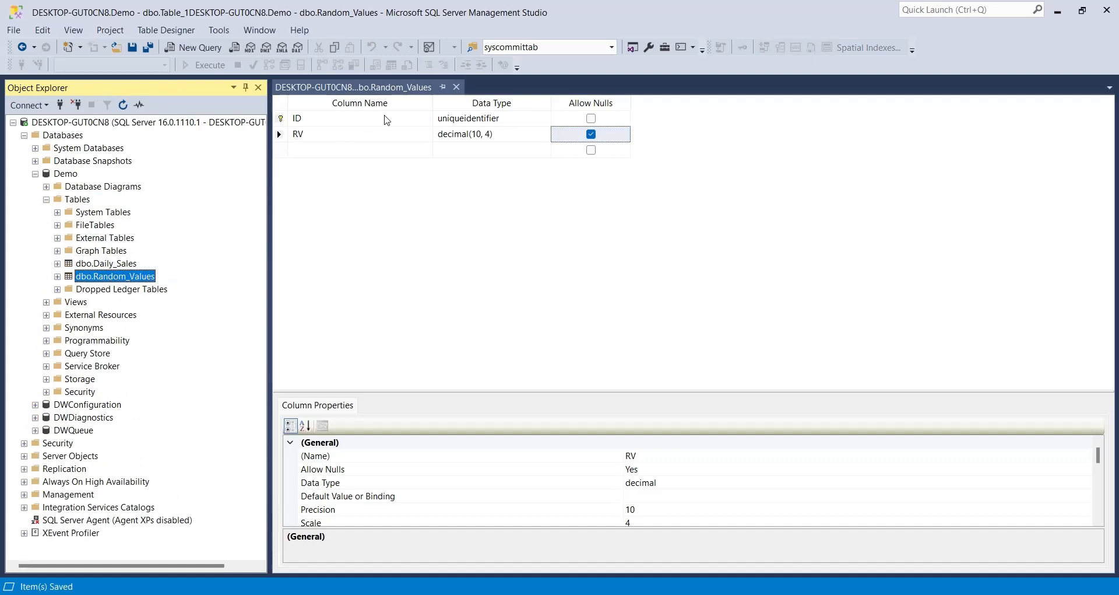
left_click(456, 87)
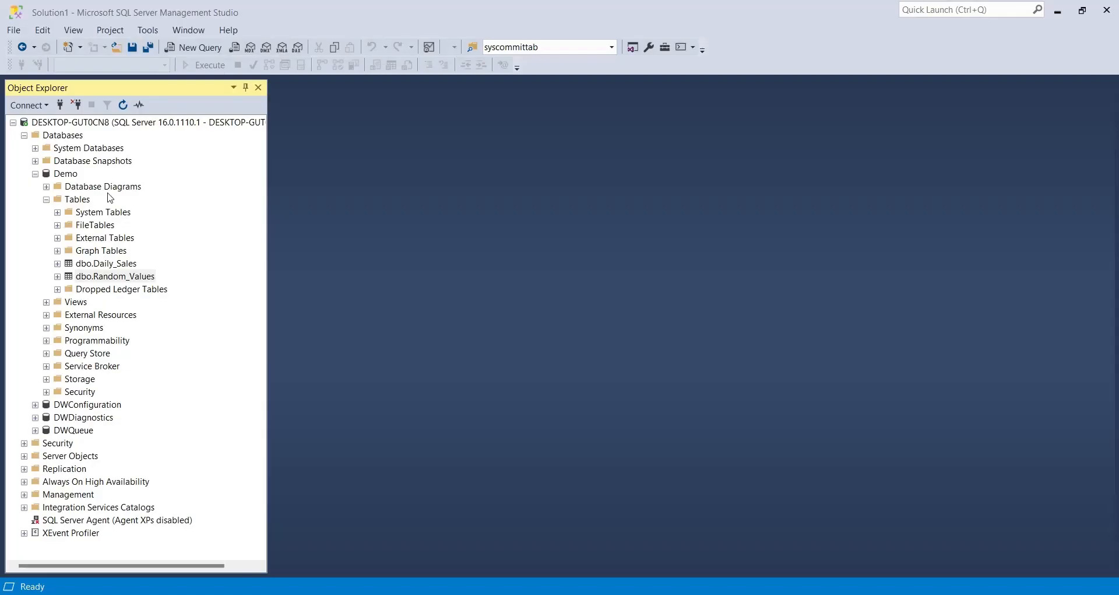
- Turn on Demo database change tracking with 2-day retention and auto cleanup False
right_click(64, 174)
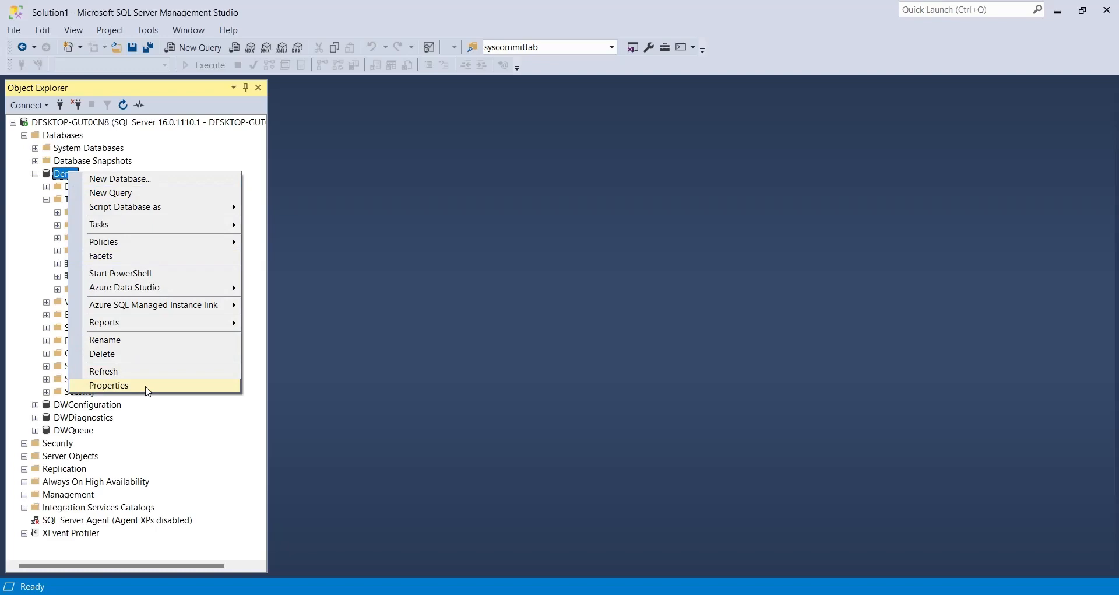
left_click(108, 385)
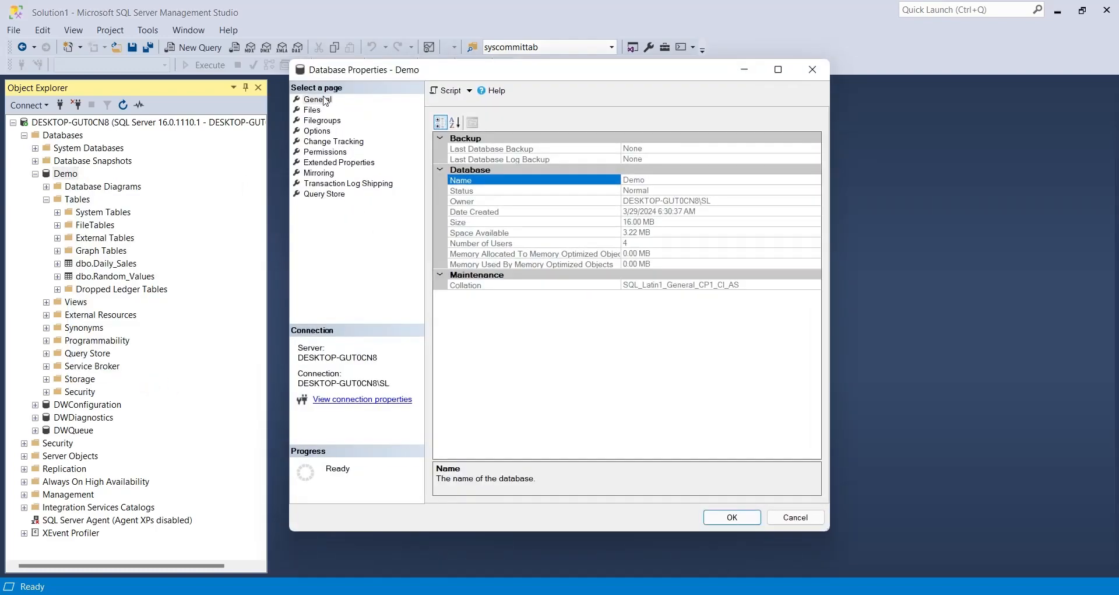
left_click(333, 141)
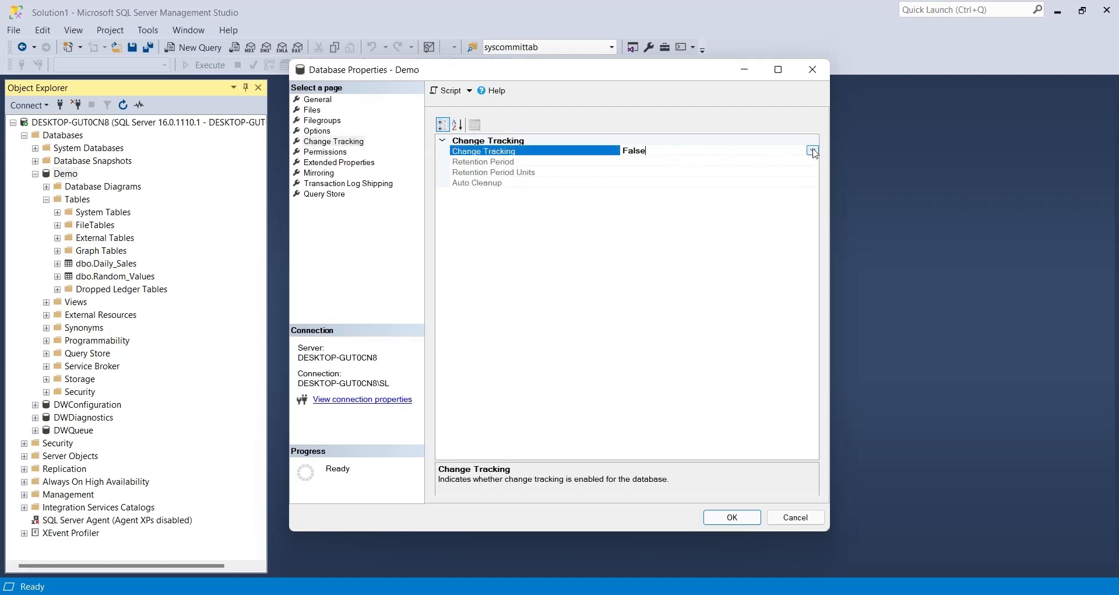
left_click(812, 151)
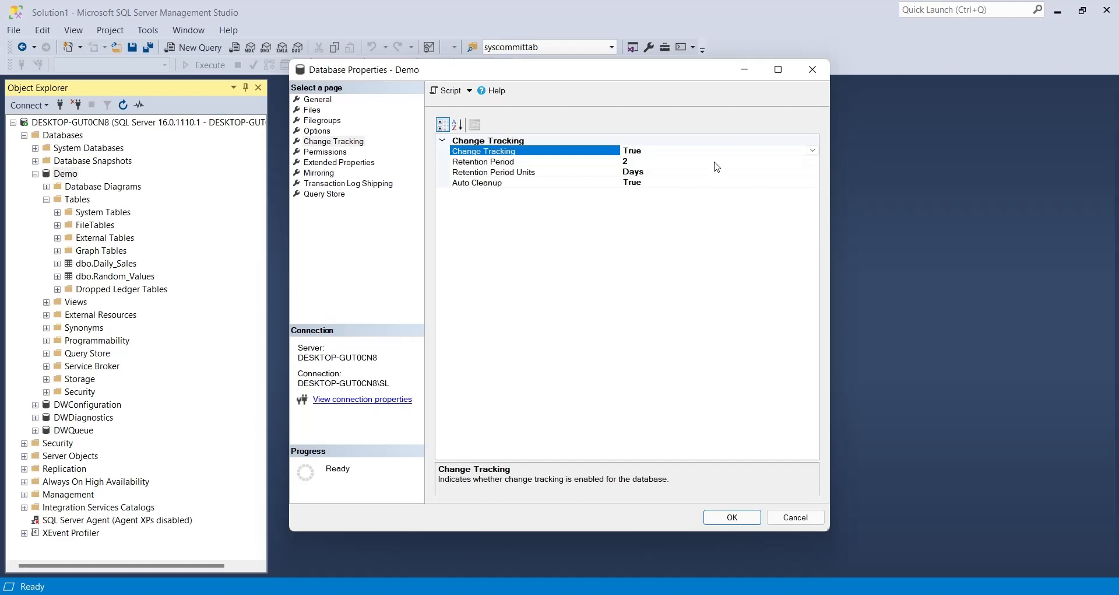
left_click(477, 182)
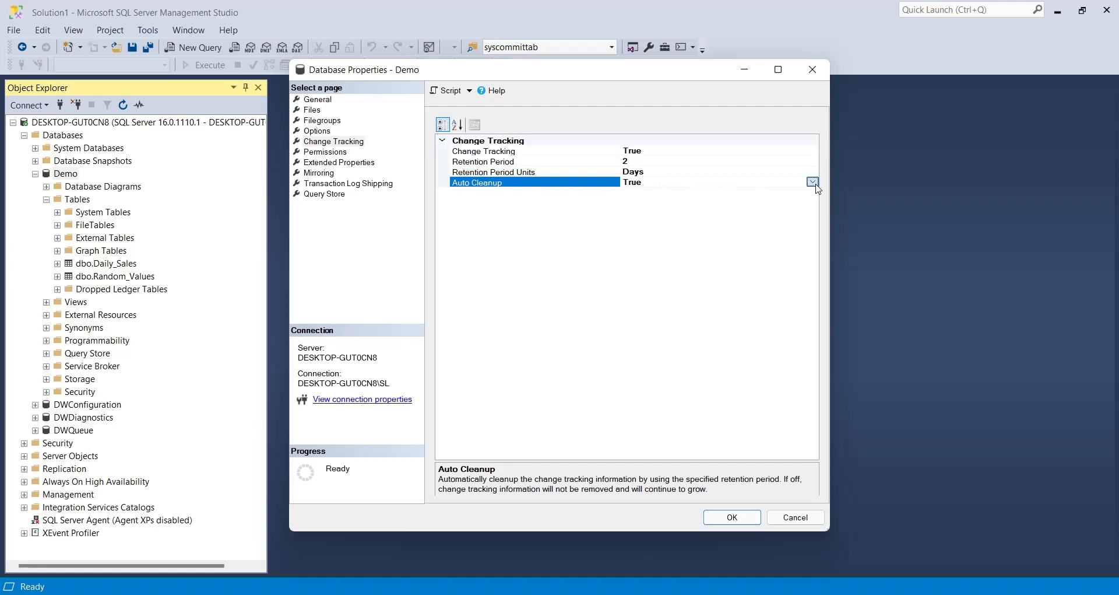
left_click(812, 182)
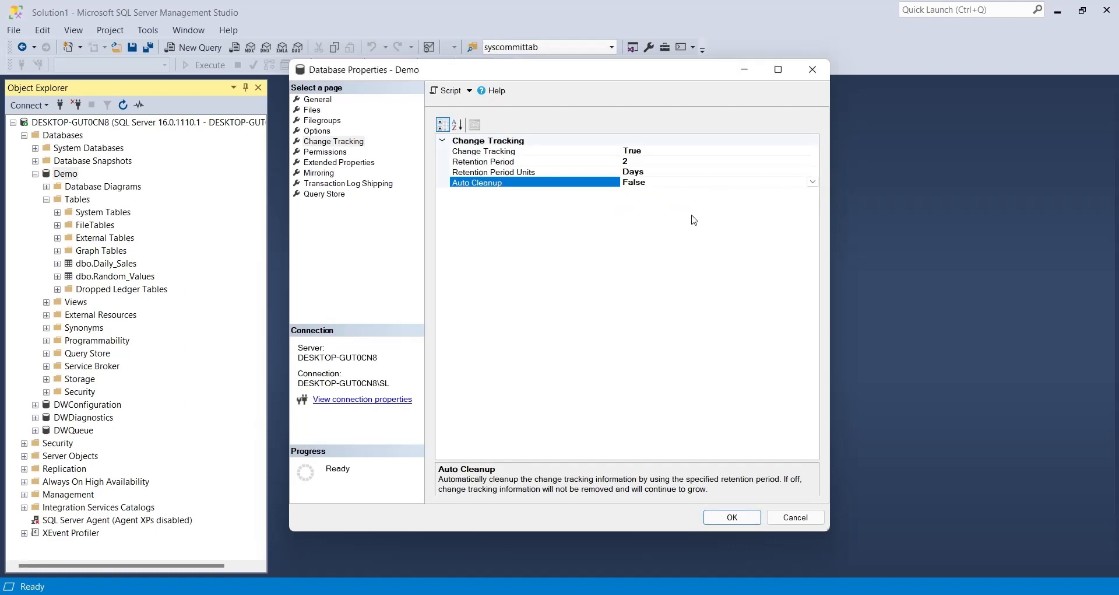
mouse_move(683, 384)
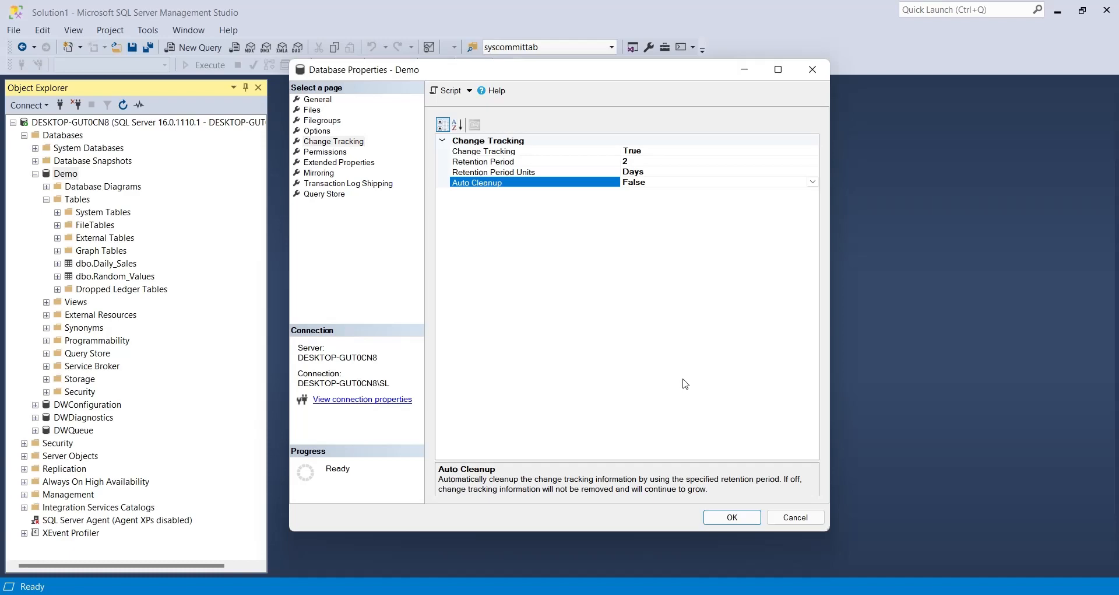
left_click(730, 518)
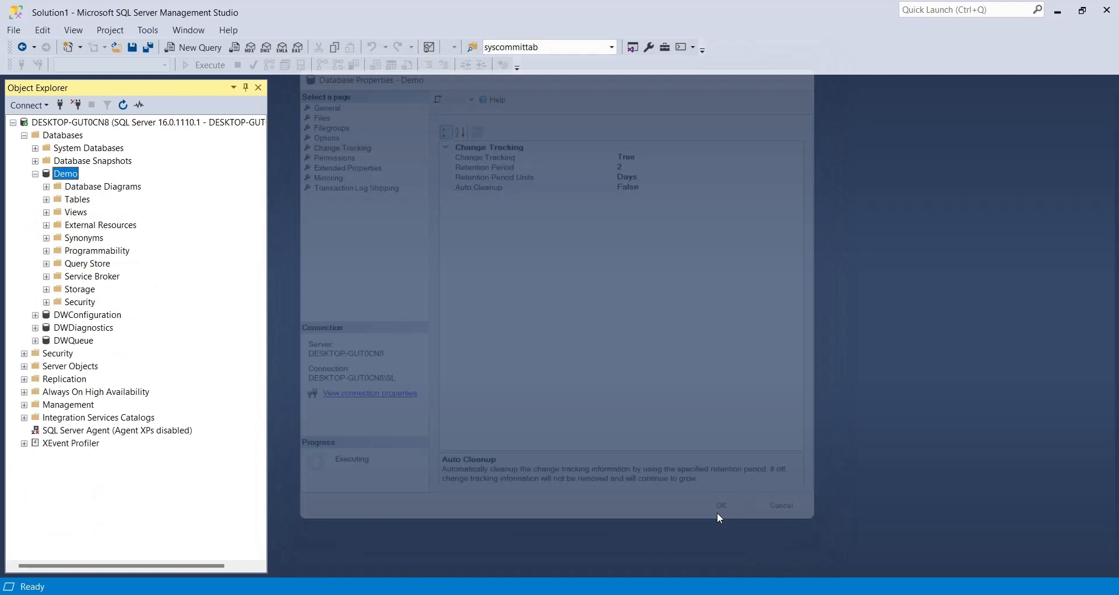
left_click(721, 505)
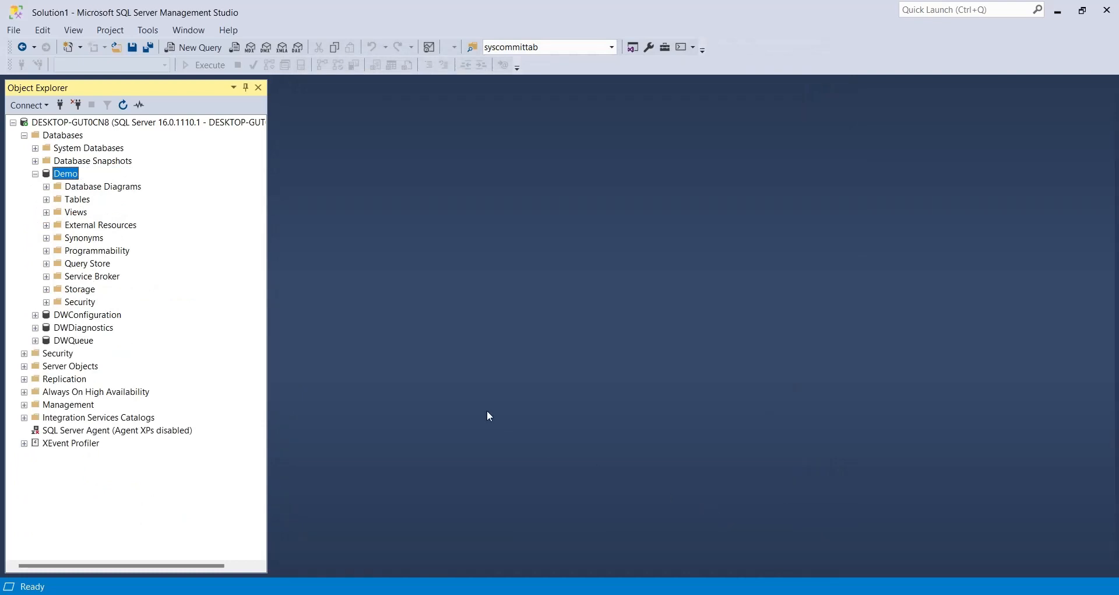
- Set Change Tracking and Track Columns Updated to True for Random_Values
left_click(46, 199)
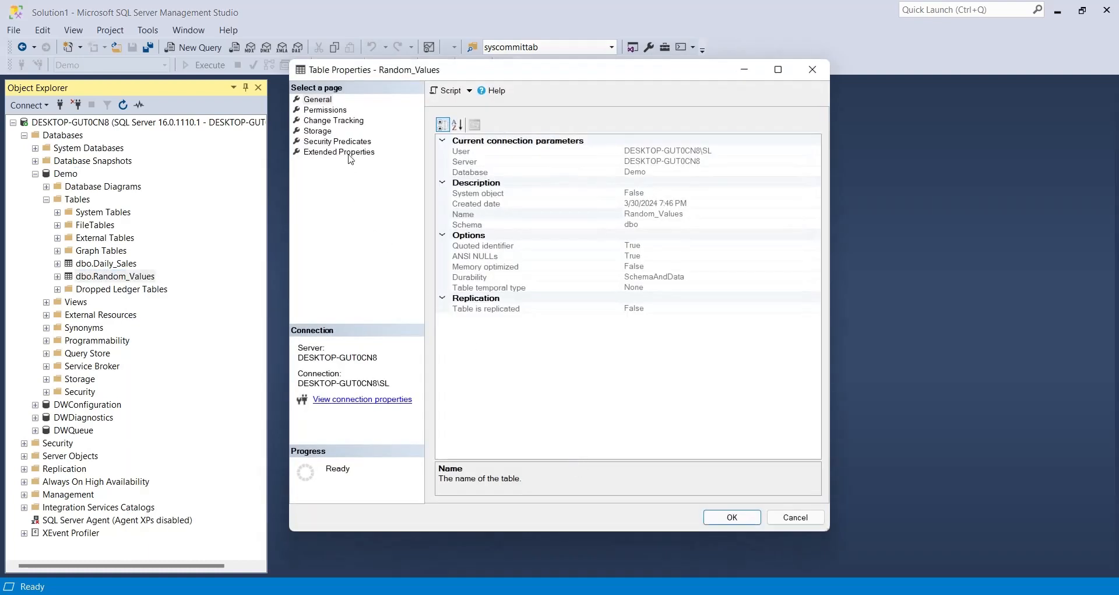
left_click(333, 120)
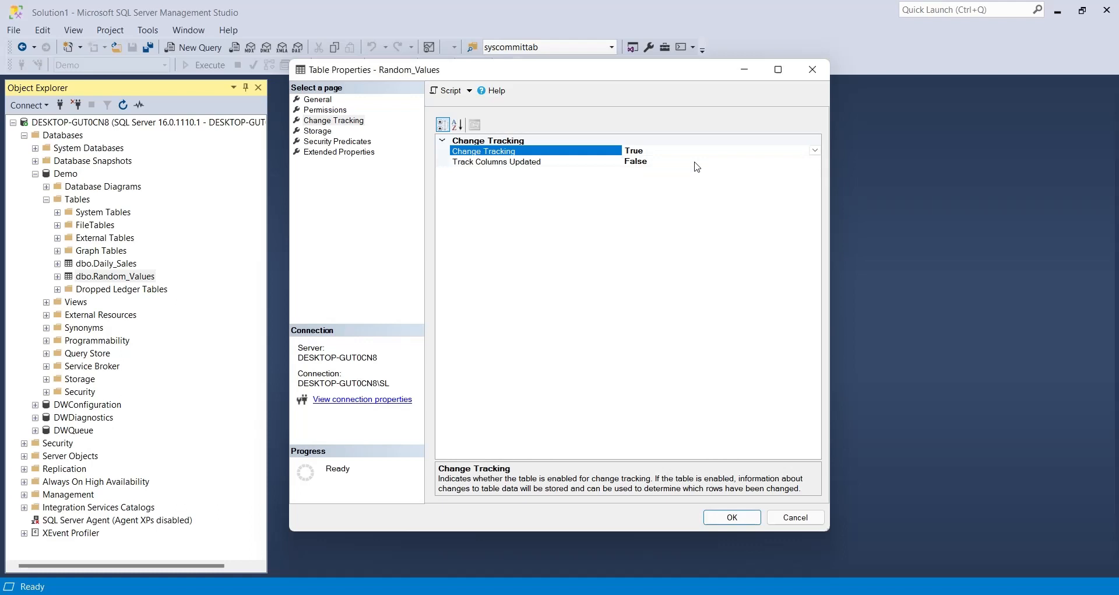
left_click(496, 161)
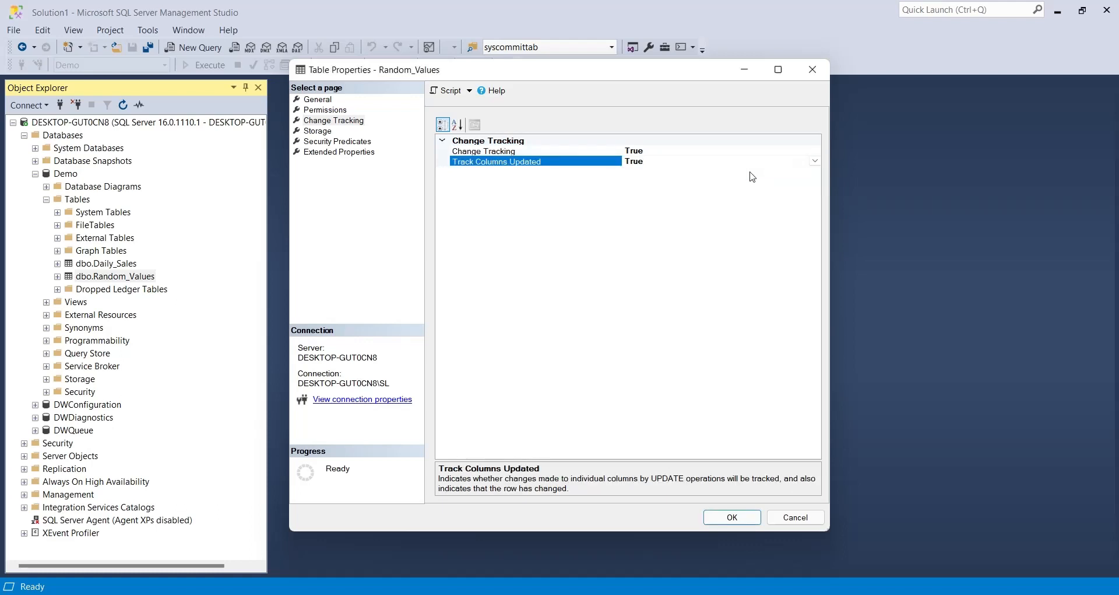
left_click(731, 517)
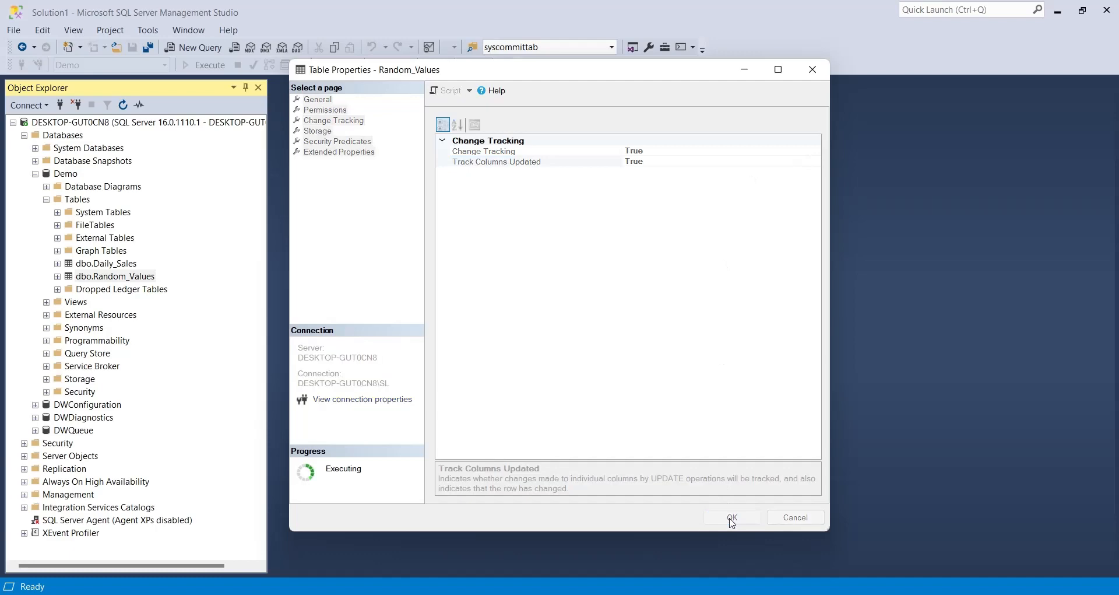
left_click(731, 517)
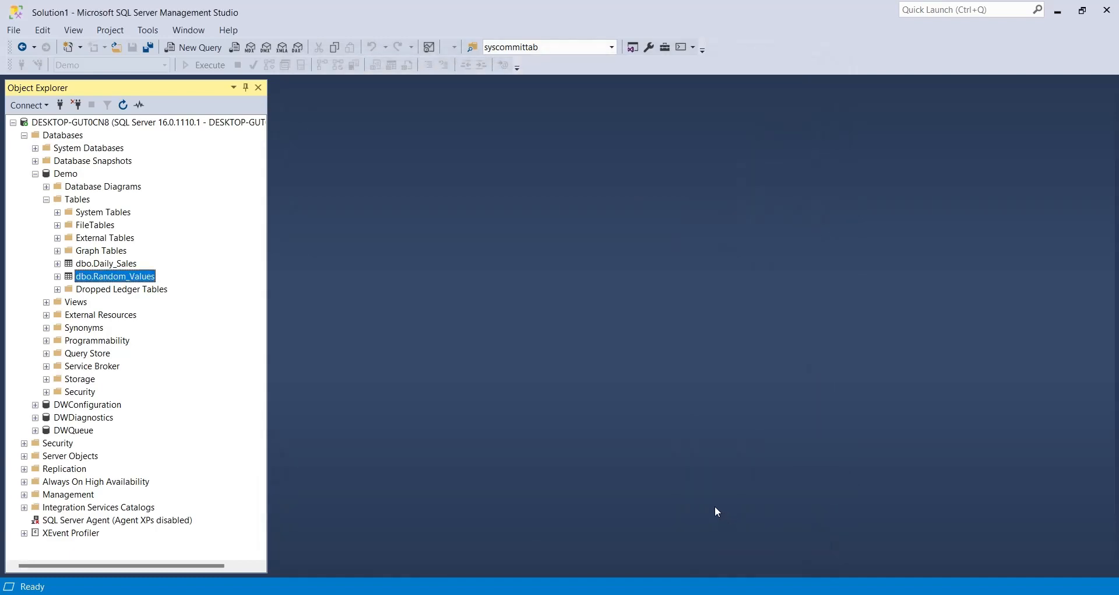
- Write a new query inserting NEWID() and RAND()*1000 into random_values, then selecting all rows
left_click(194, 47)
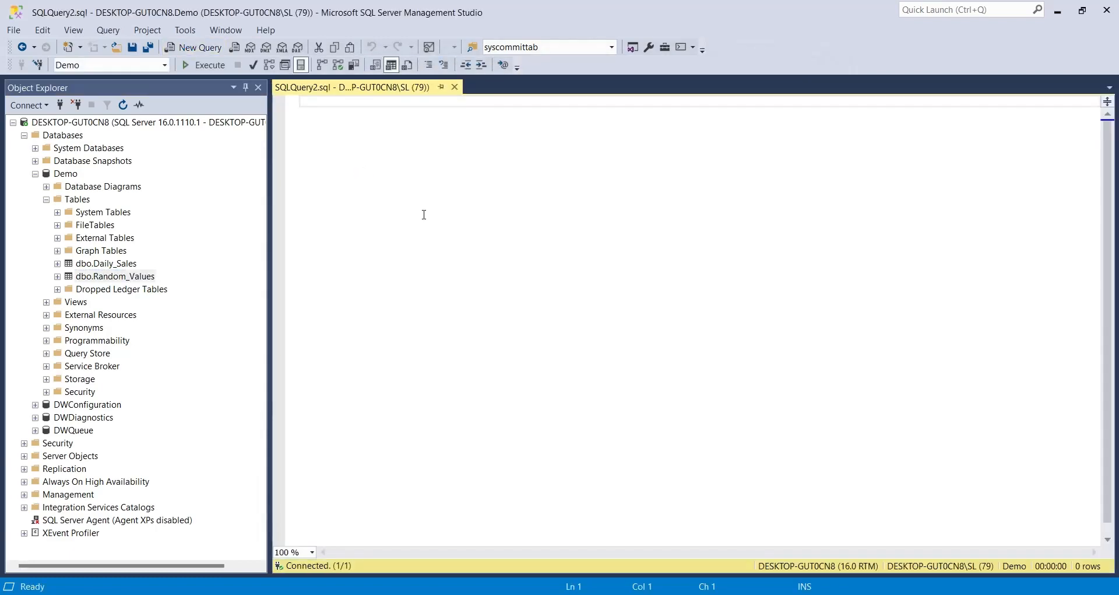
type("Insert")
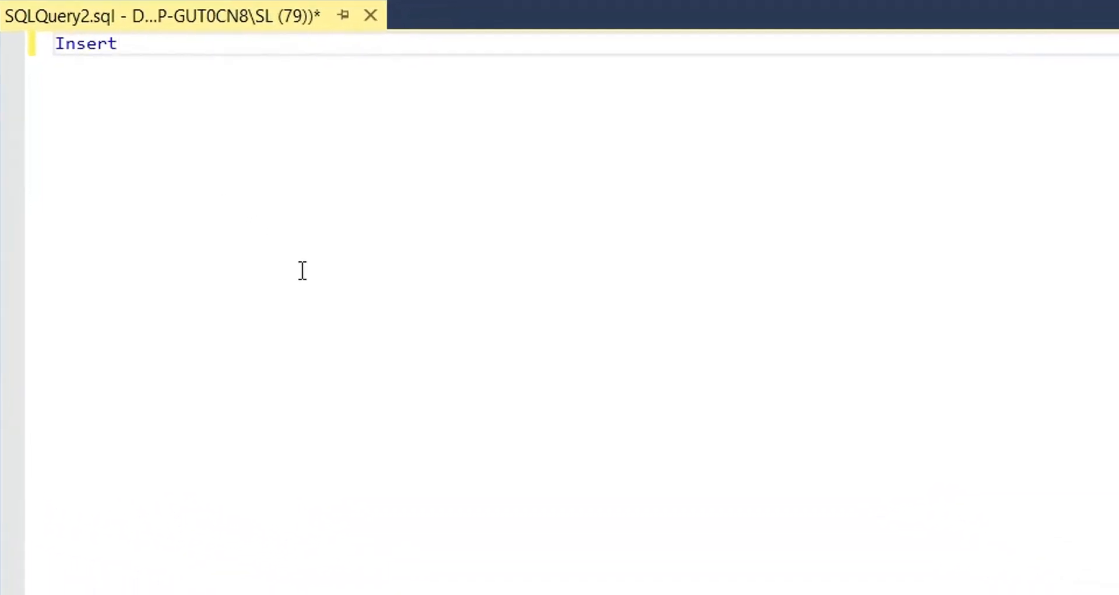
type("into ra")
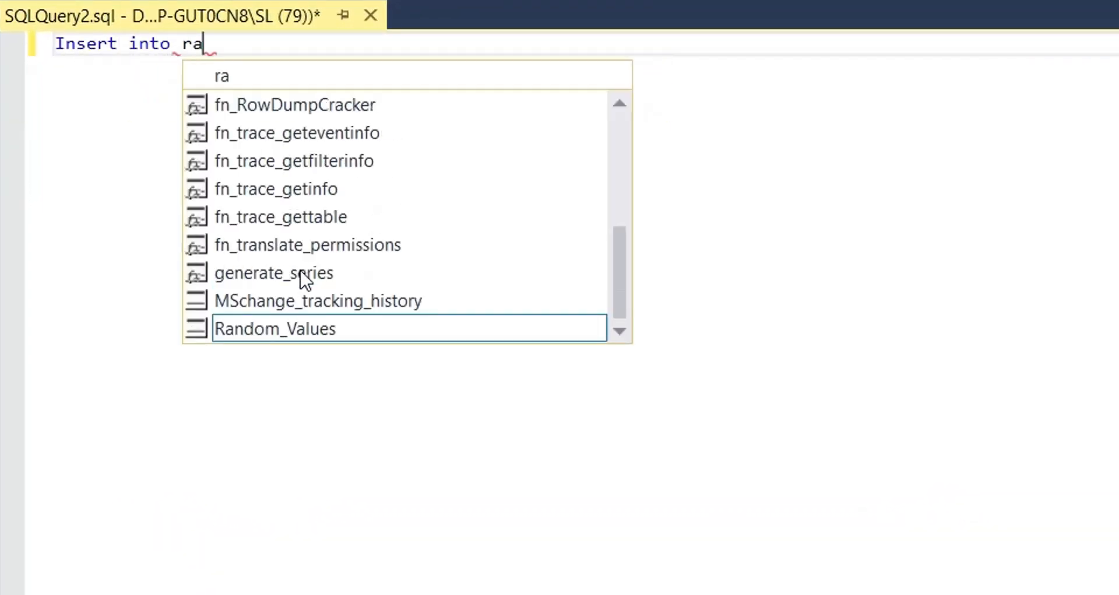
type("ndom_")
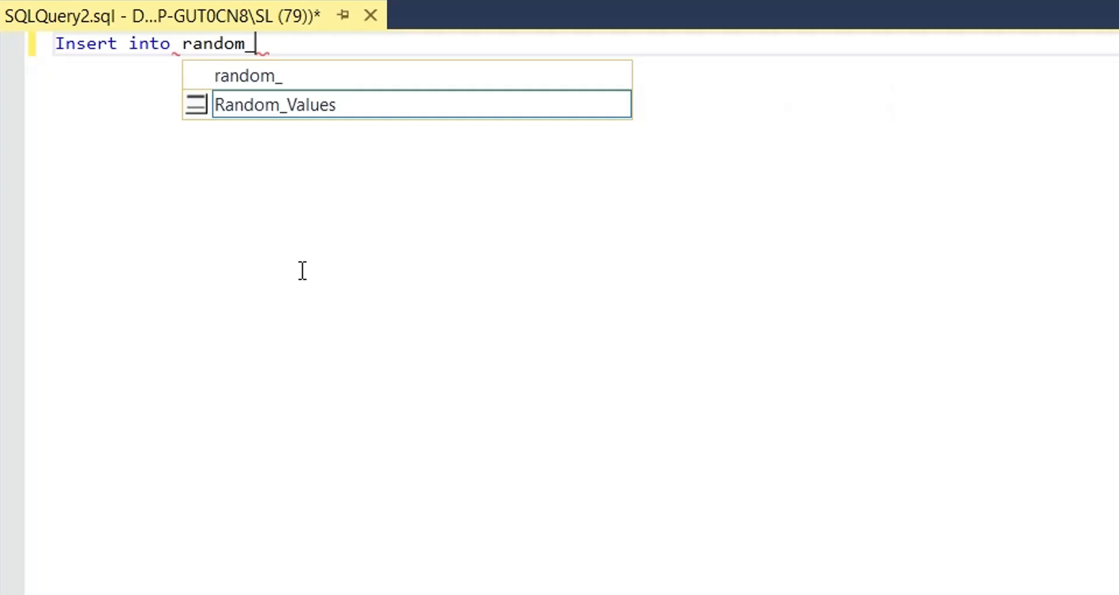
type("values v")
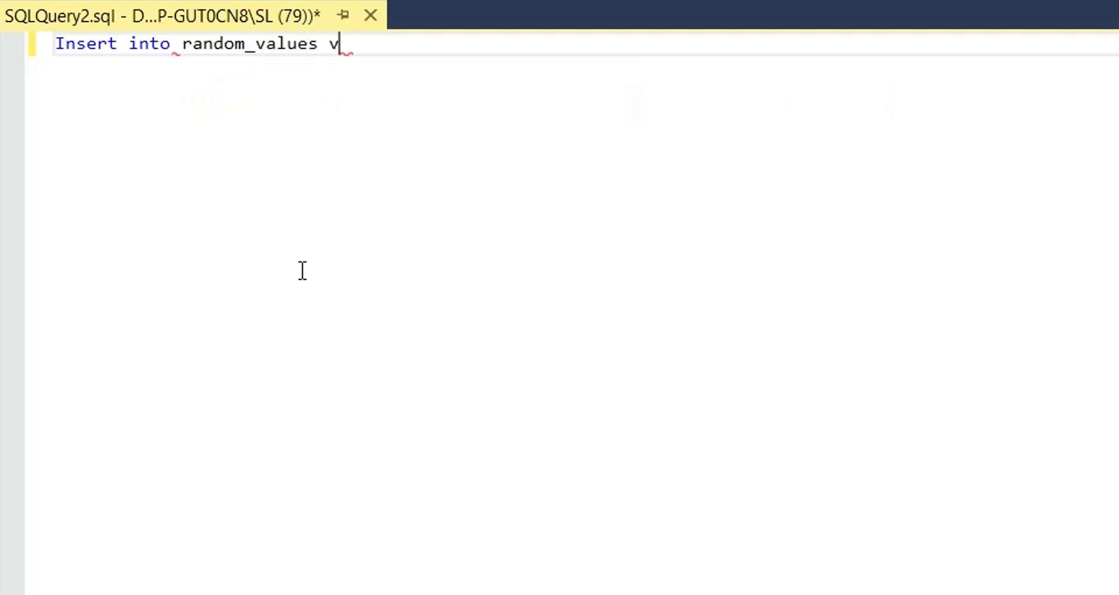
type("alues (")
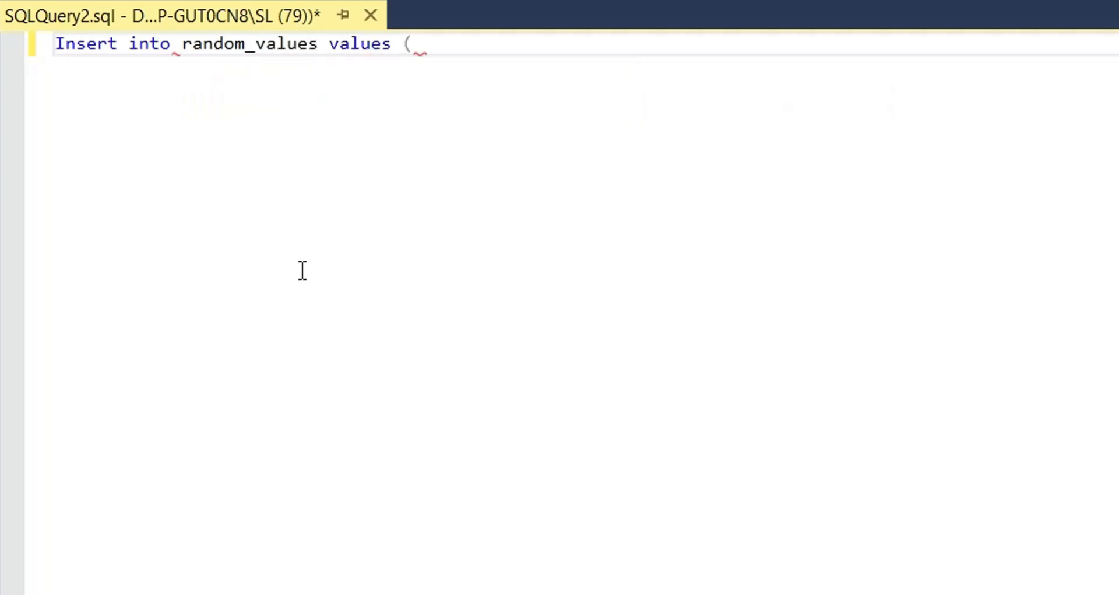
type("new")
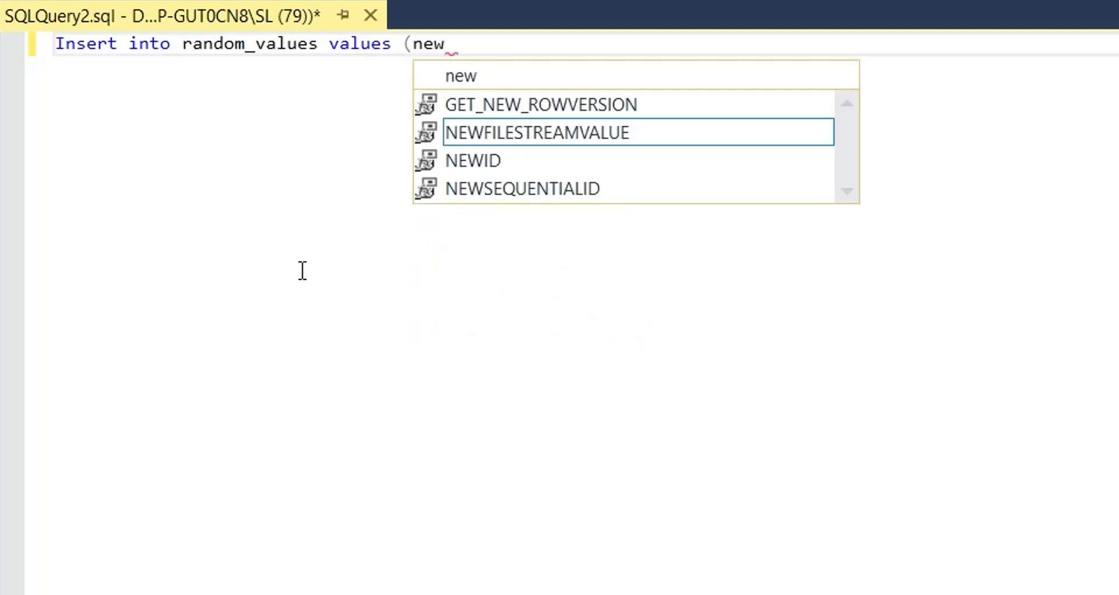
type("id(),")
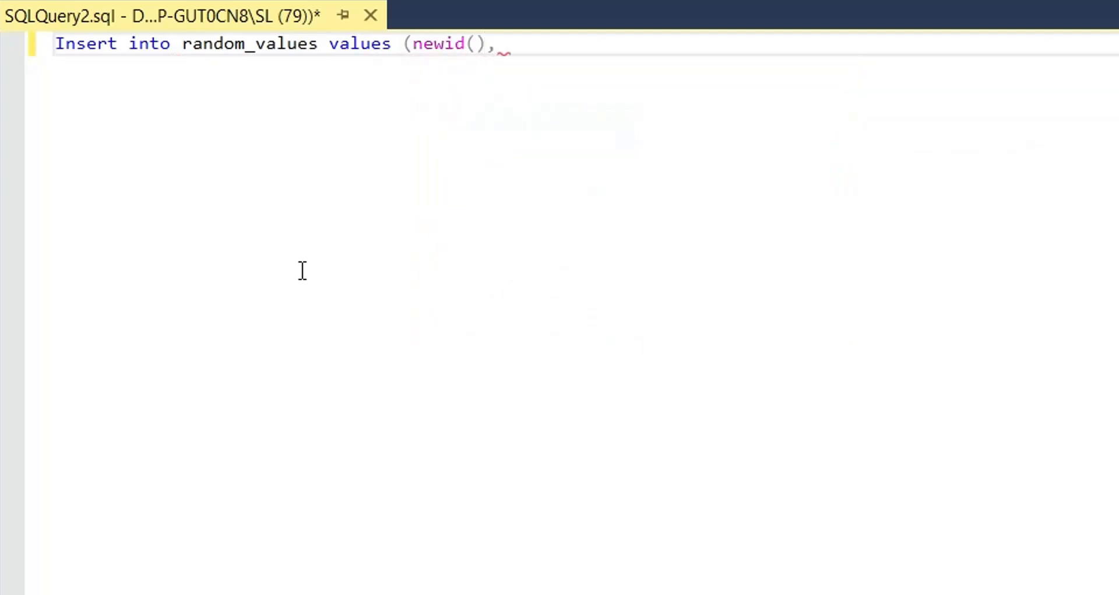
type("rand(")
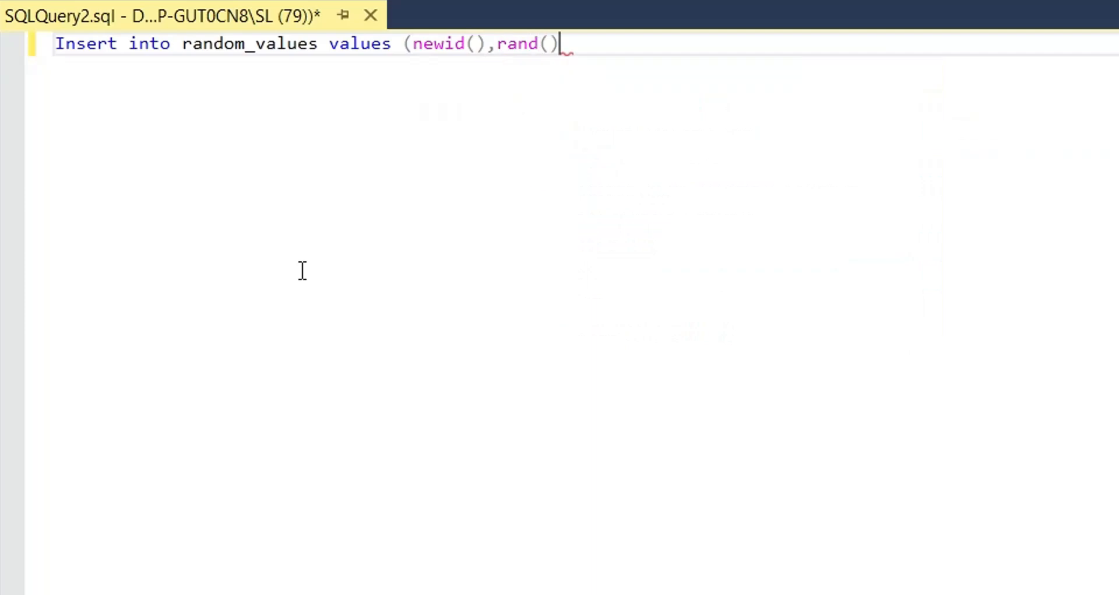
type("*100")
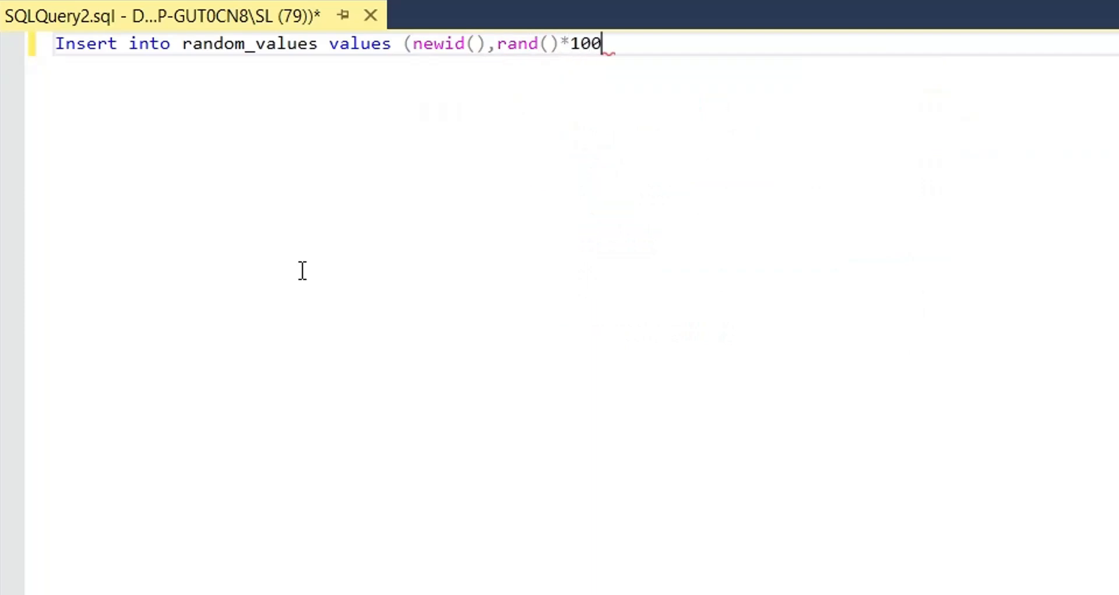
type("0")
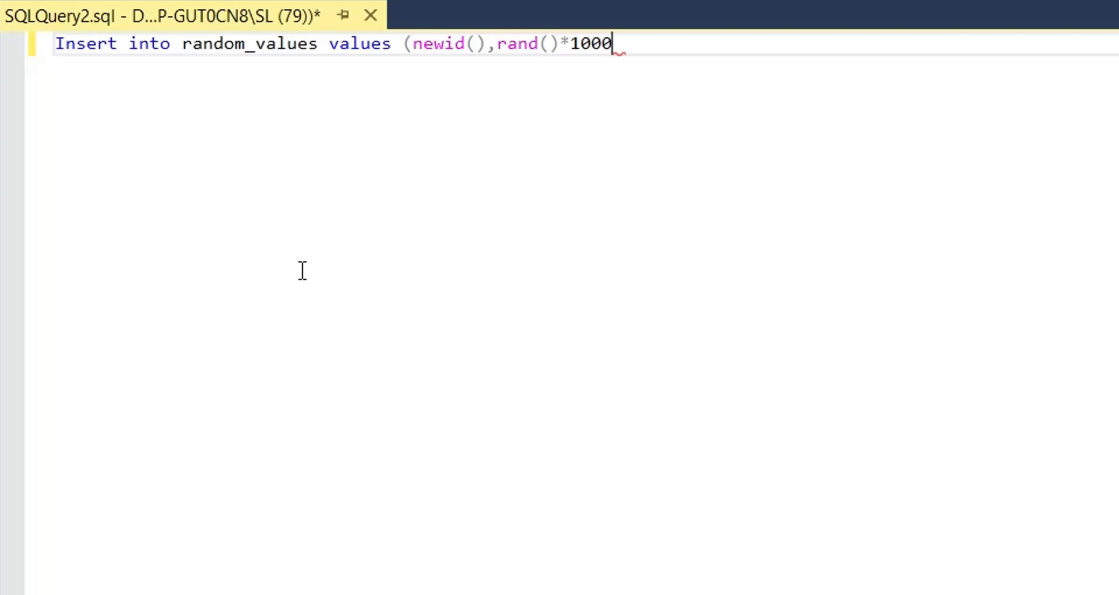
type(");")
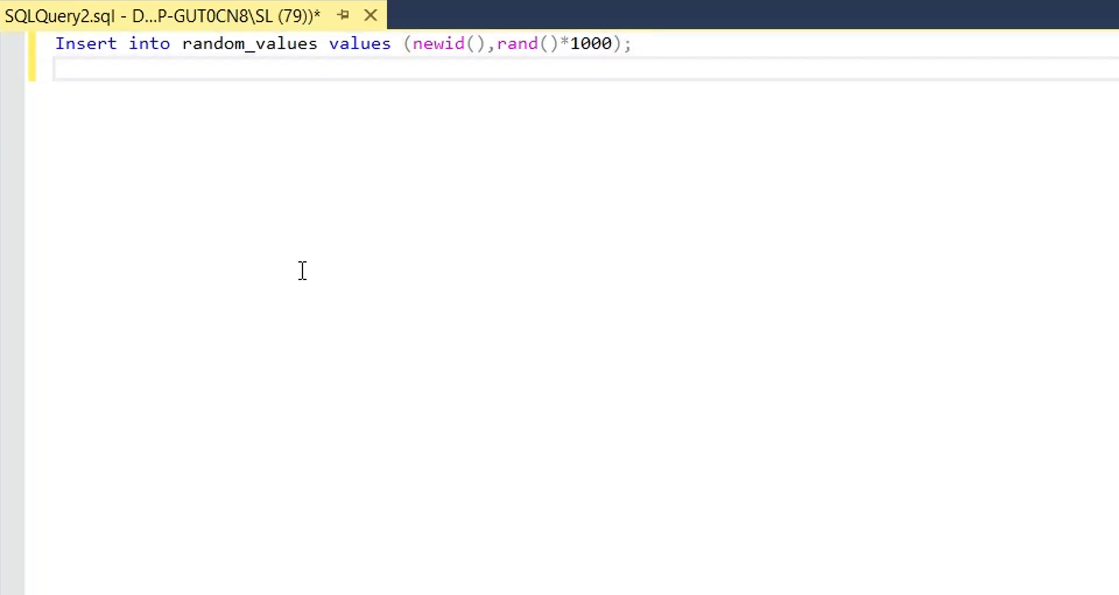
type("selec")
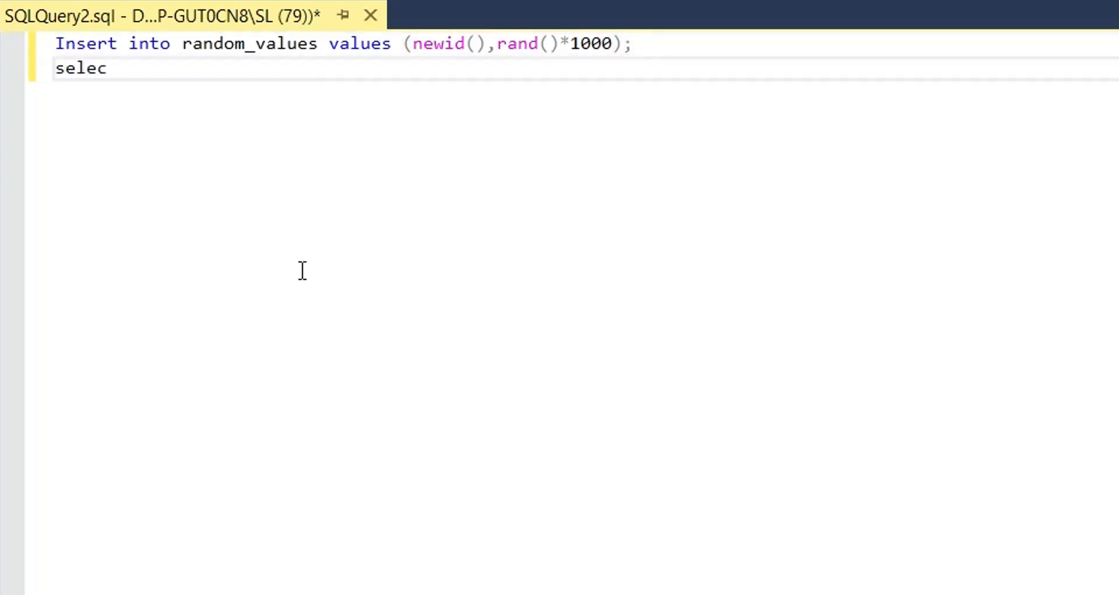
type("t * fro")
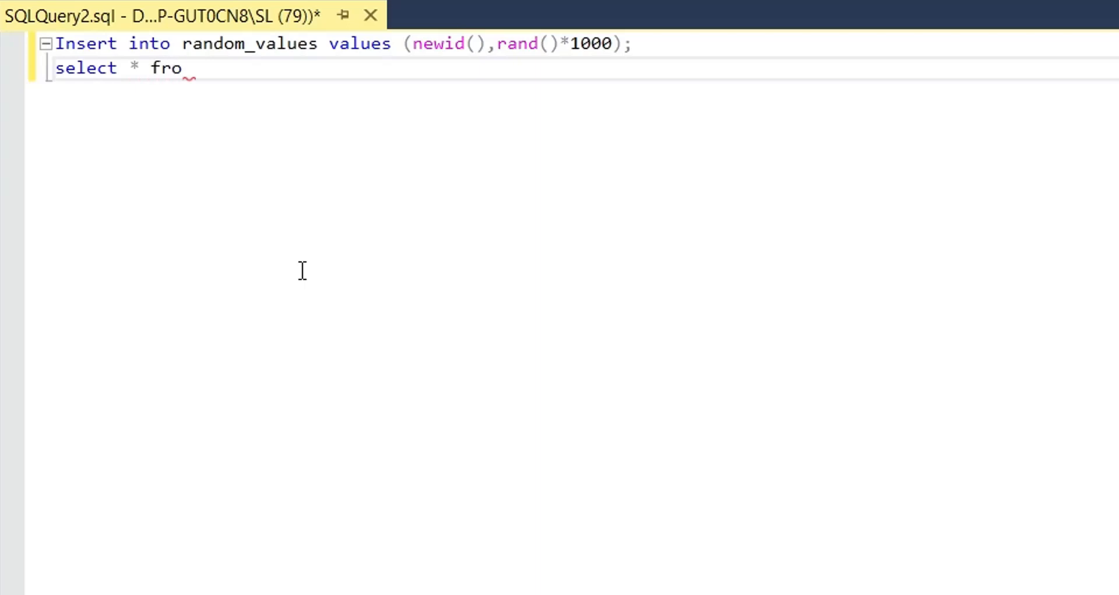
type("m random")
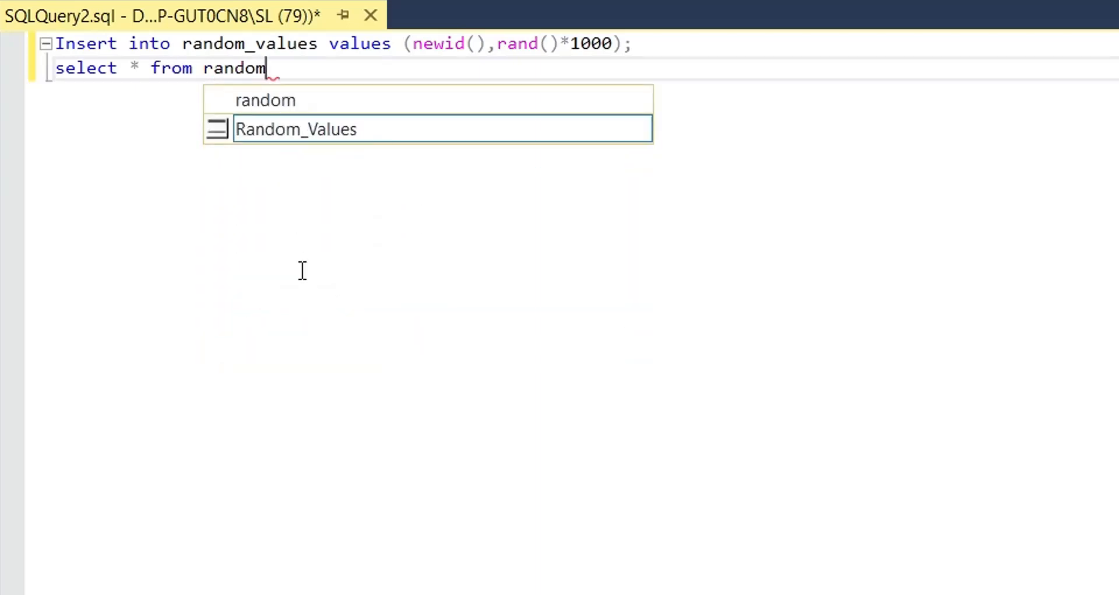
type("_values;")
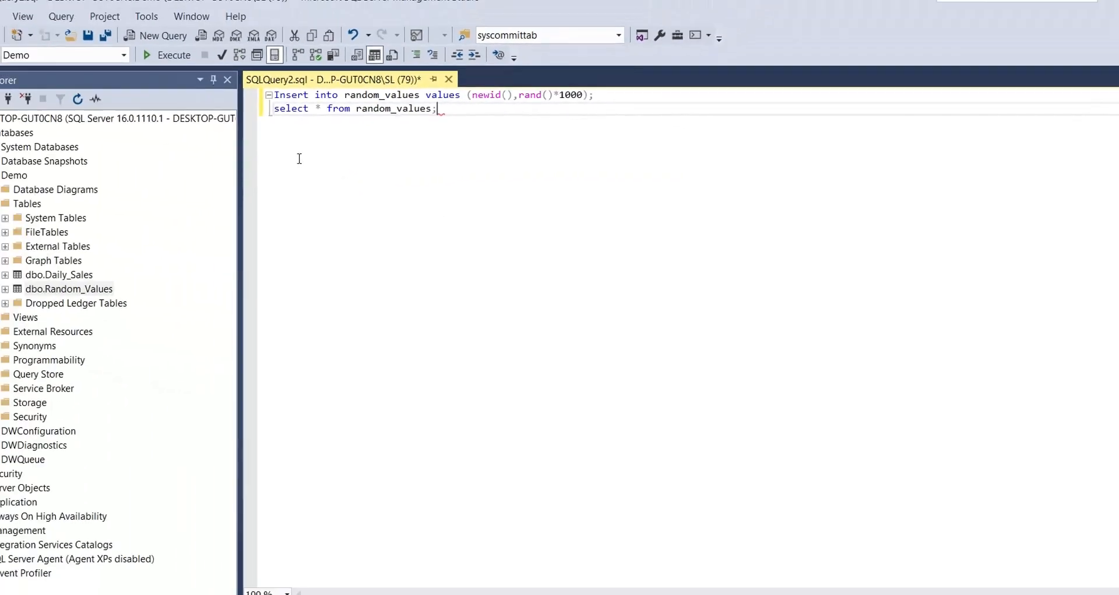
- Execute the insert-and-select query four times to add several random rows
left_click(175, 55)
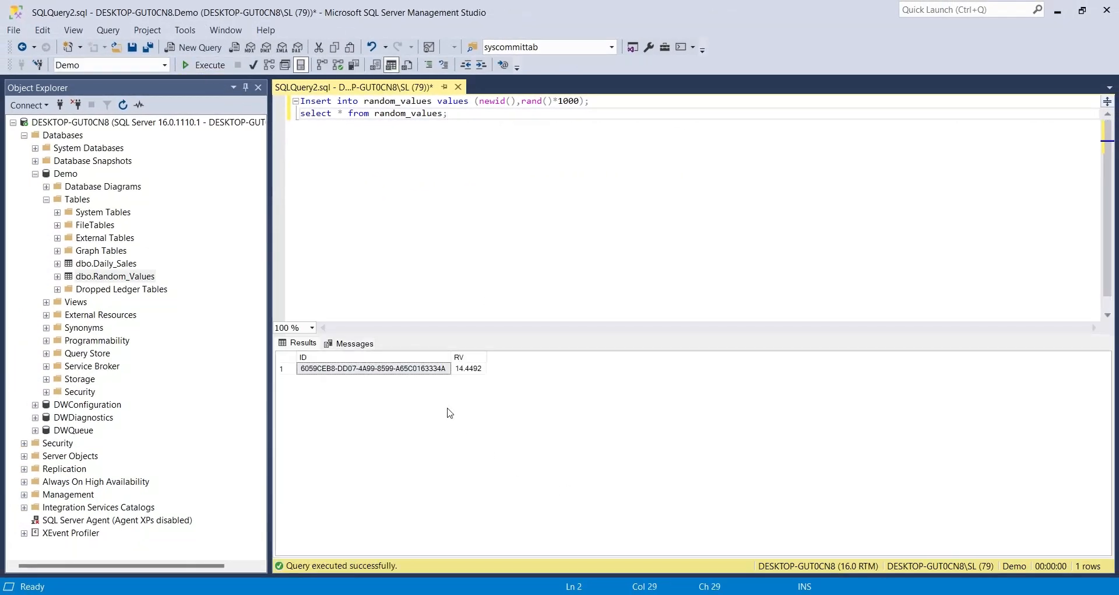
left_click(203, 64)
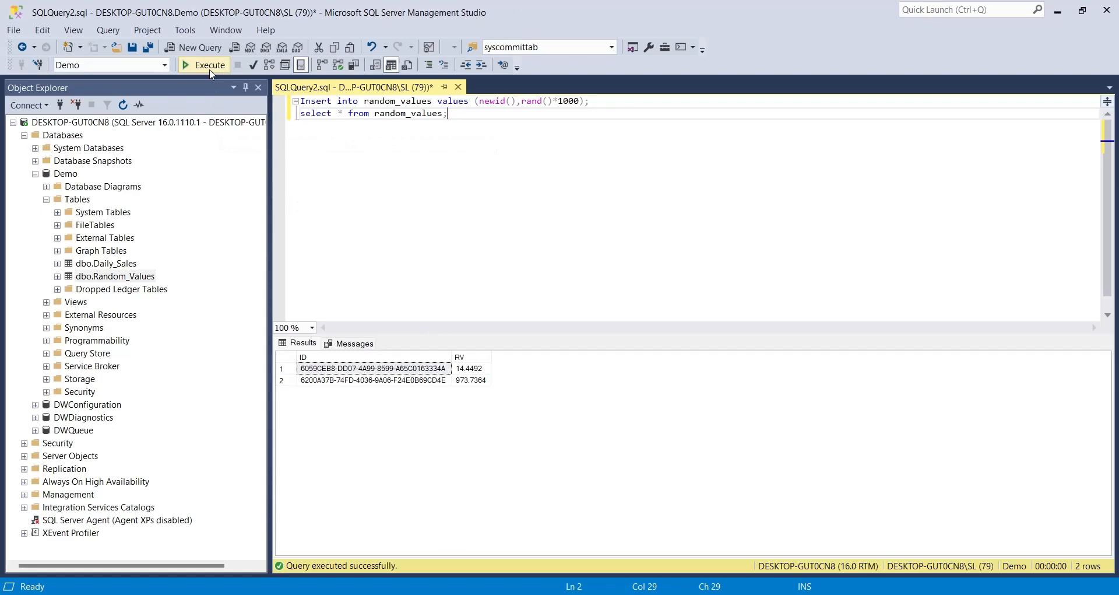
left_click(210, 65)
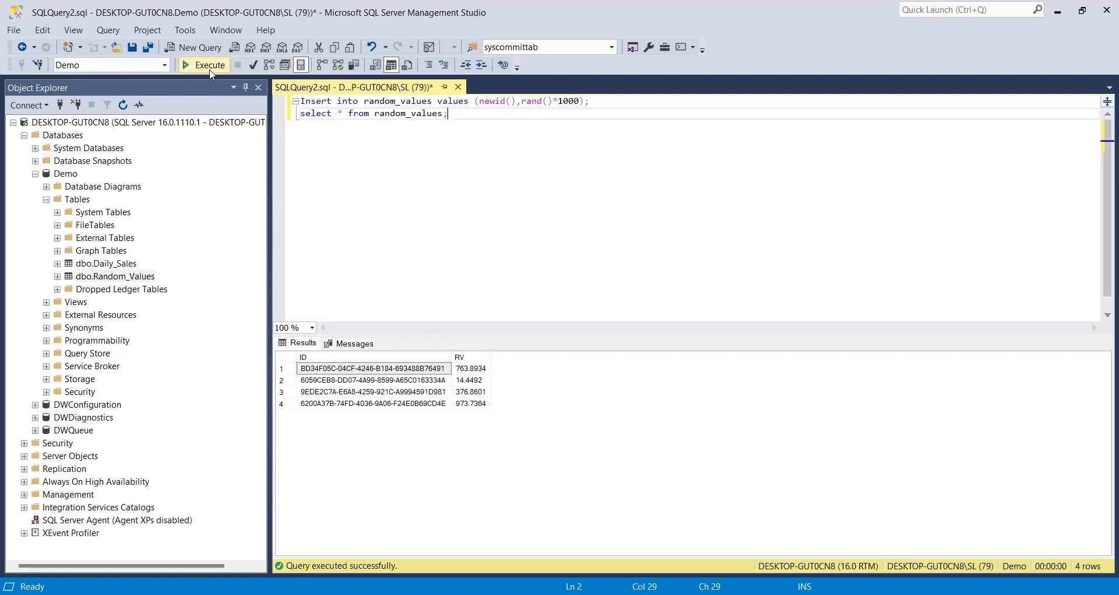
left_click(209, 65)
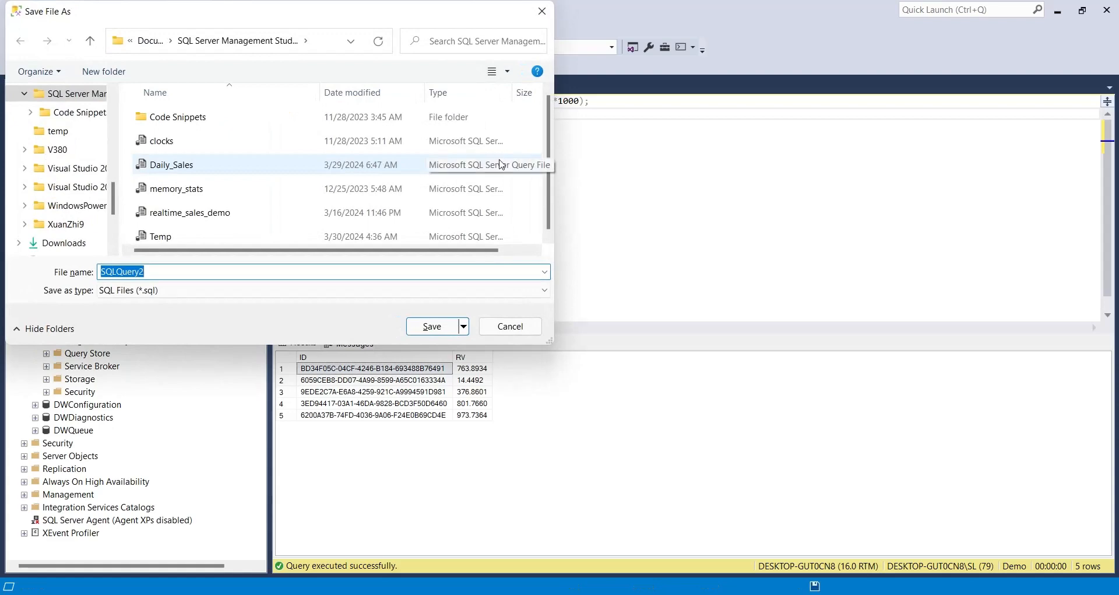
- Save the insert query as Track_Changes_Insert.sql
type("Track_Changes_")
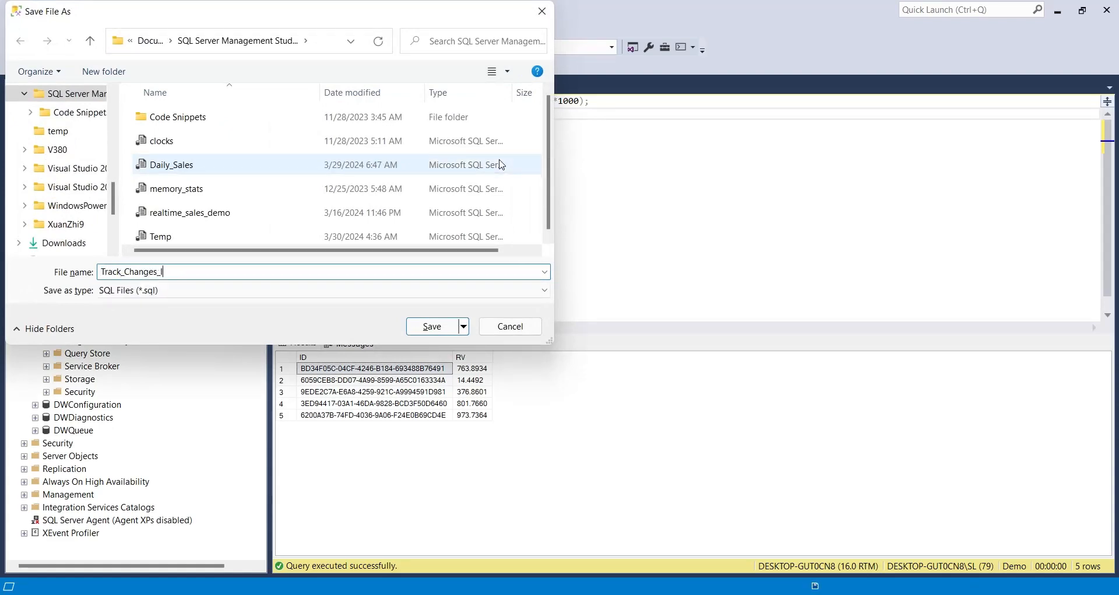
left_click(431, 326)
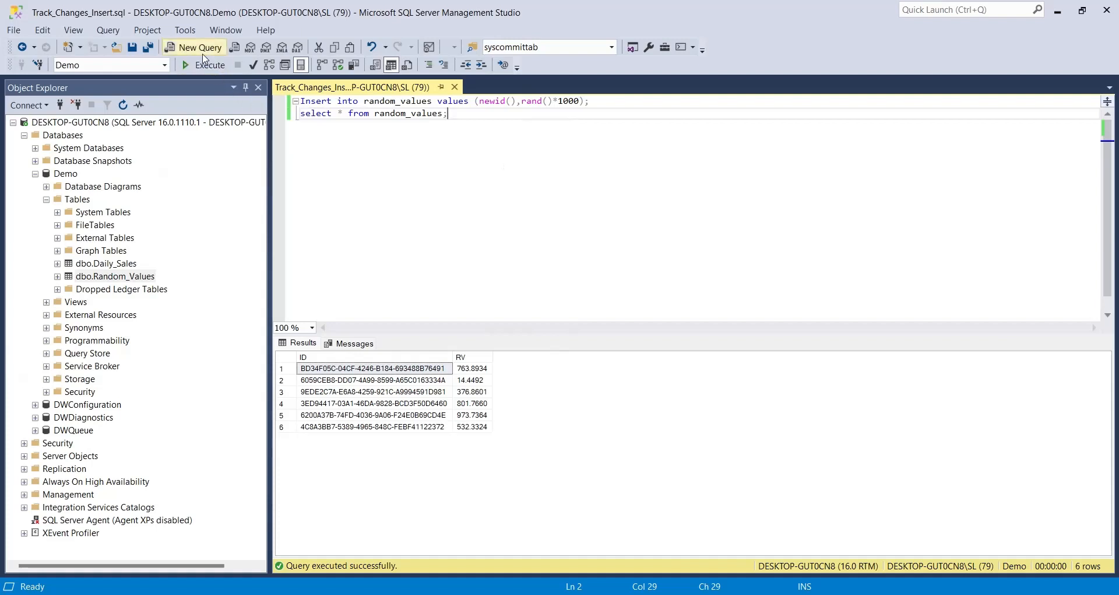
- In another new query window, write select * from sys.dm_tran_commit_table as committbl
left_click(194, 47)
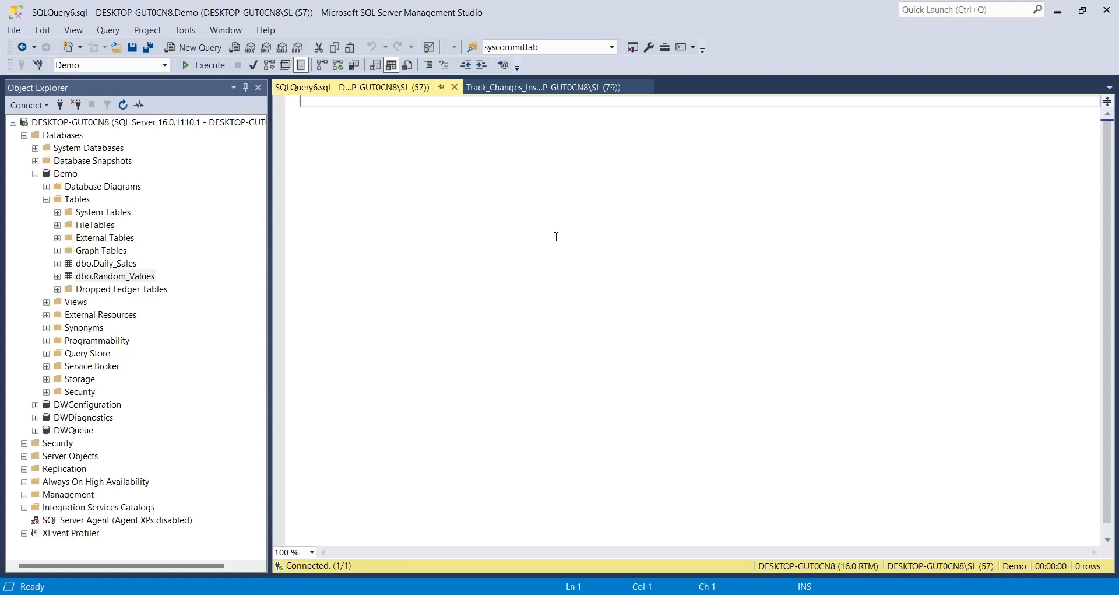
type("select")
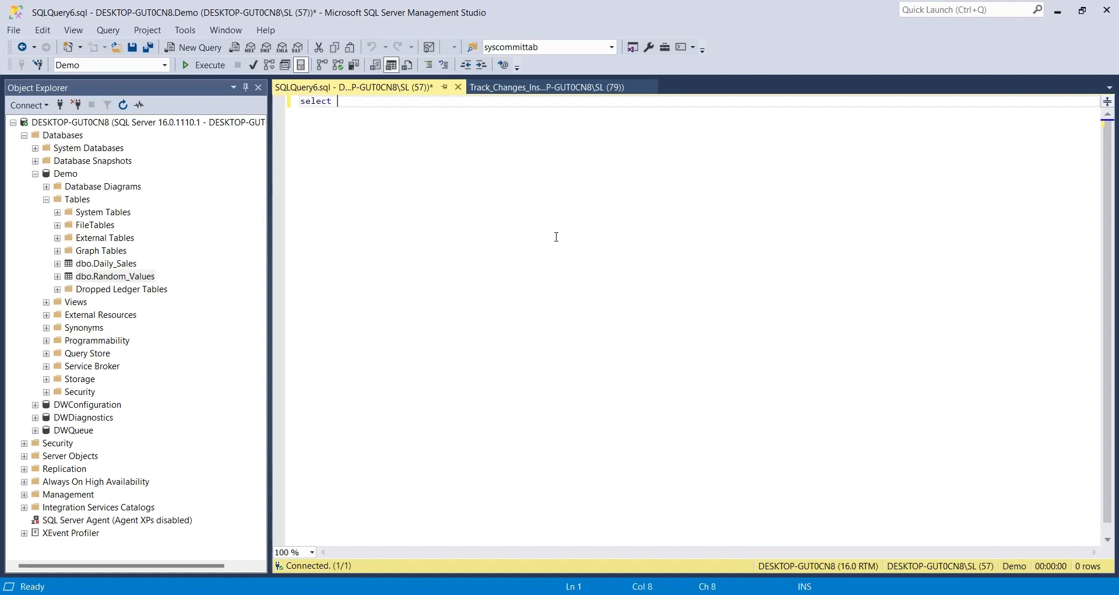
type("* from")
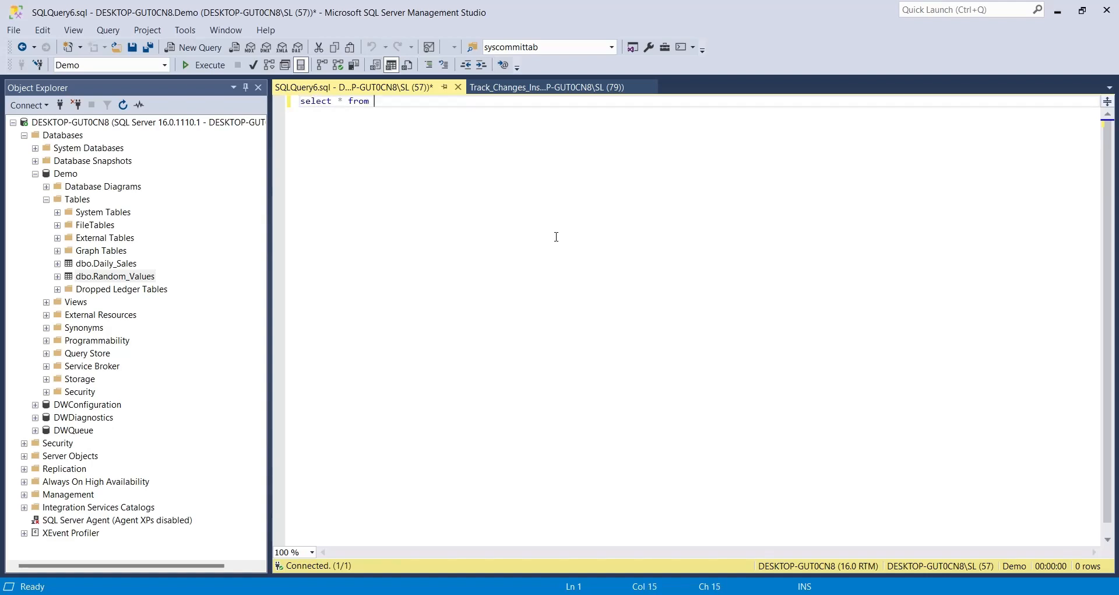
type("sys.dm_t")
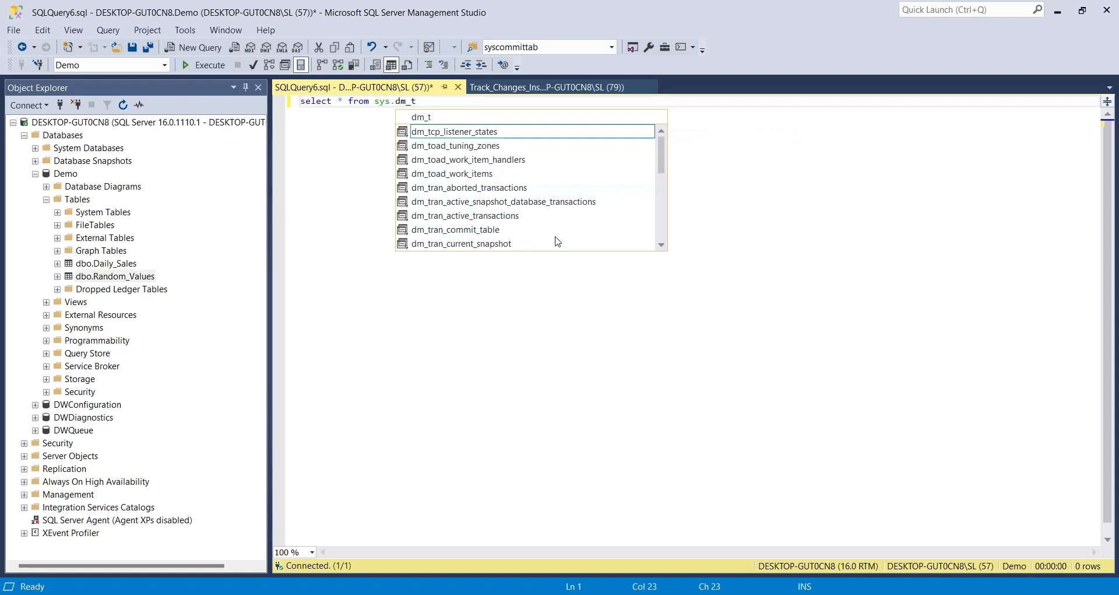
type("ran_")
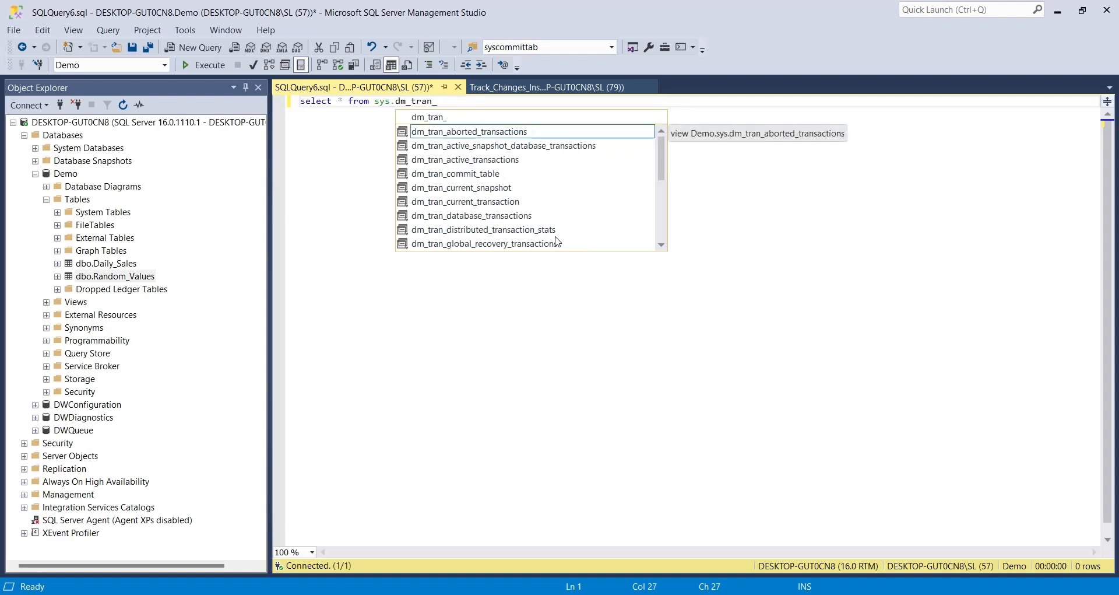
type("commit_table as committbl;")
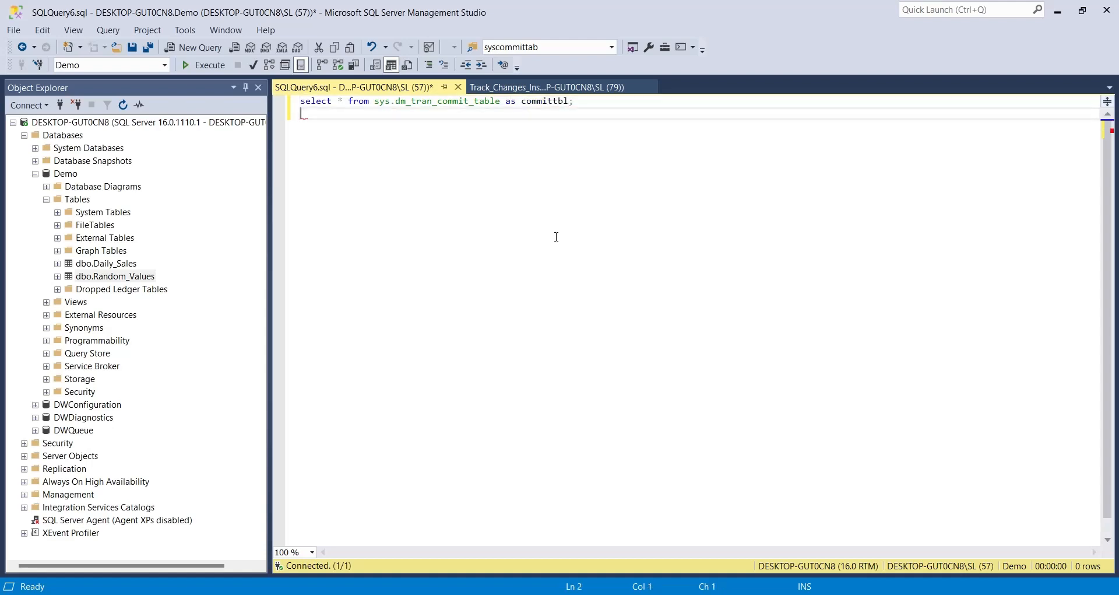
- Add select * from changetable(changes random_values, 0) as changetbl
type("select")
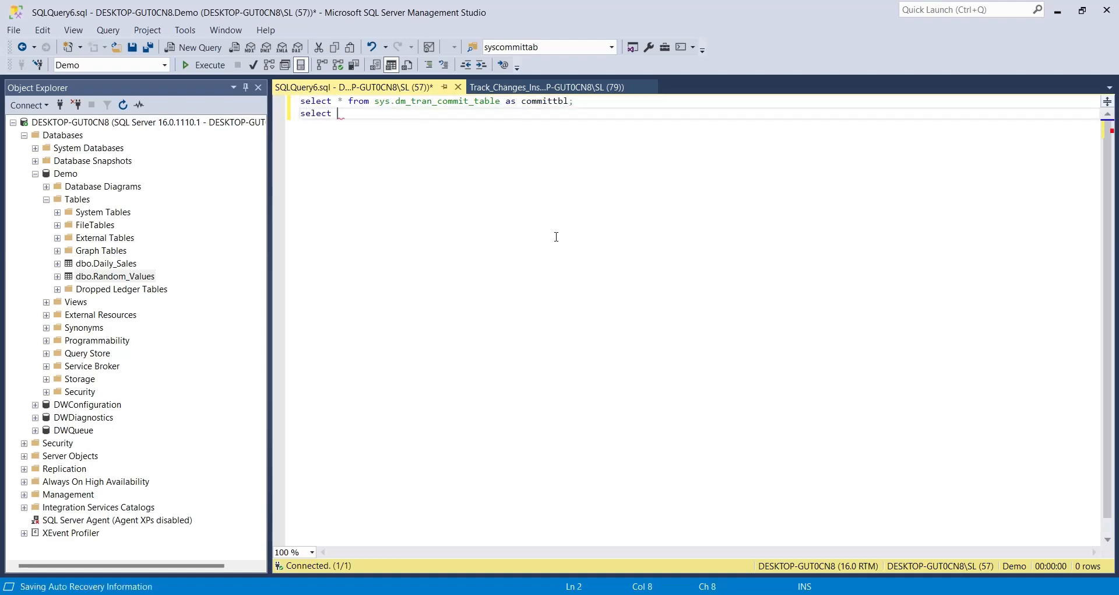
type("* from changet")
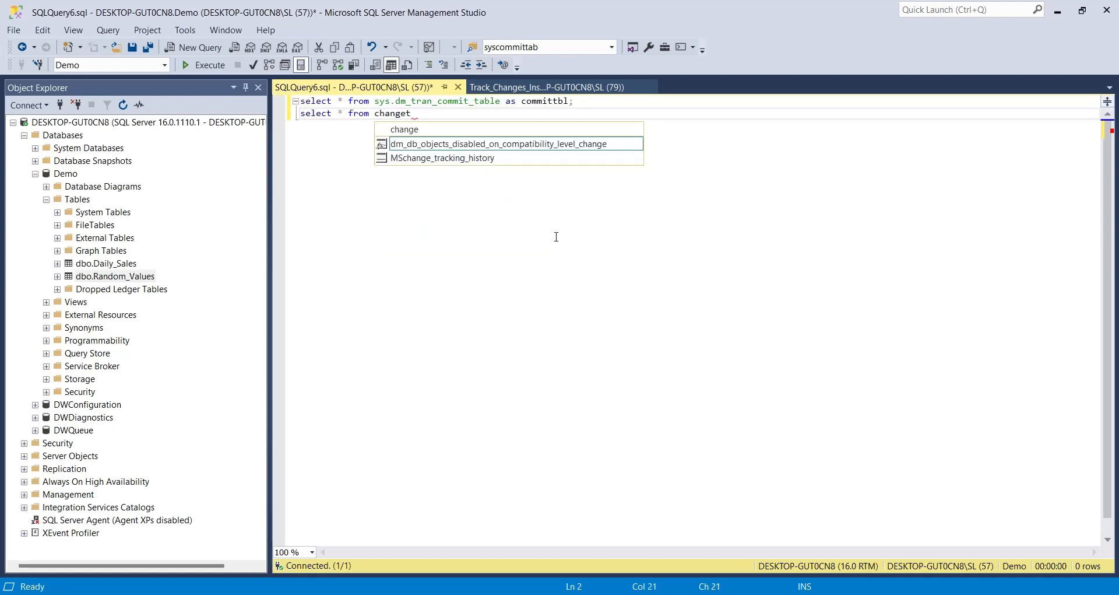
type("able(")
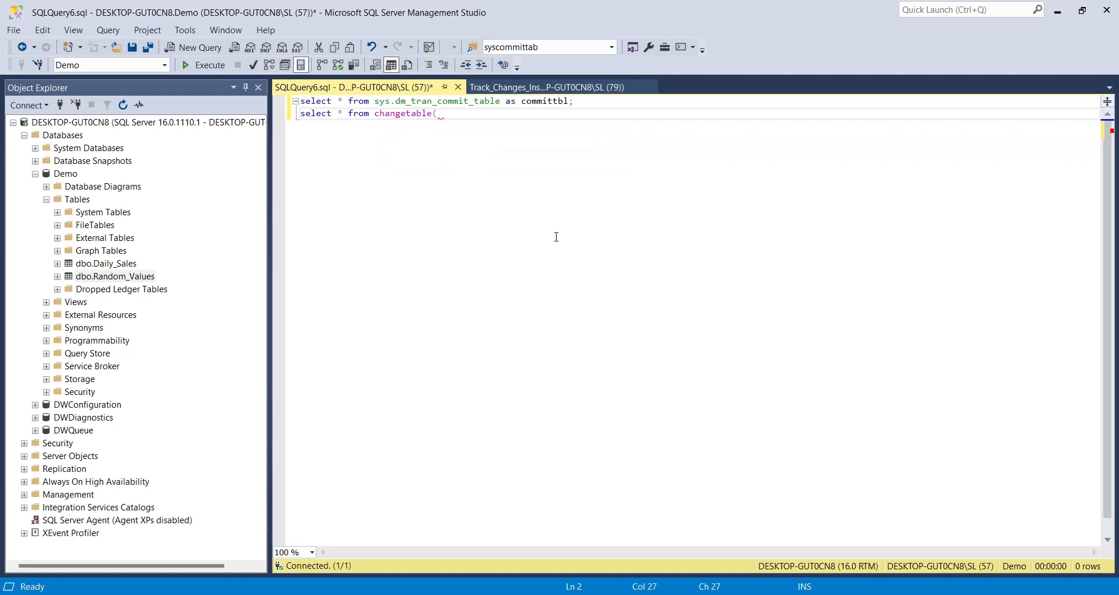
type("changes")
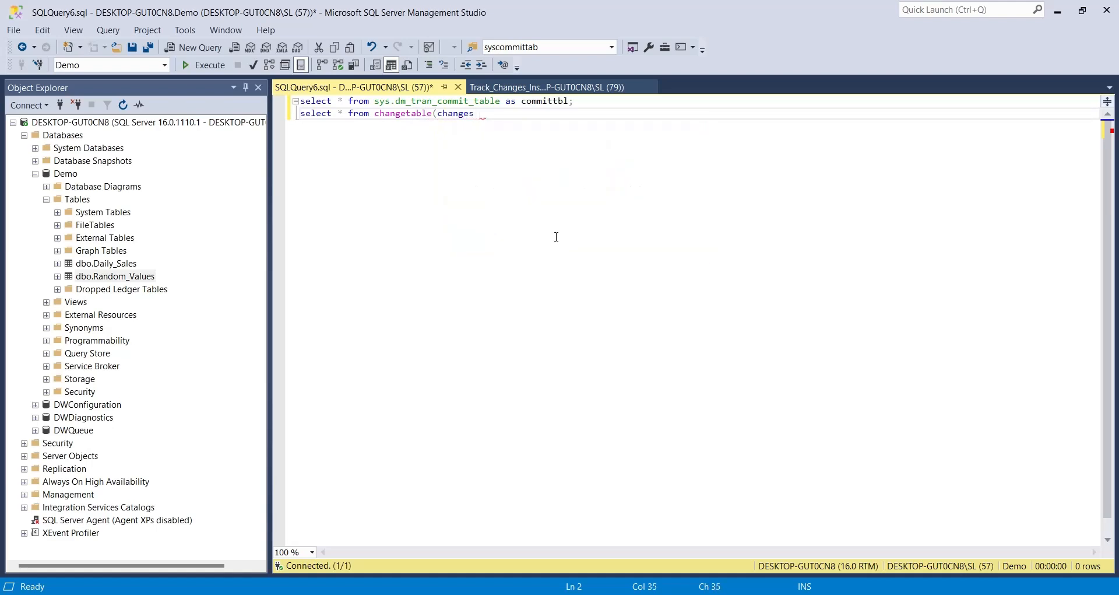
type("rand")
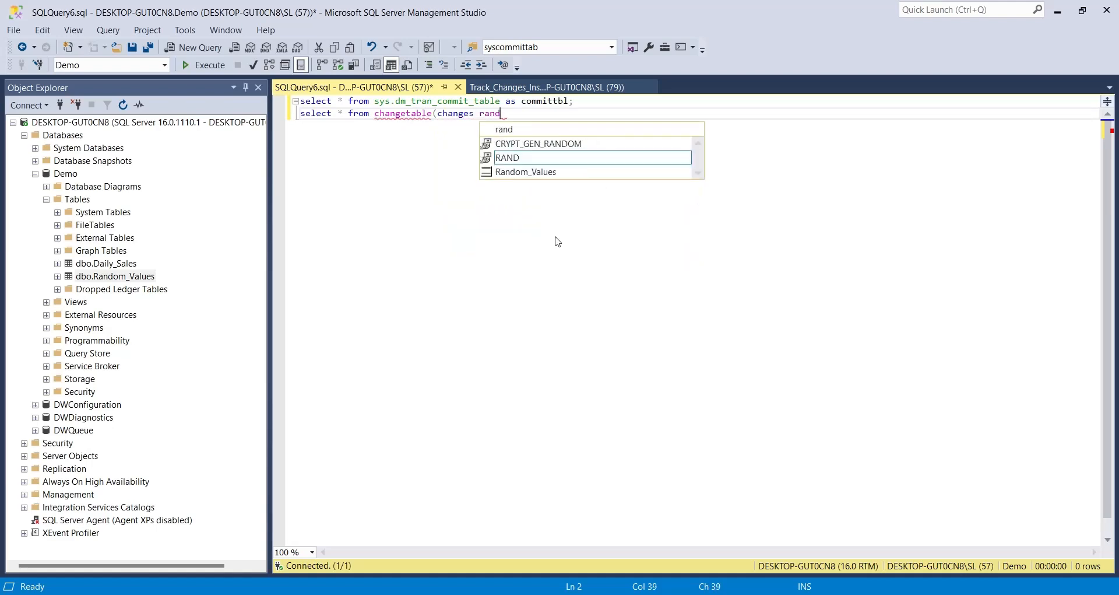
type("om_")
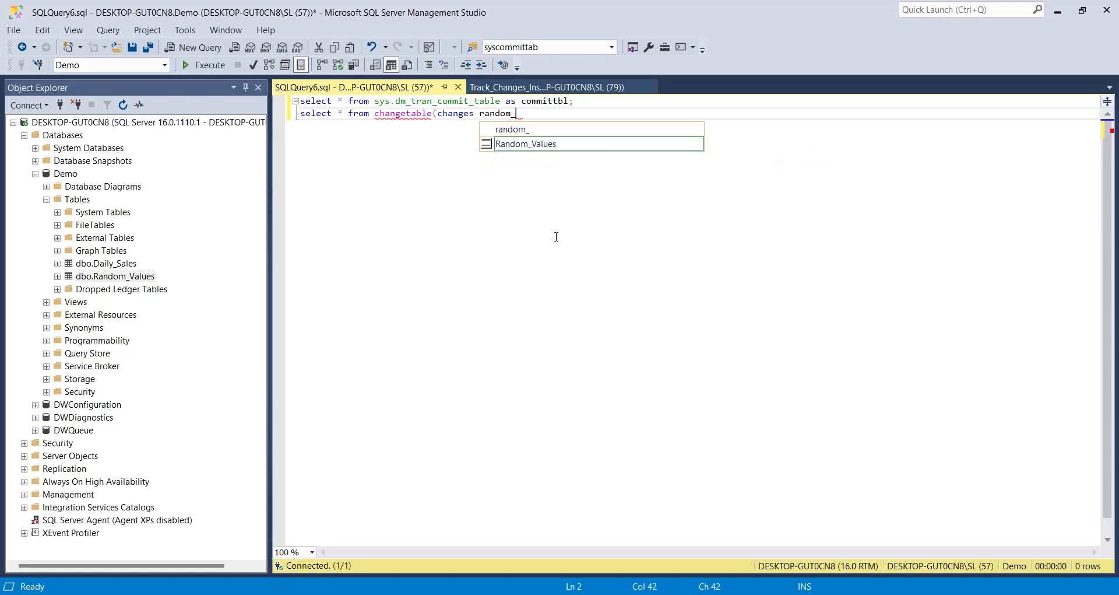
type("values")
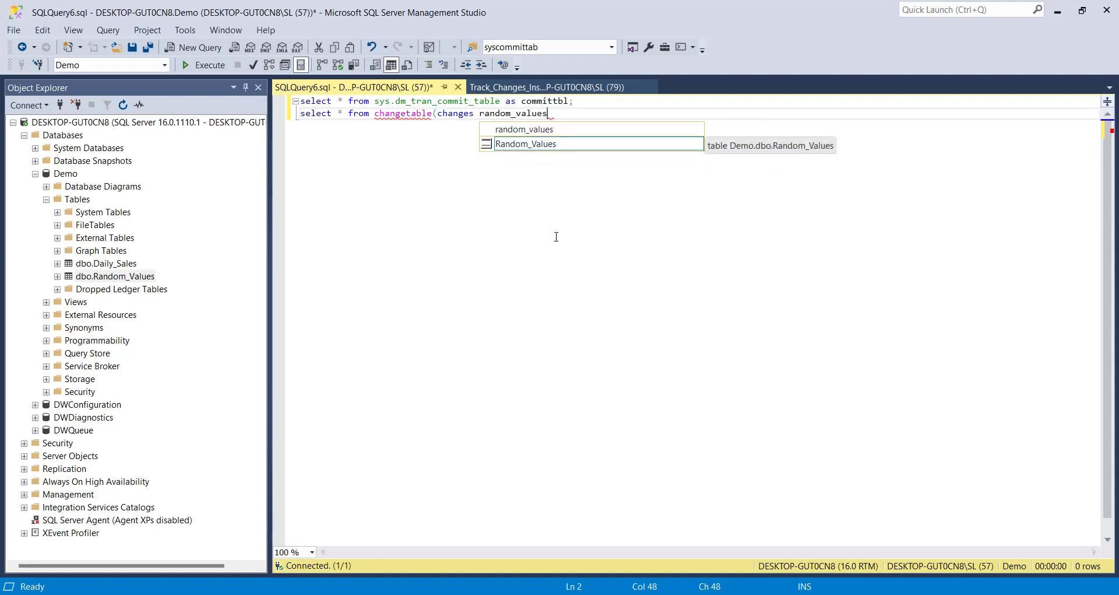
type(", 0")
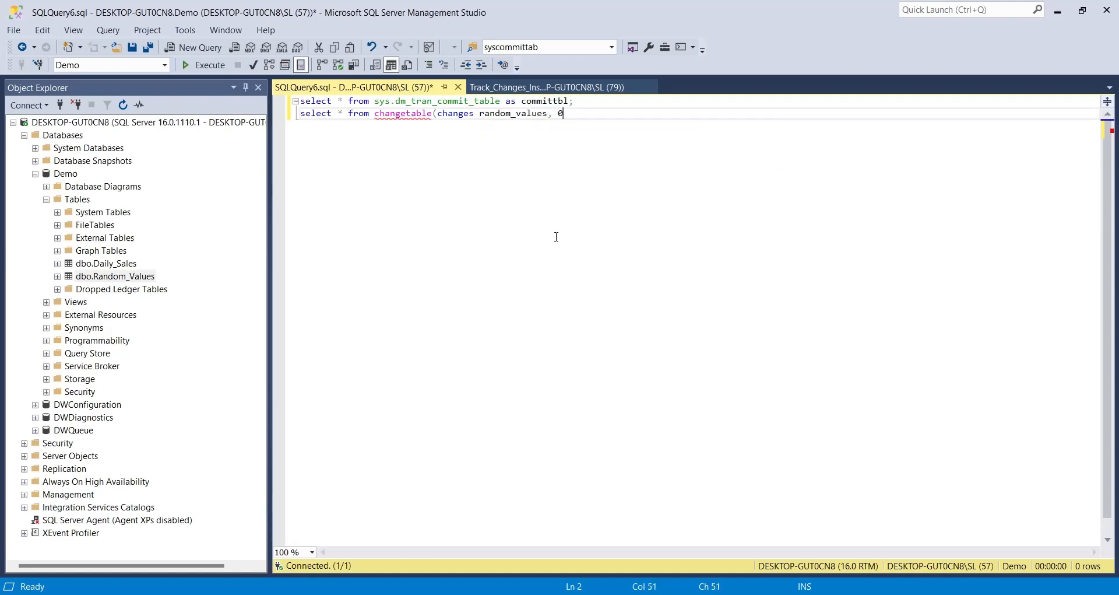
type(") as changetbl;")
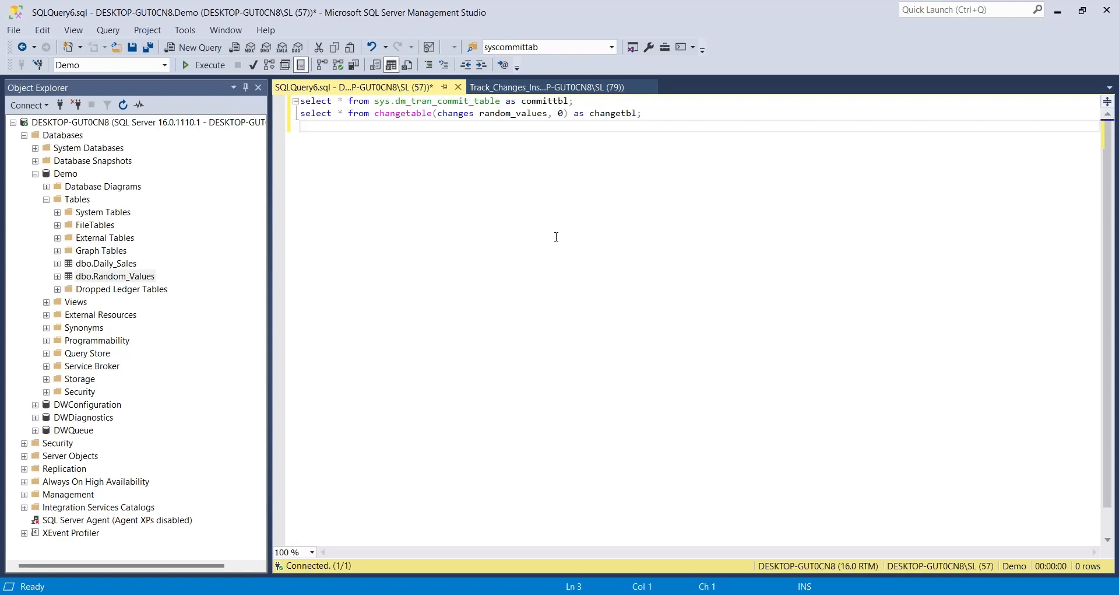
- Execute both queries and compare change versions 24 and 22 with matching commit_ts entries
left_click(204, 64)
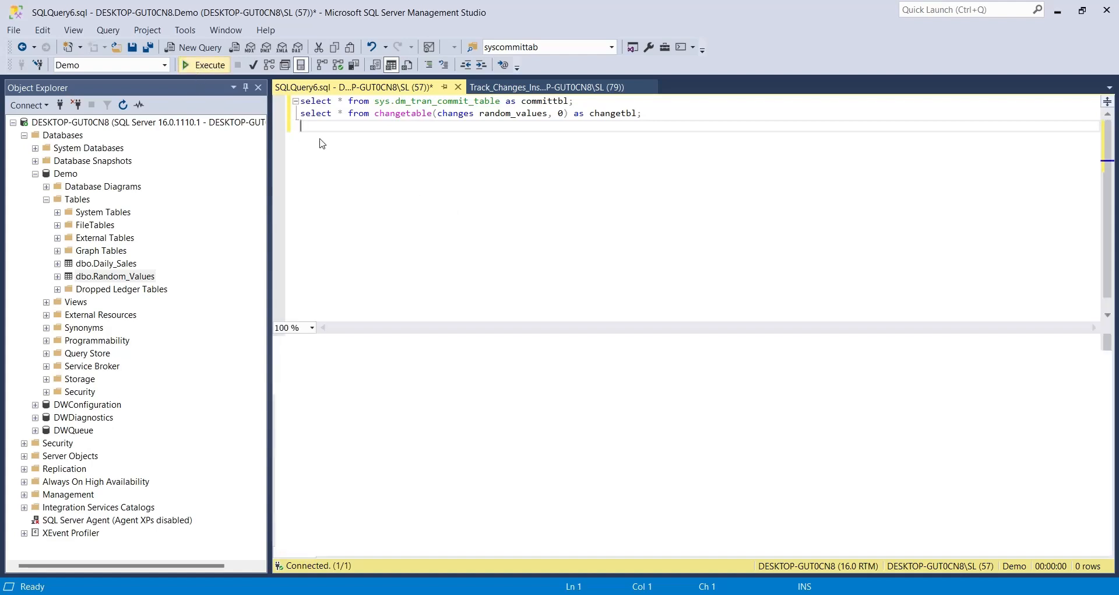
left_click(203, 65)
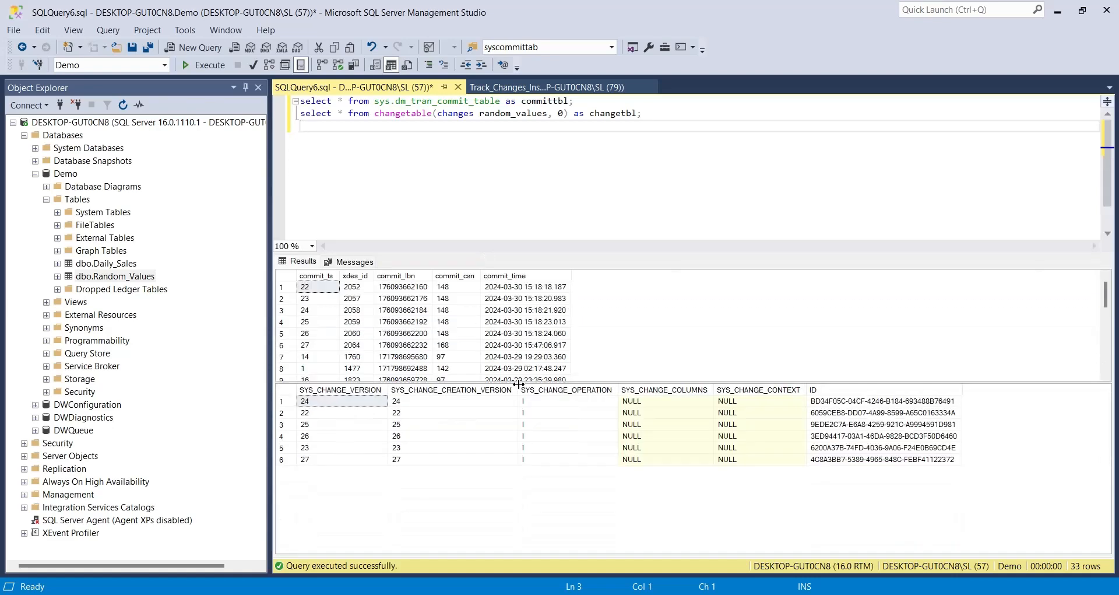
left_click(305, 401)
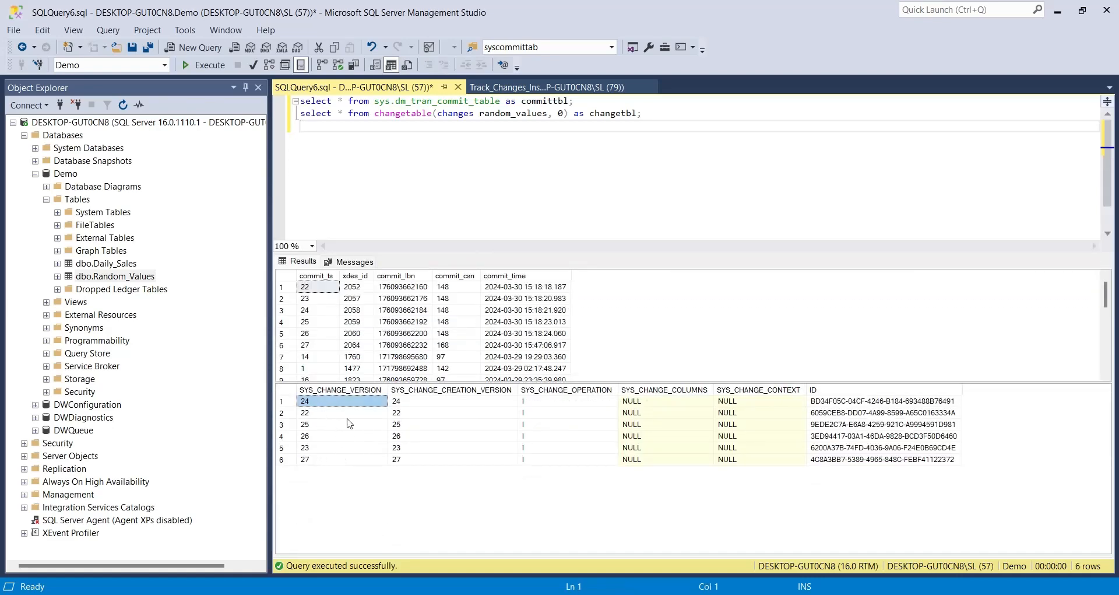
left_click(314, 310)
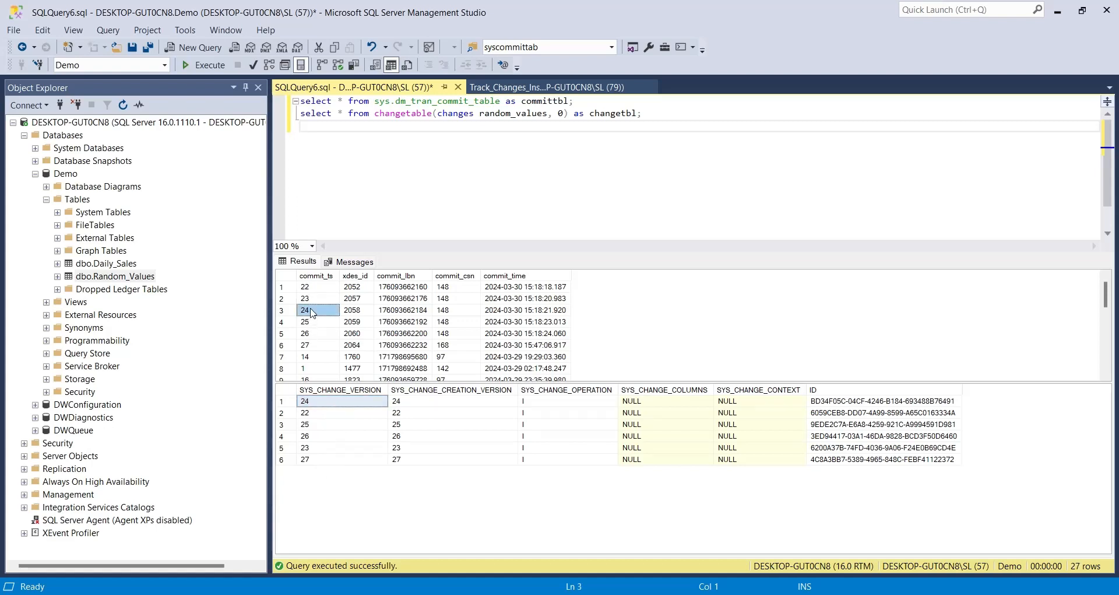
mouse_move(321, 314)
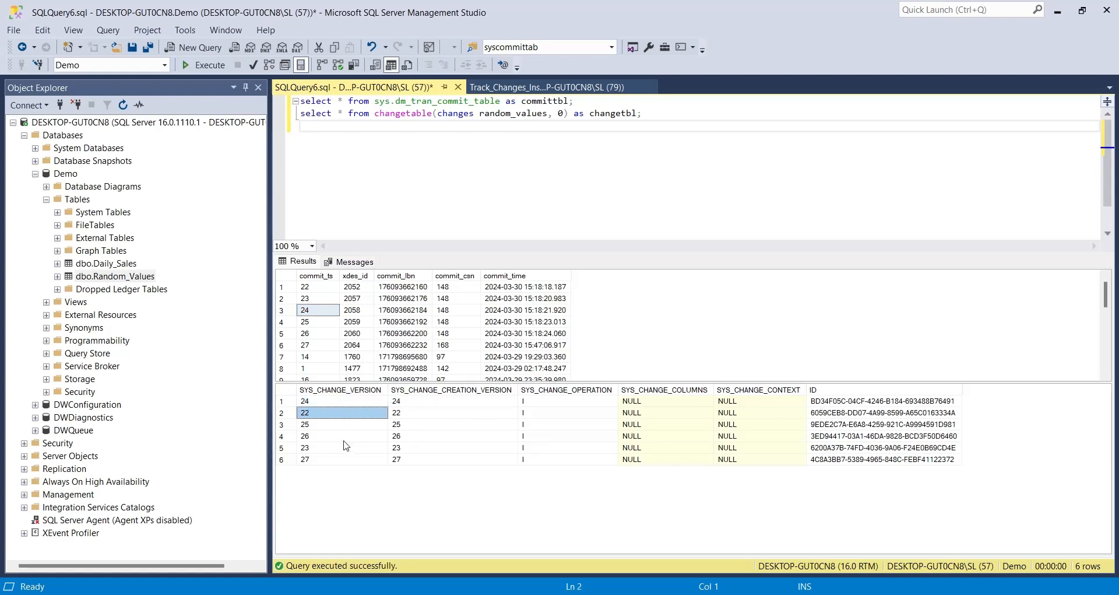
left_click(884, 448)
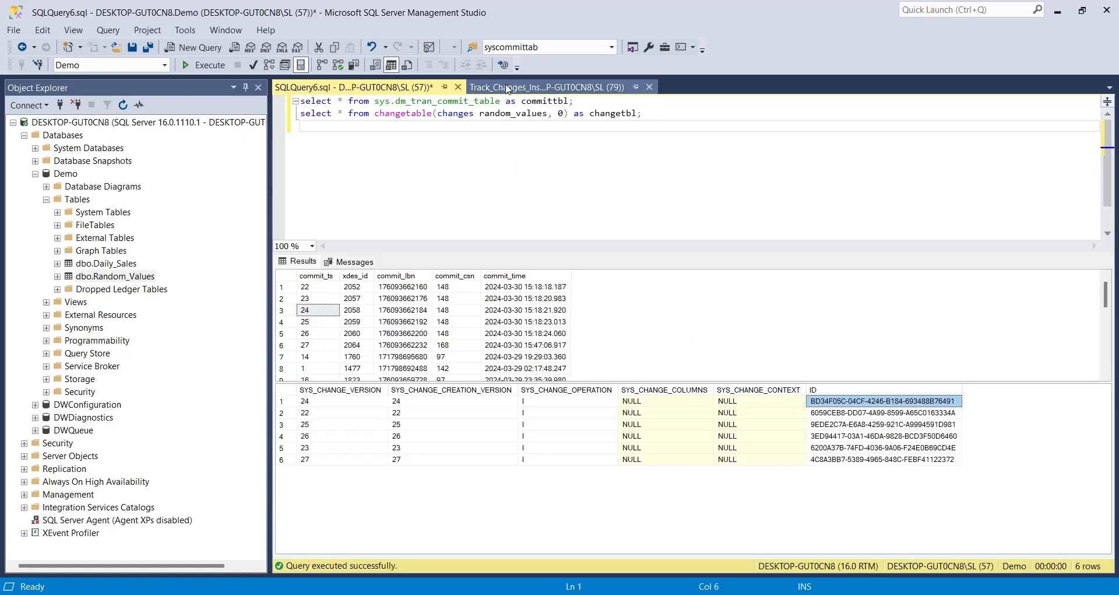
left_click(543, 86)
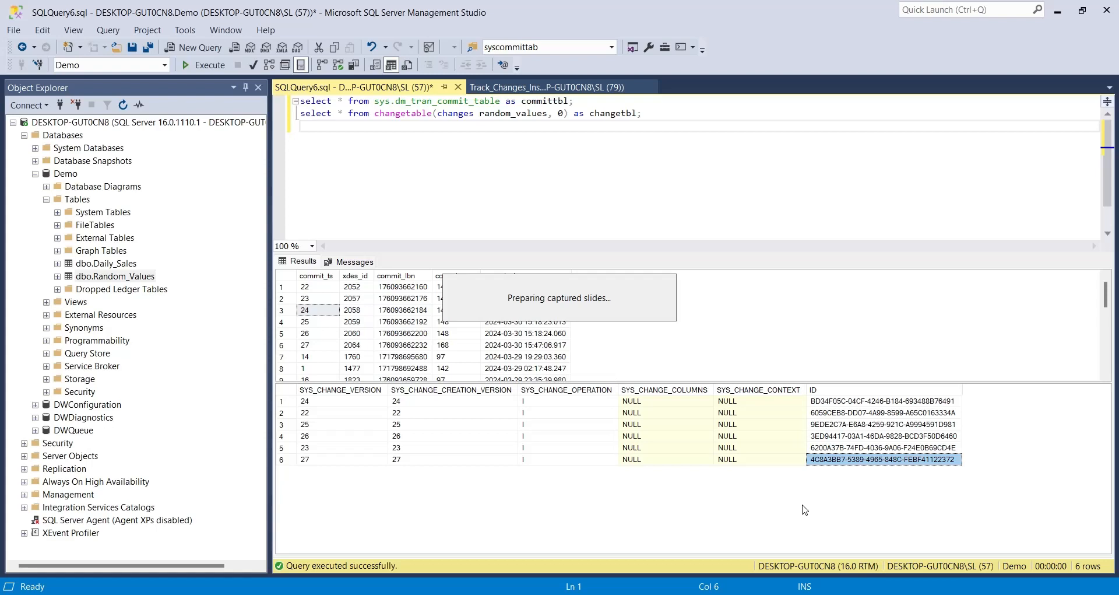
- In a fresh query window, list Random_Values and update RV 14.4492 to 15.87665
left_click(193, 47)
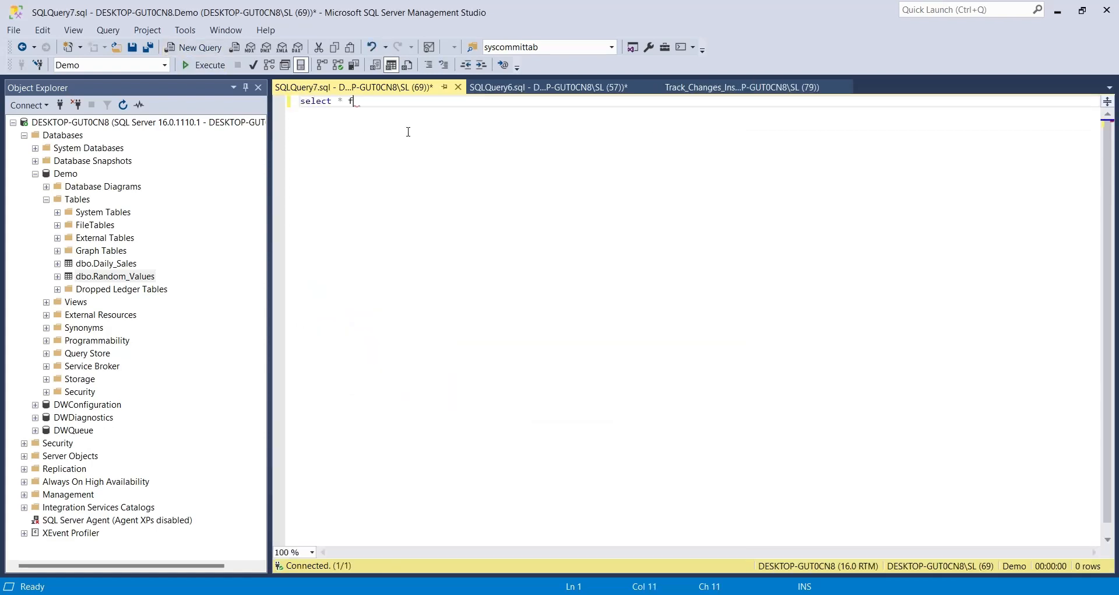
left_click(203, 65)
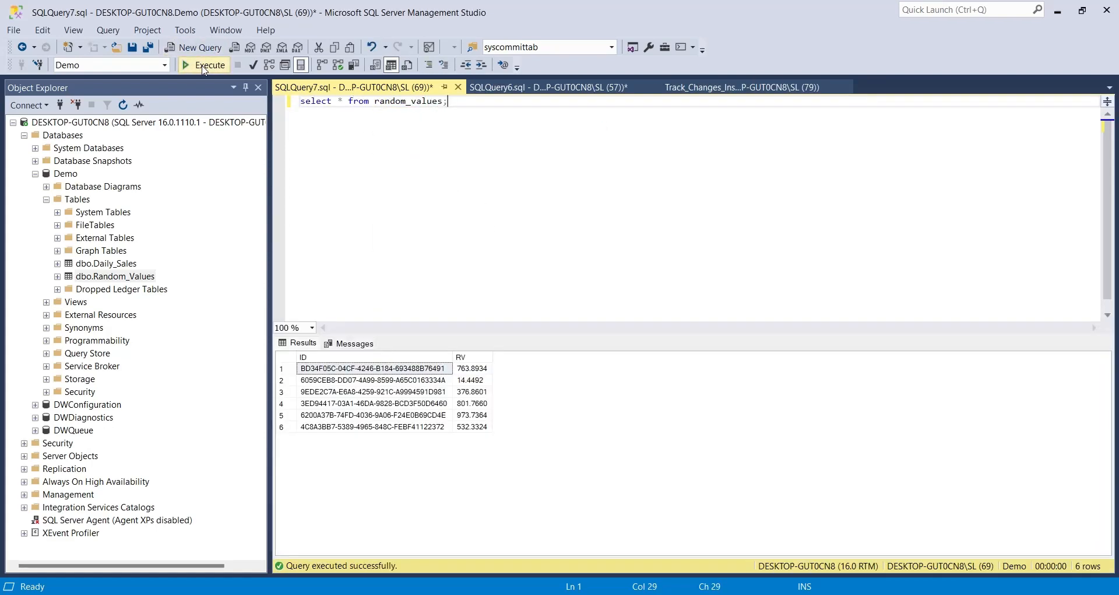
type("update random_values set")
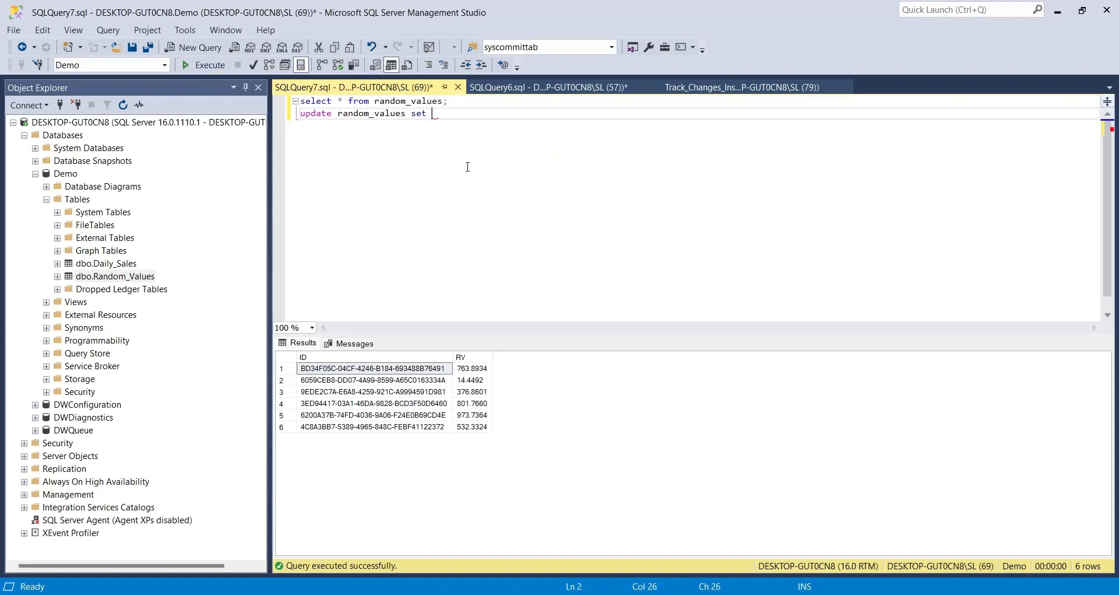
type("RV = 15.87665 where RV = 14.4492;")
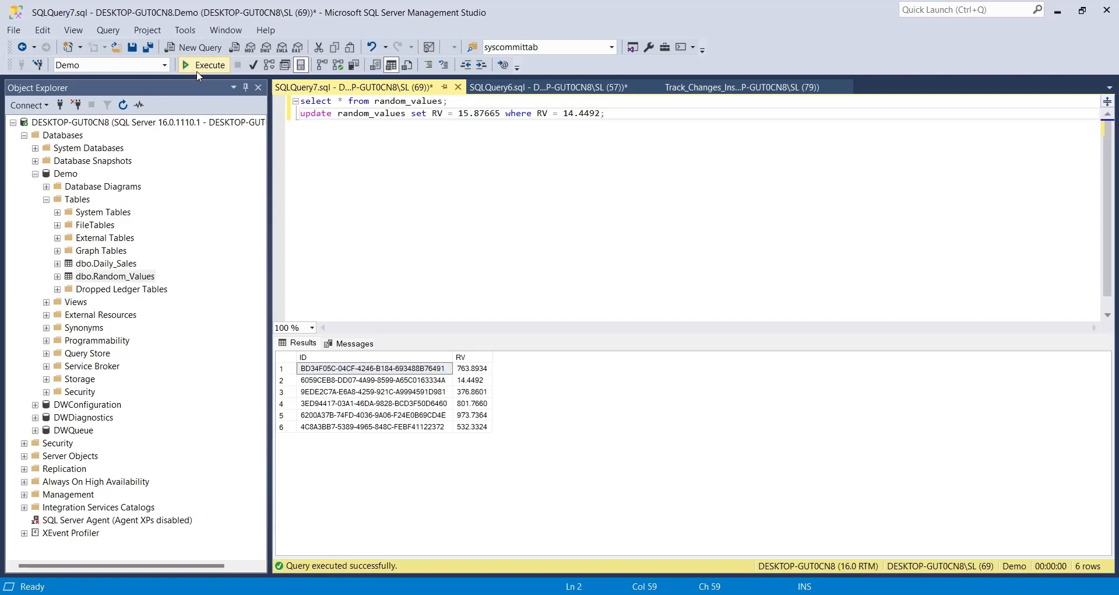
left_click(543, 87)
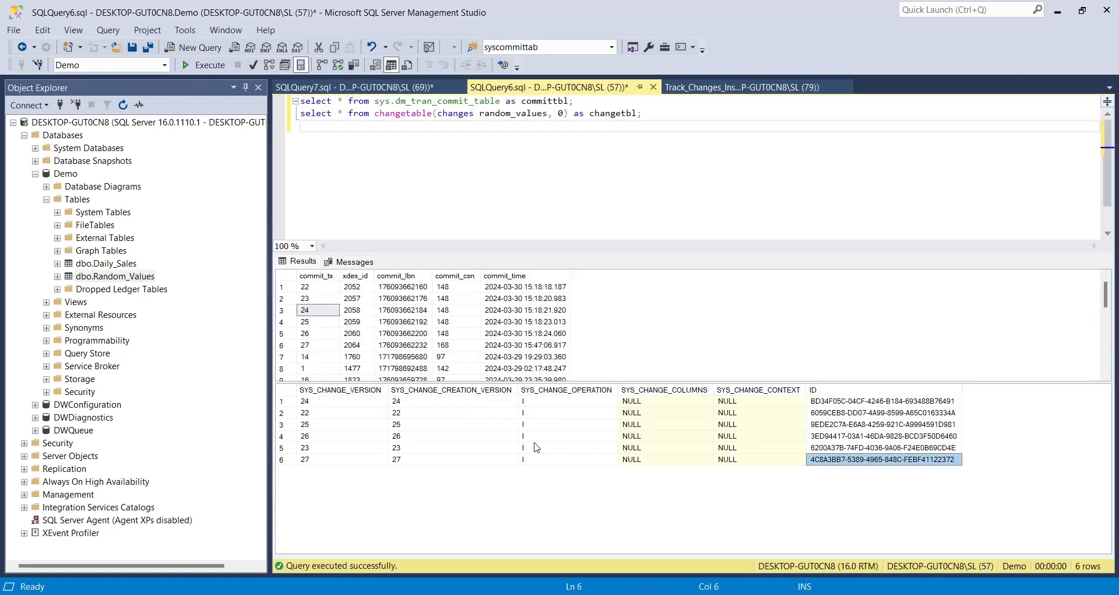
left_click(210, 64)
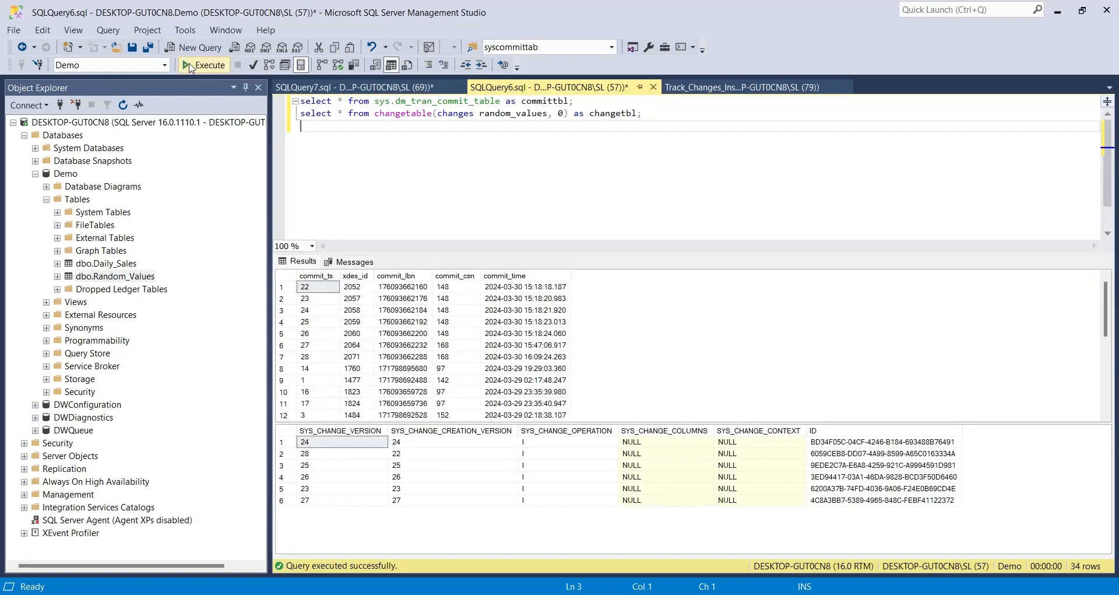
left_click(208, 64)
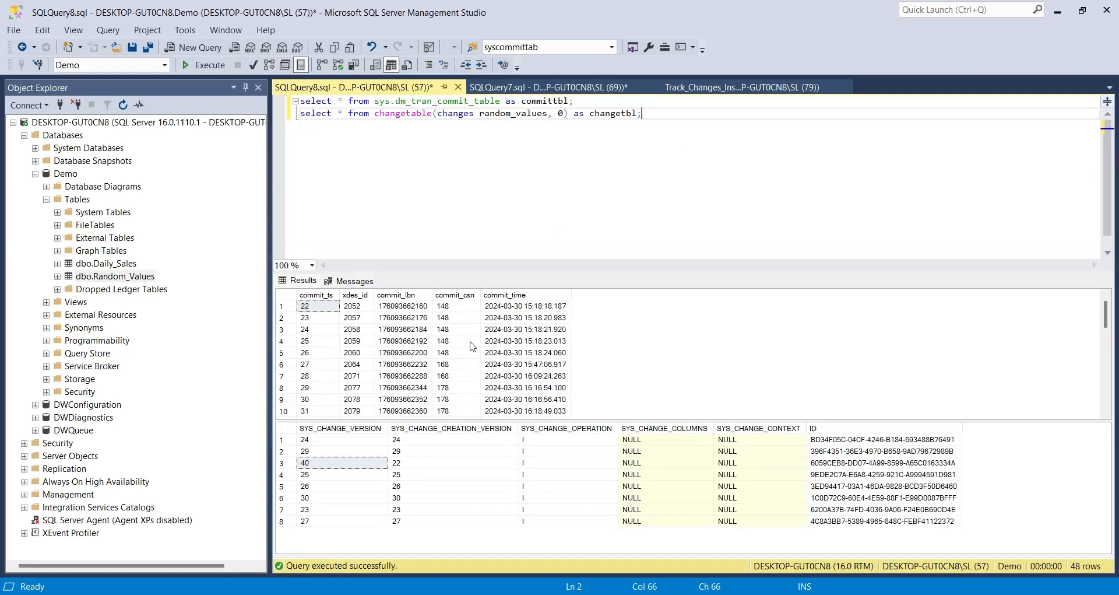
left_click(284, 462)
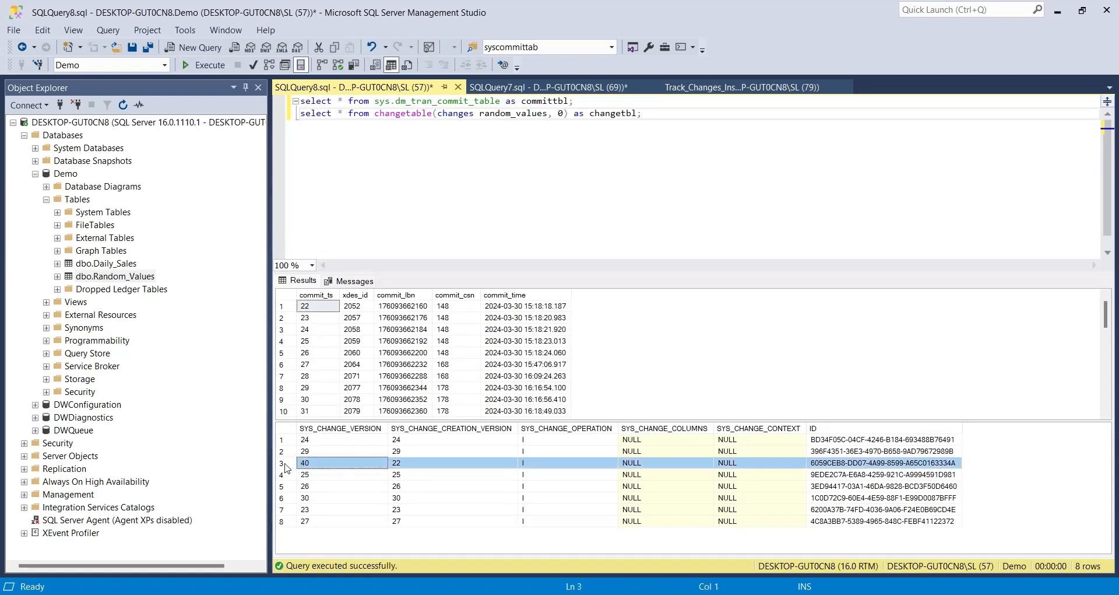
mouse_move(348, 469)
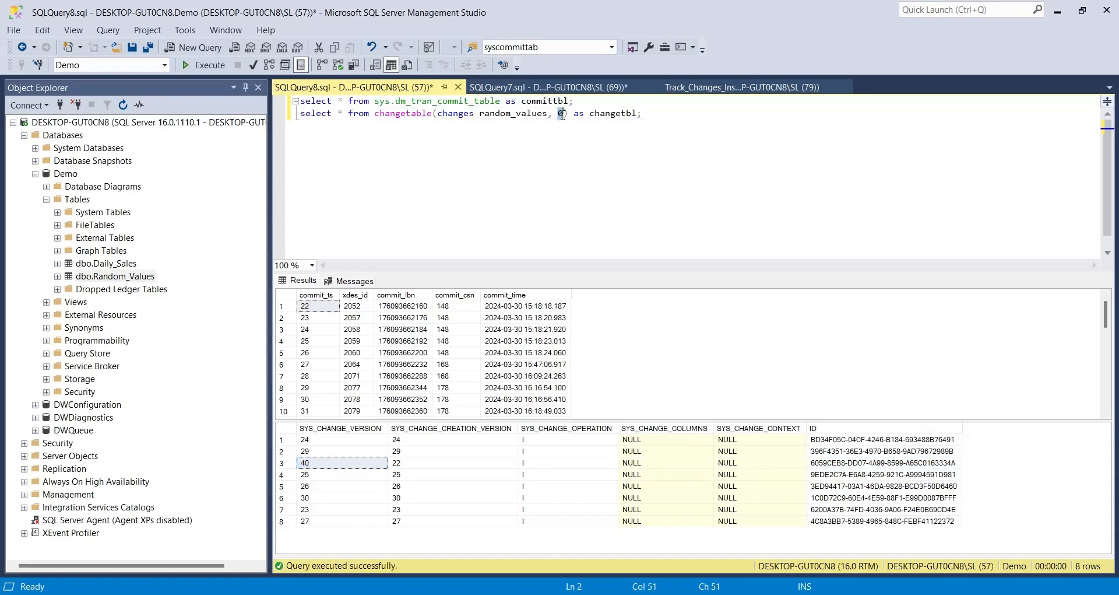
- Query changes on random_values since version 39 and inspect the single update row
type("39")
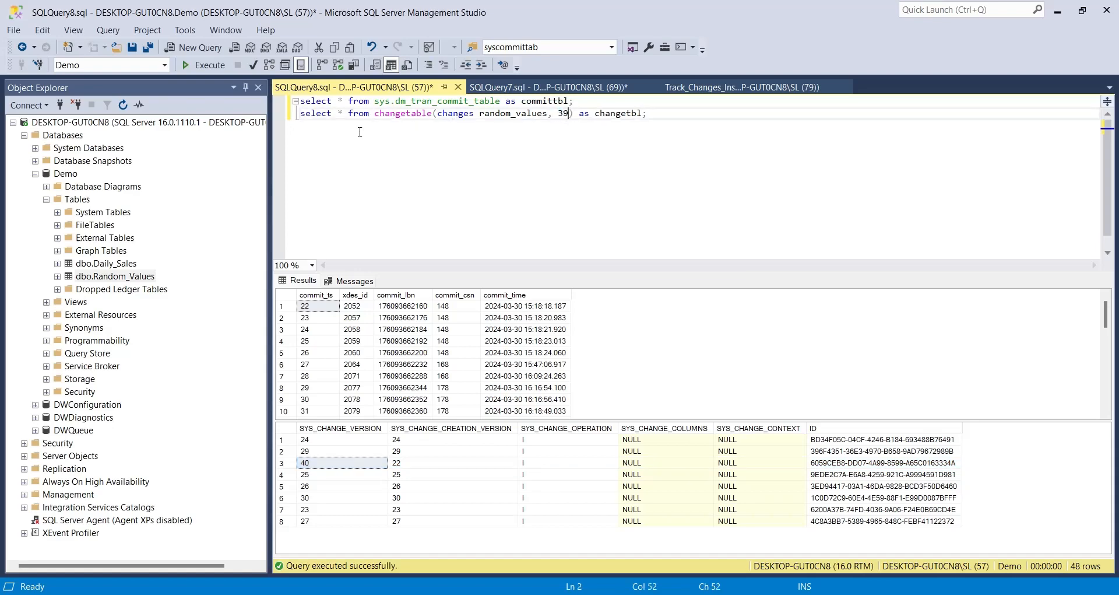
left_click(209, 65)
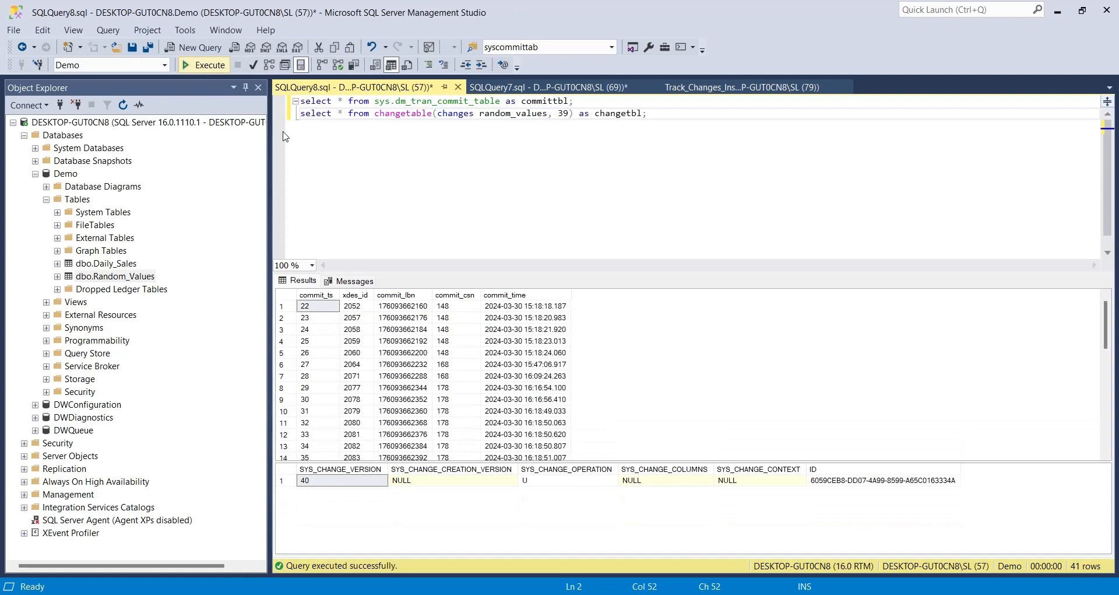
left_click(568, 479)
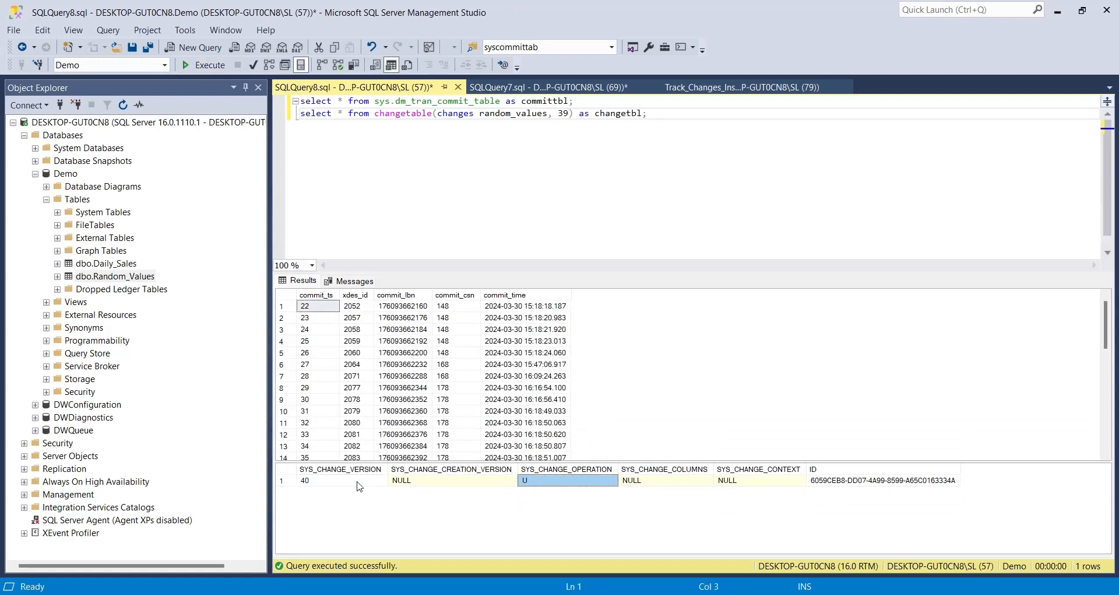
mouse_move(805, 486)
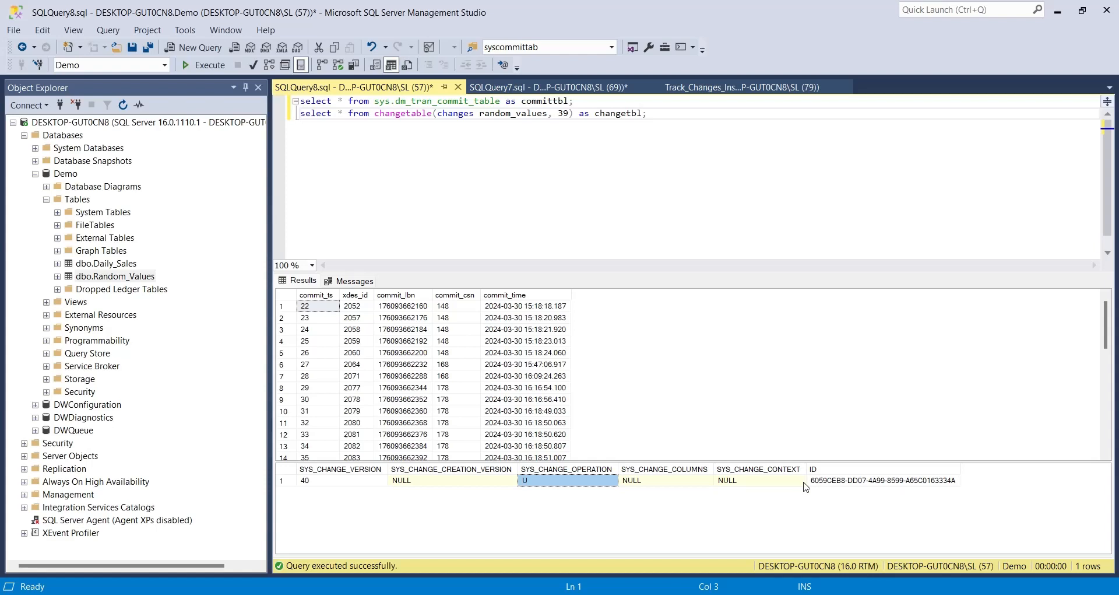
left_click(401, 376)
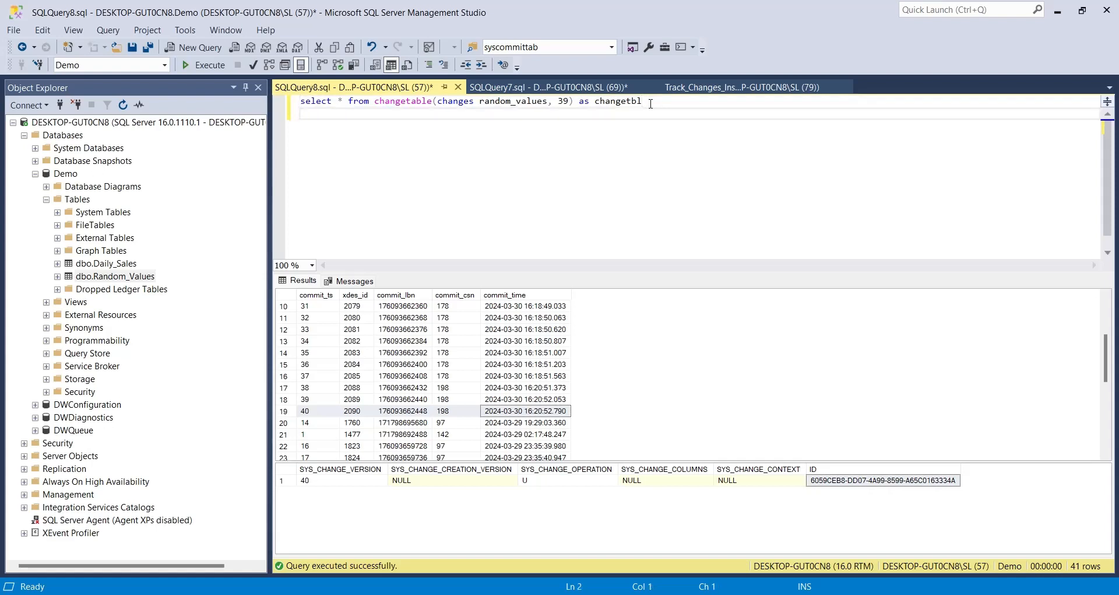
- Left-join sys.dm_tran_commit_table as committbl on changetbl.sys_change_version and run the query
type("left join")
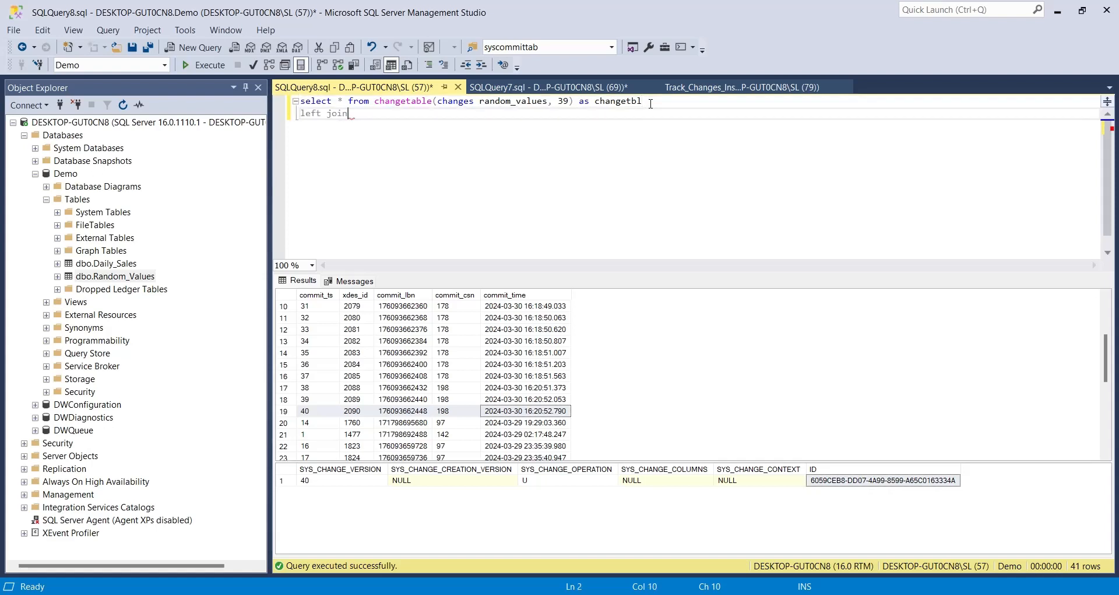
type("sys.dm_tran_commit_table as committbl")
type("on")
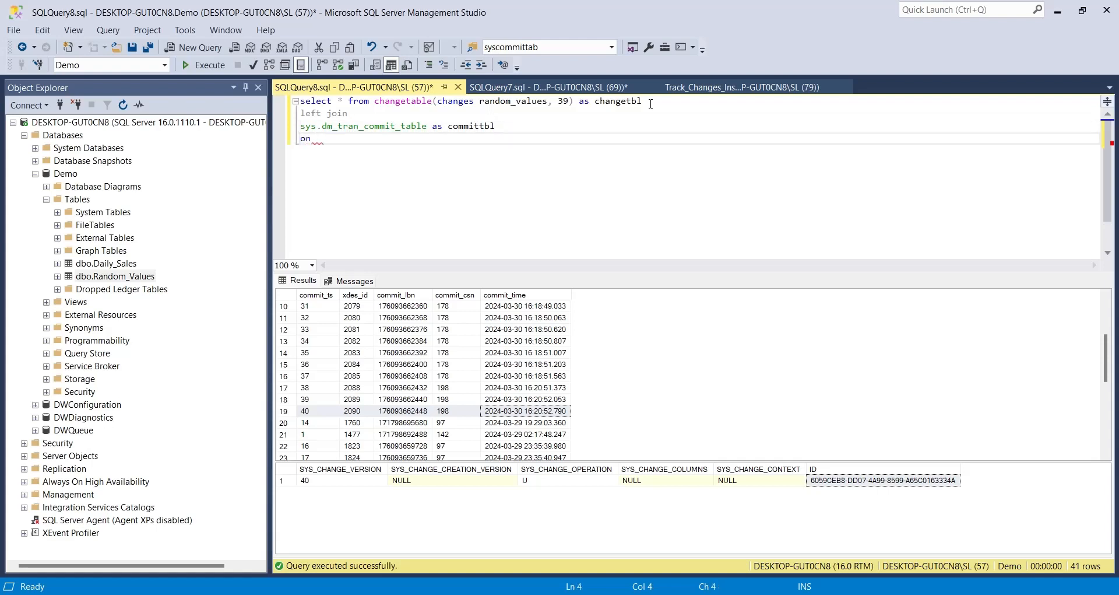
type("changetbl.")
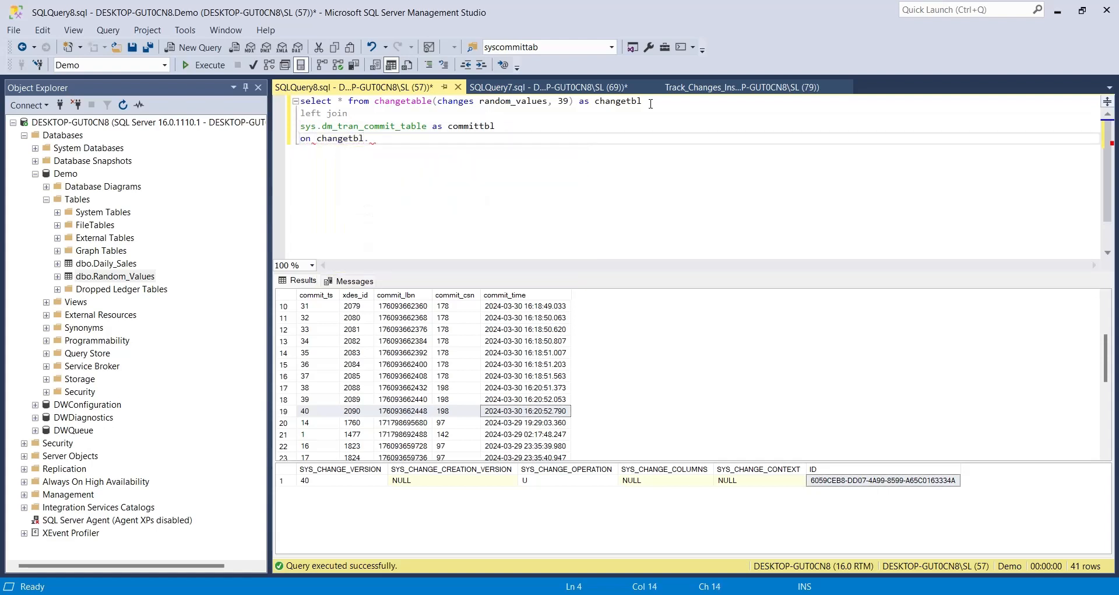
type(".sys_change_")
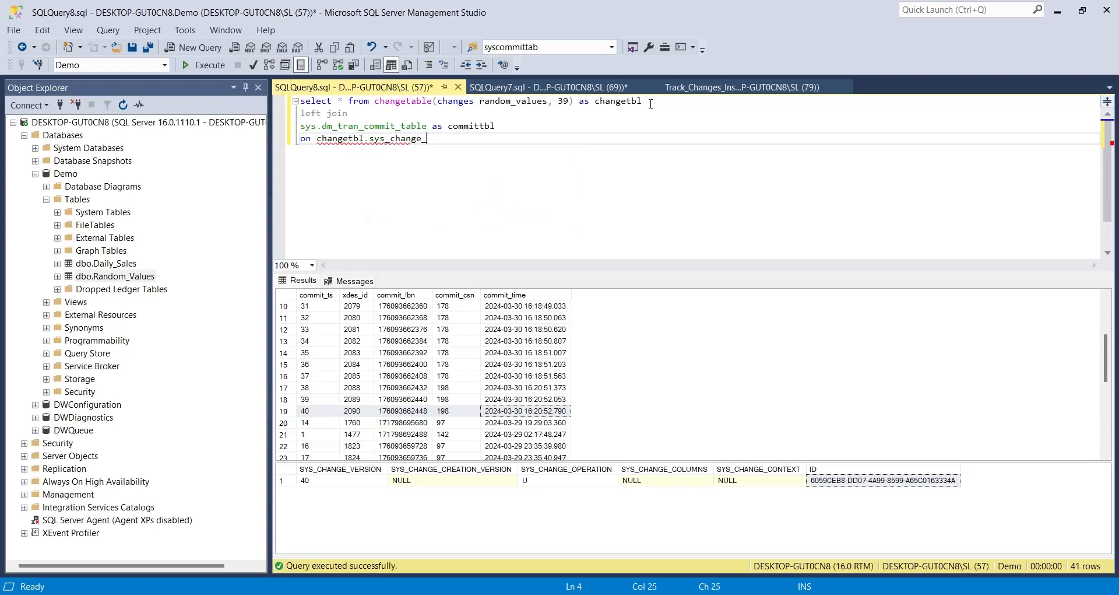
type("version =")
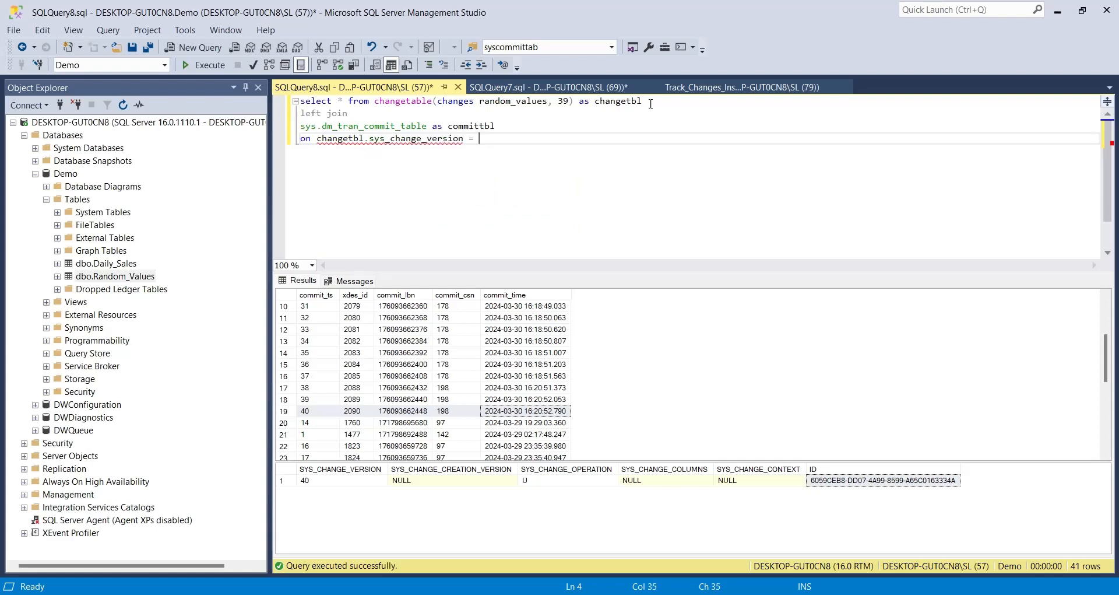
type("committbl.commit_ts'")
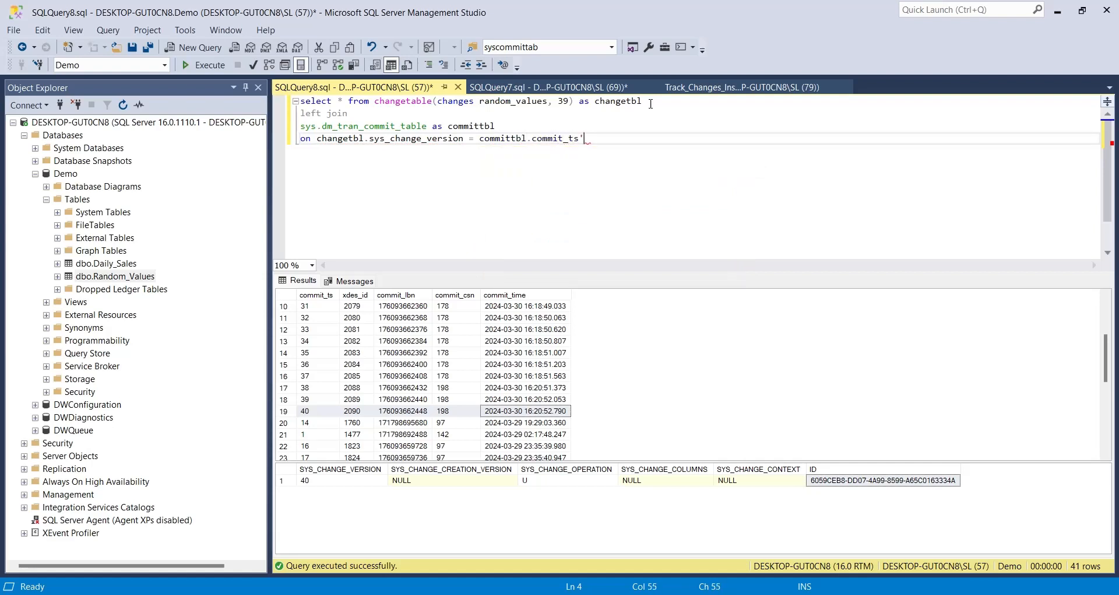
left_click(208, 65)
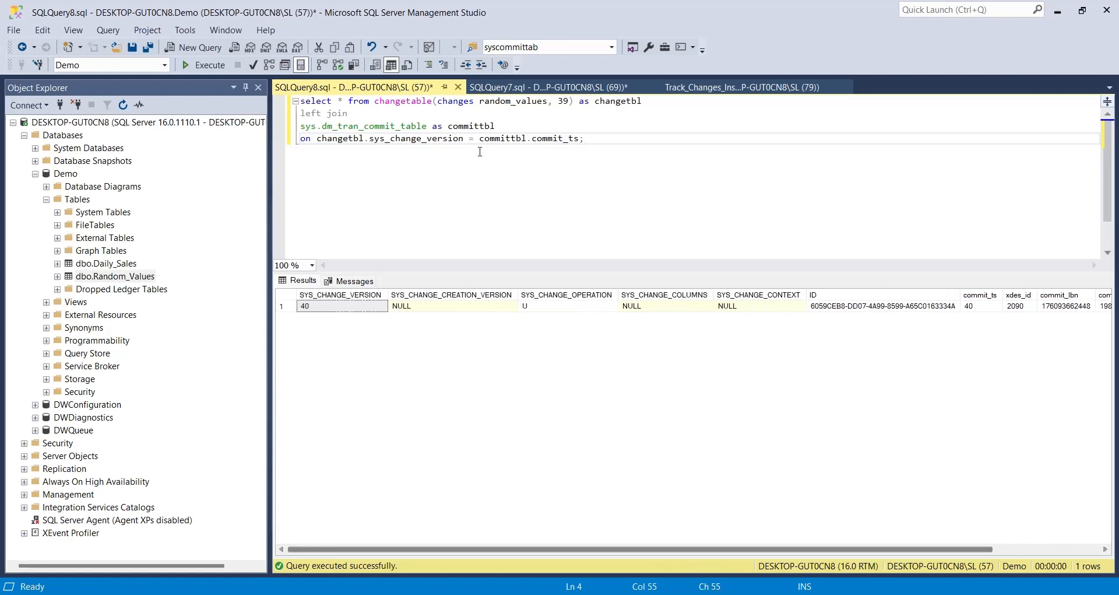
- Rerun the joined change query from version 0 and scroll the results
double_click(562, 101)
type("0")
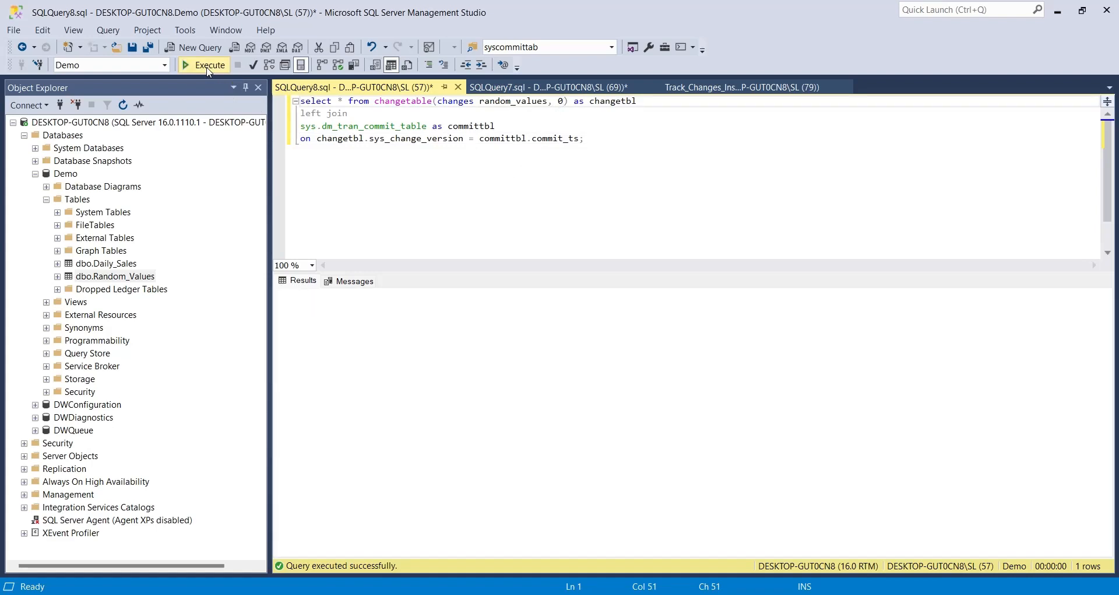
left_click(208, 65)
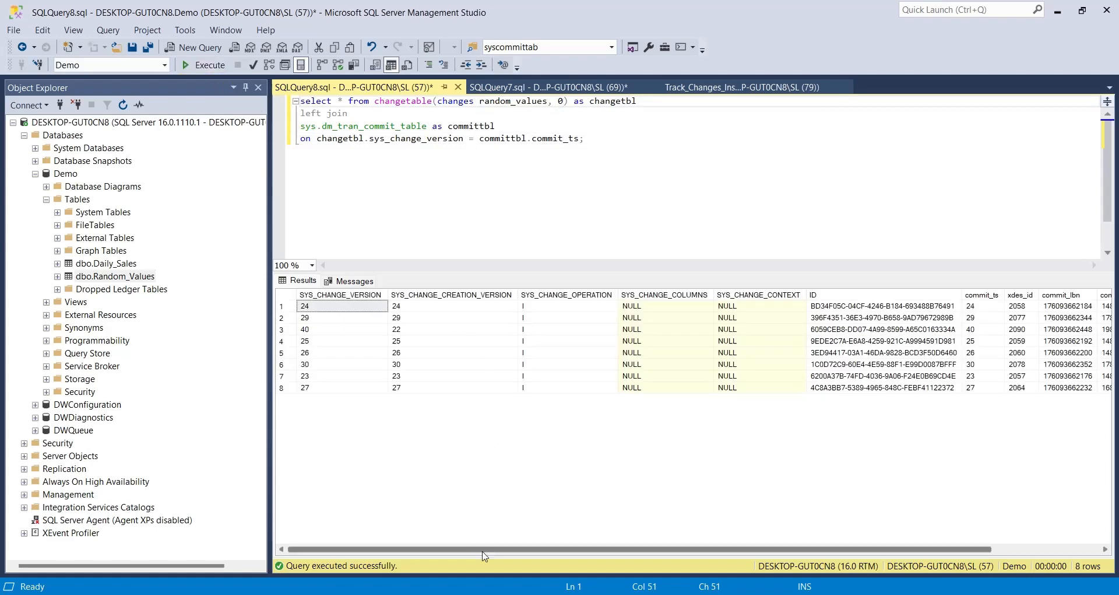
scroll("right", 3)
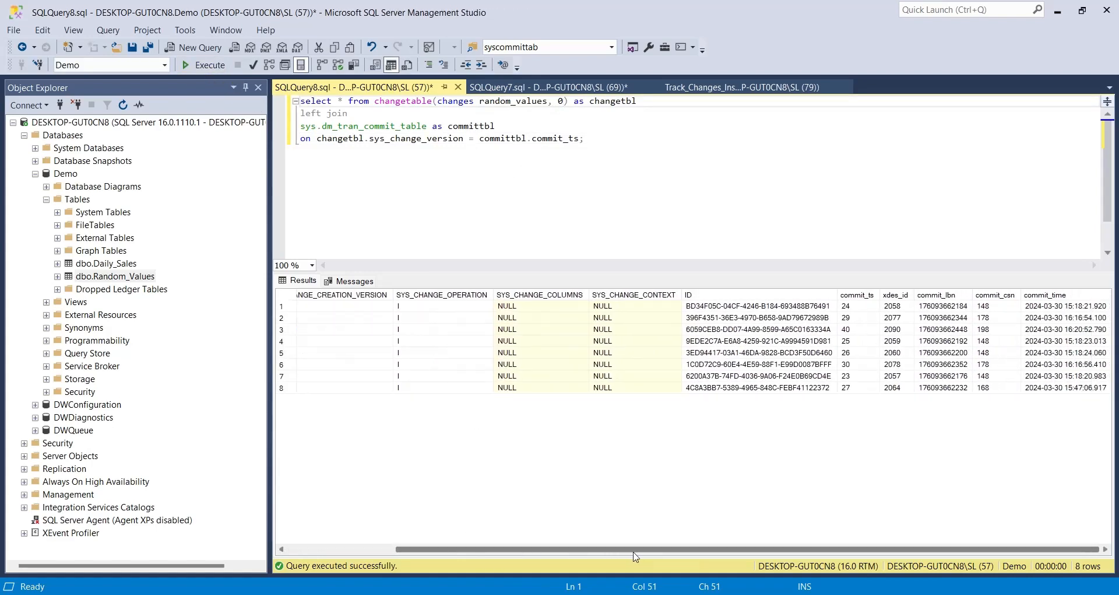
mouse_move(861, 552)
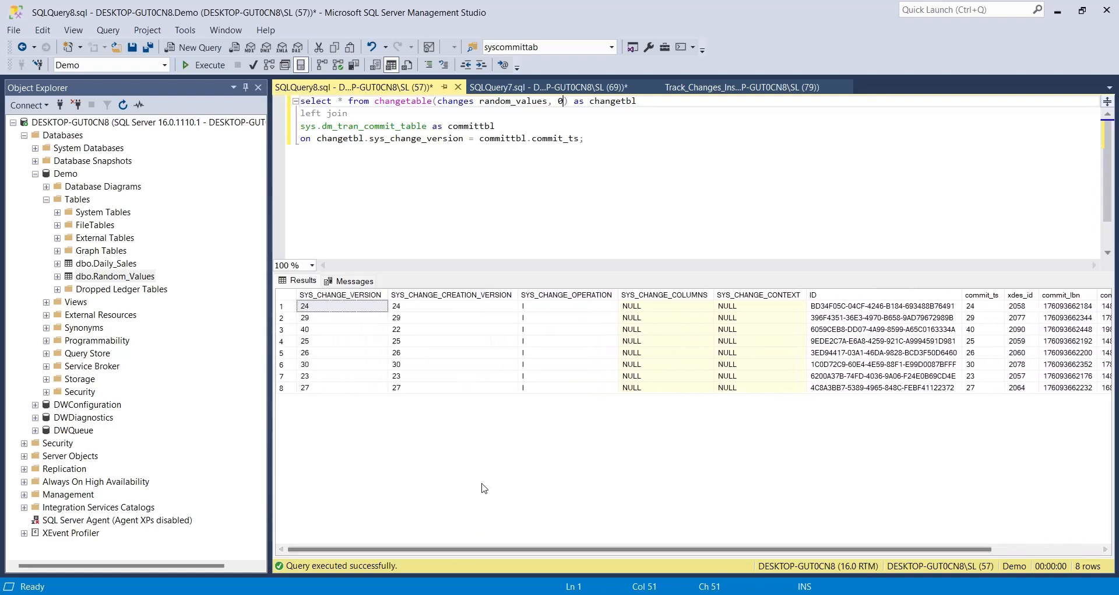
- Set the starting version back to 39 and review the version 40 and 41 rows
left_click(742, 87)
type("39")
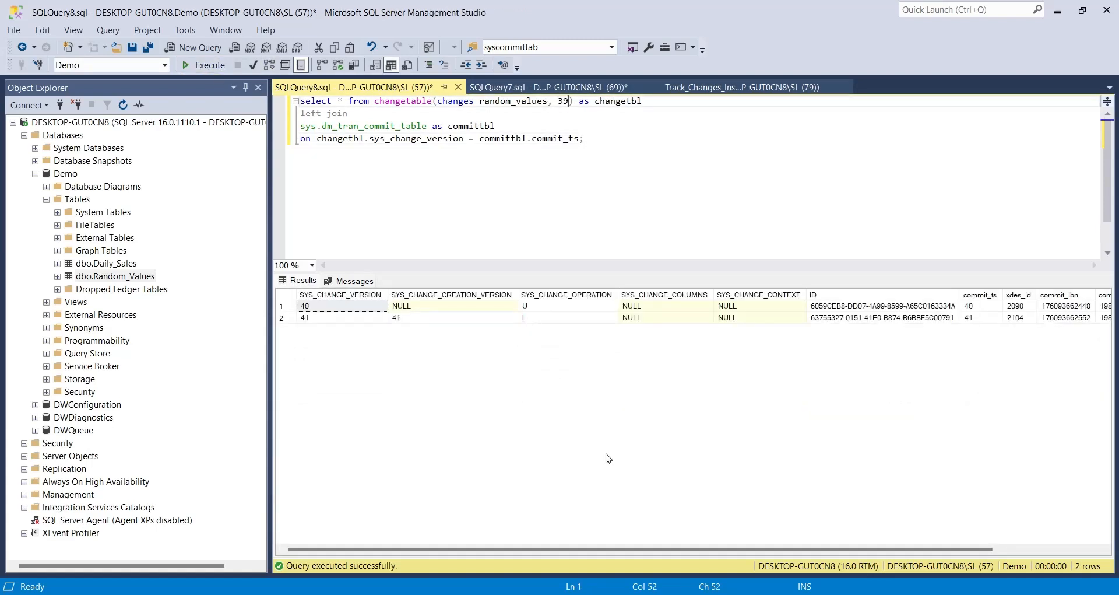
scroll("right", 3)
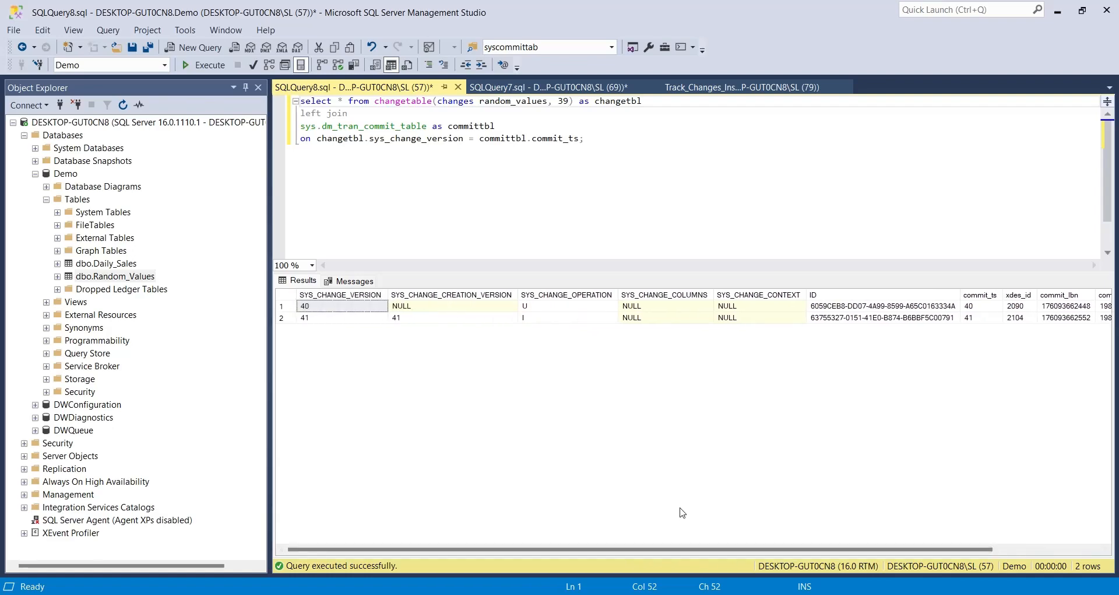
left_click(131, 46)
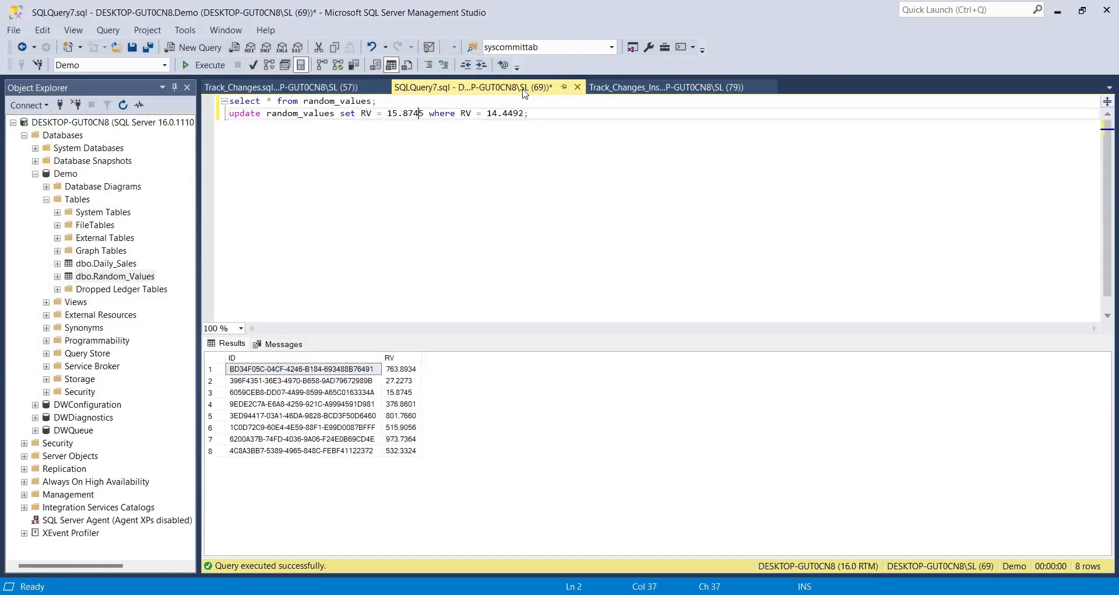
- Close the update script, open a blank query, and view Demo's Change Tracking properties without changes
left_click(278, 87)
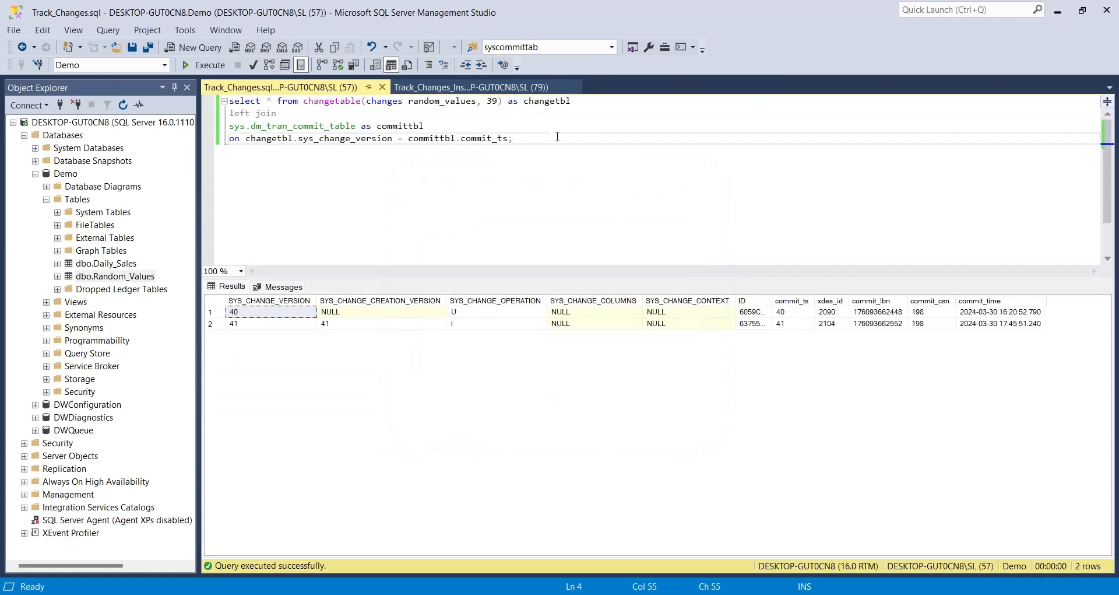
left_click(200, 46)
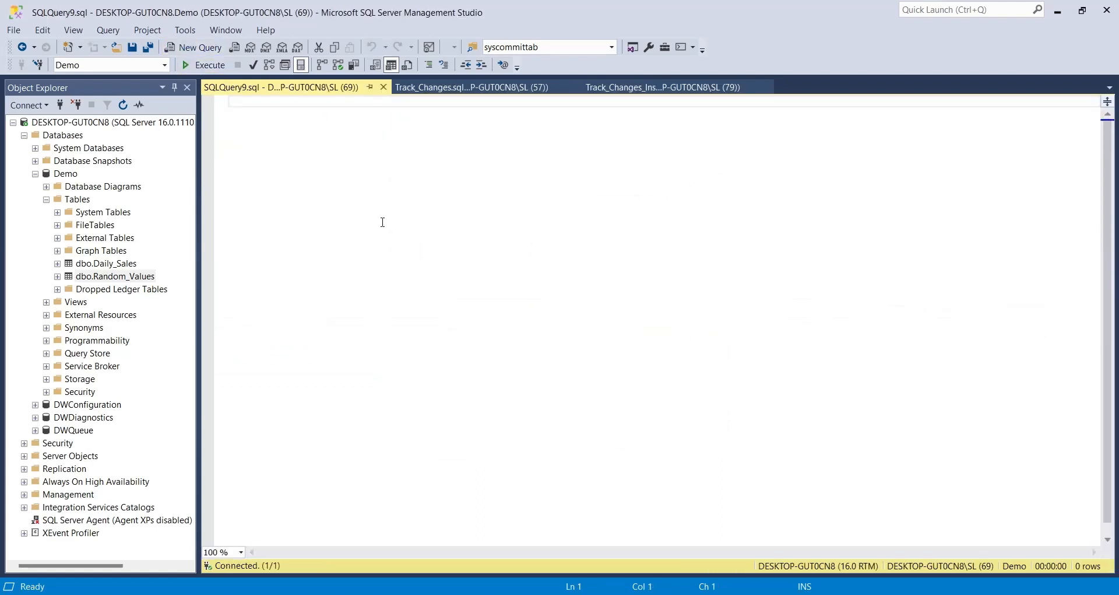
left_click(64, 173)
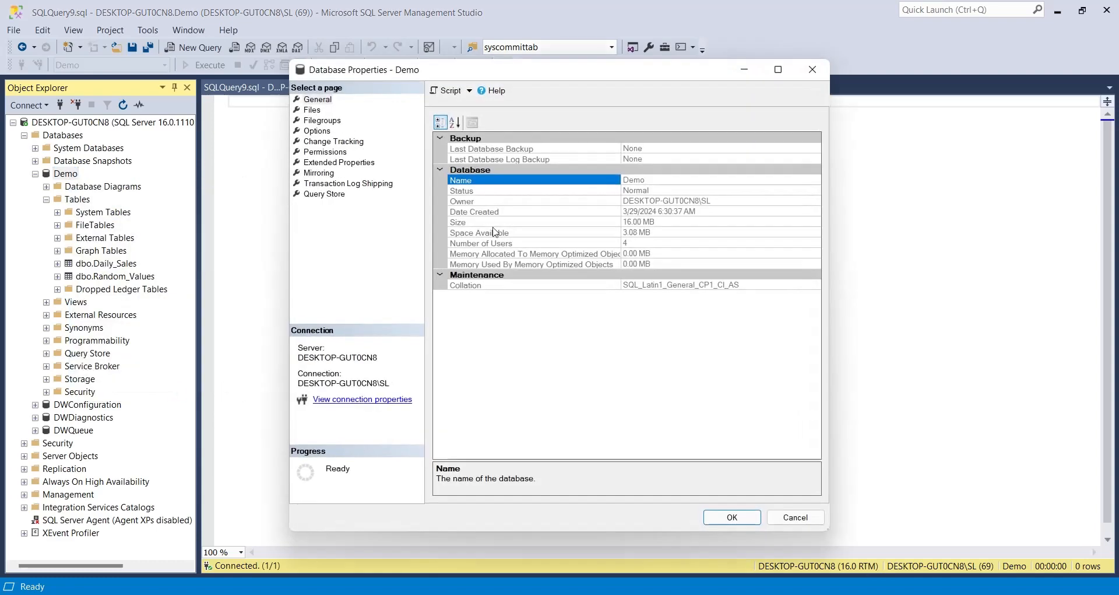
left_click(333, 140)
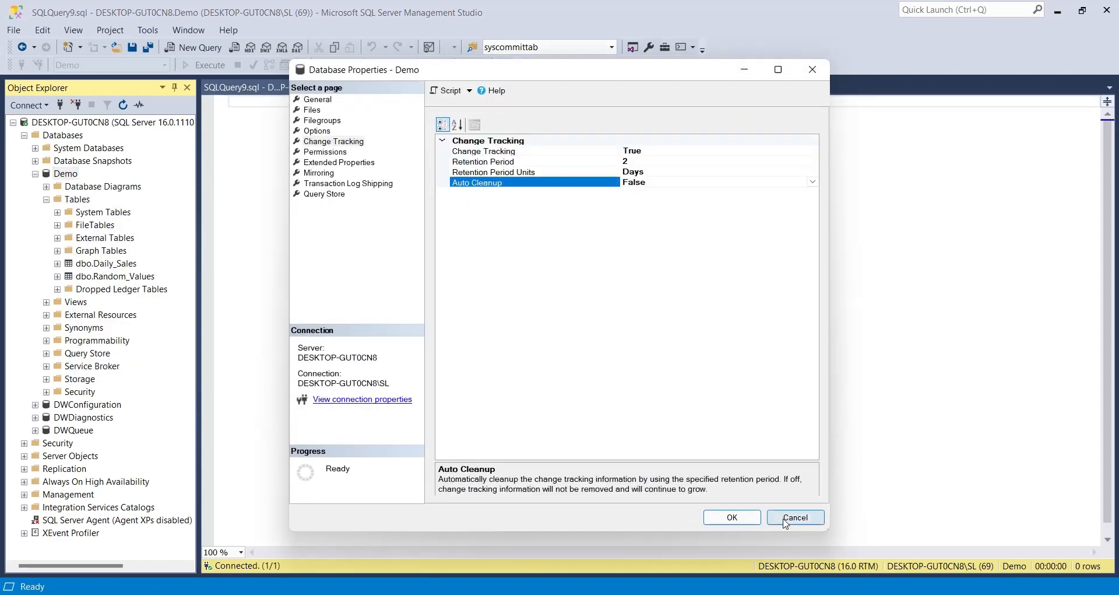
left_click(795, 518)
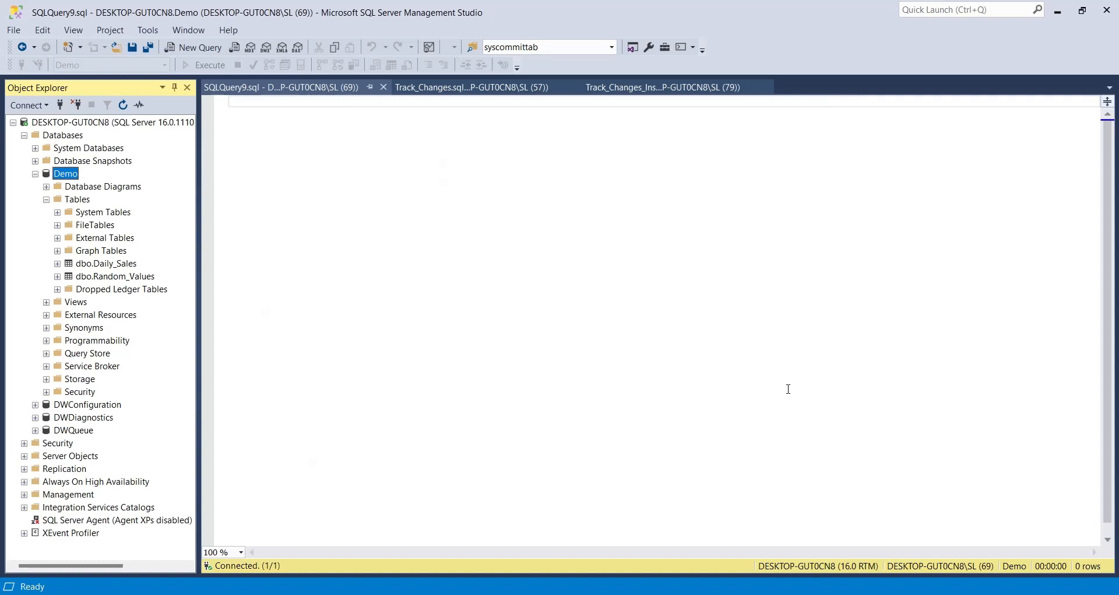
- Write statements disabling change tracking on random_values and turning it off for database demo
type("use demo;")
type("alter table")
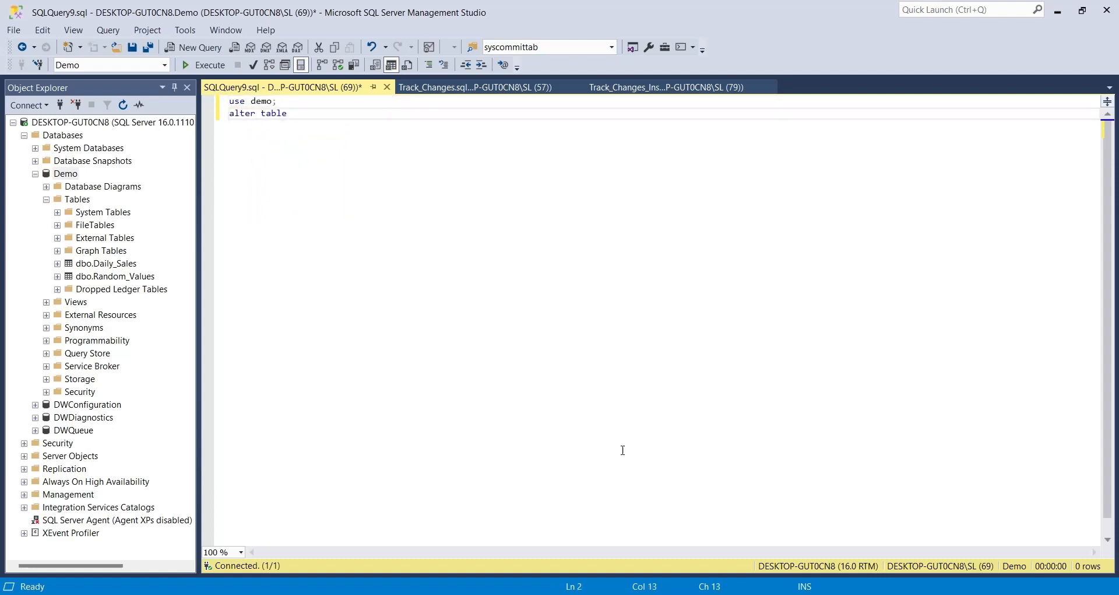
type("random")
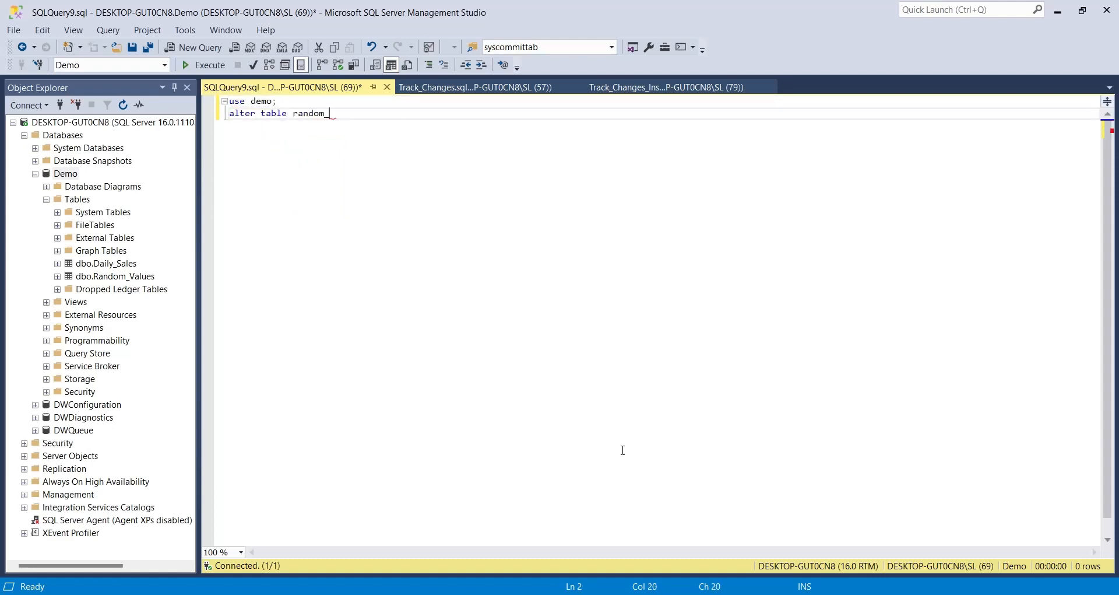
type("_values disable chan")
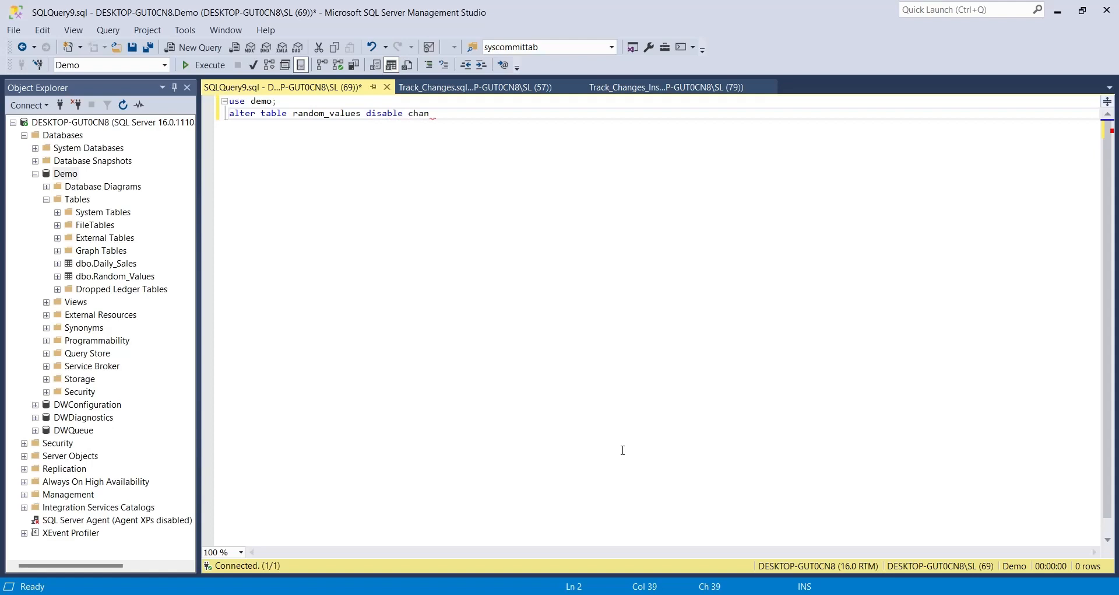
type("ge_tracking;")
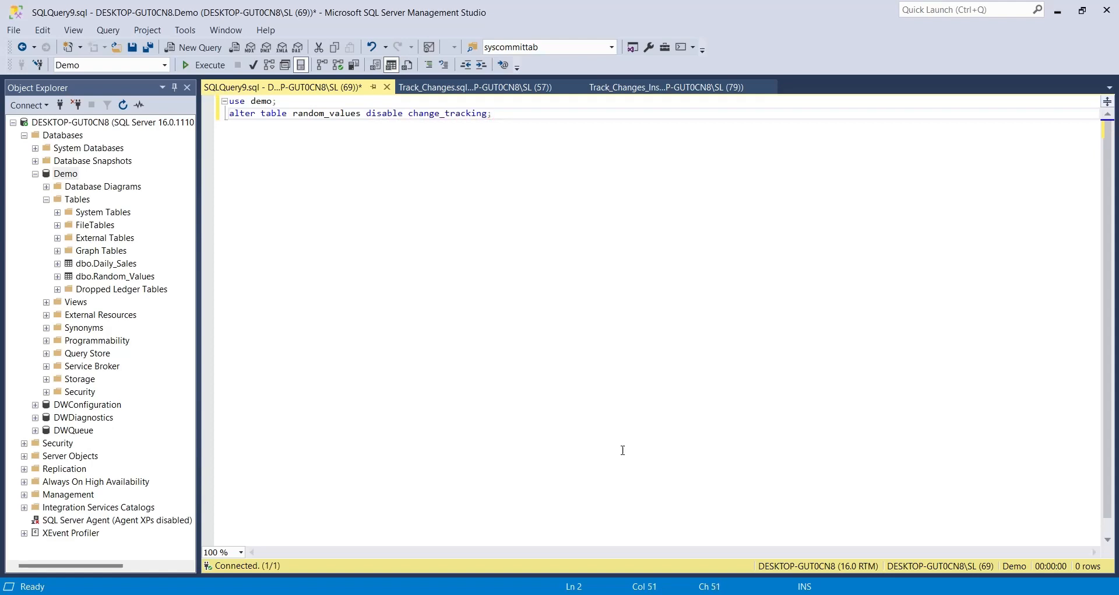
type("alter database demo set change_t")
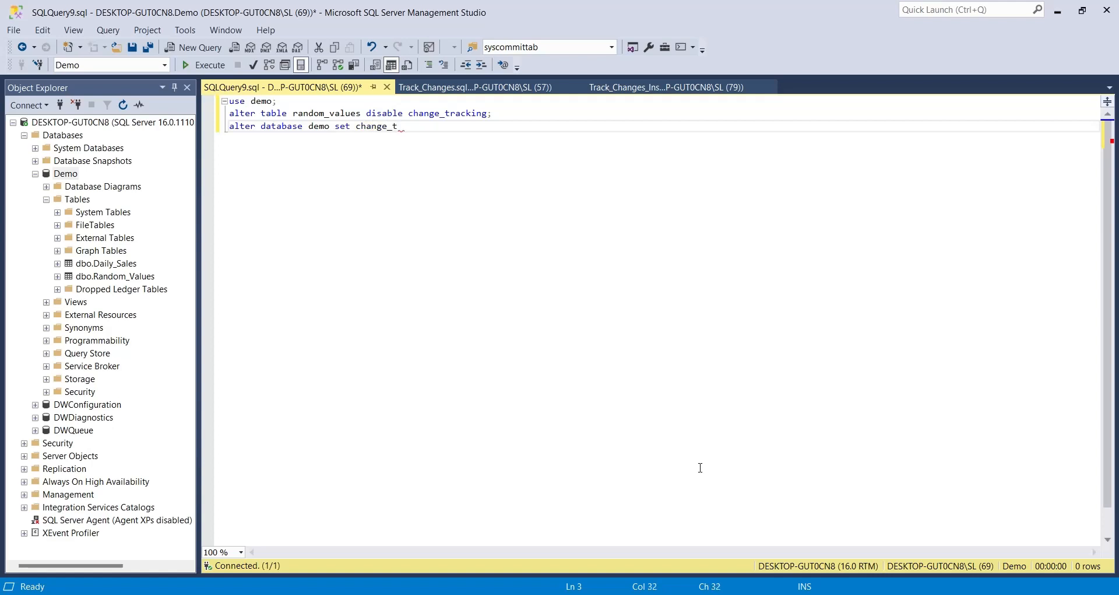
type("racking = off;")
type("alter database")
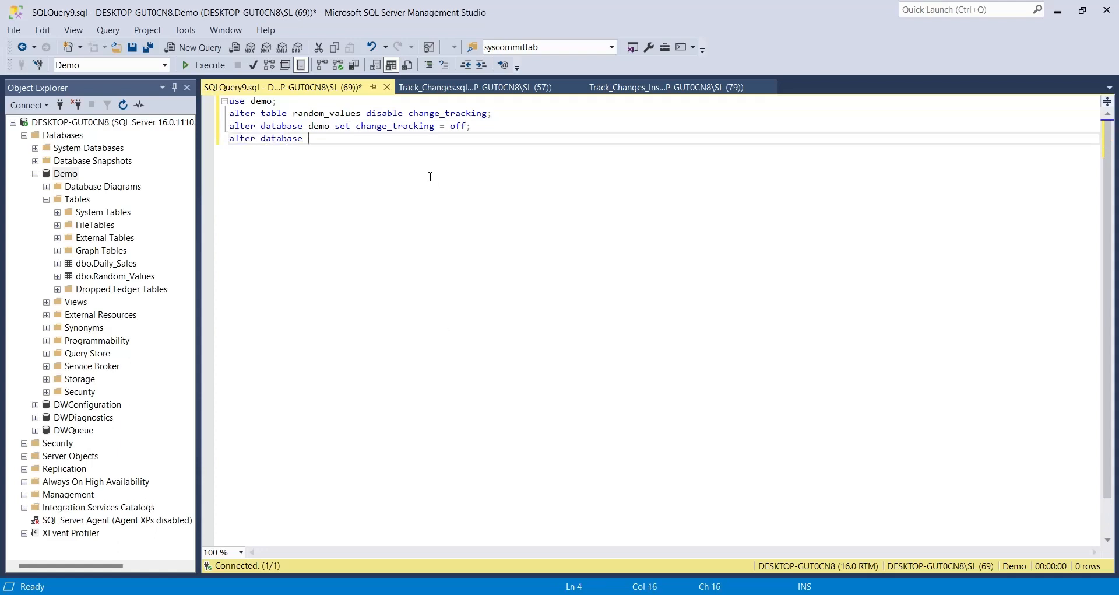
- Add statements re-enabling change tracking on demo and random_values, then run the script
type("demo set change_")
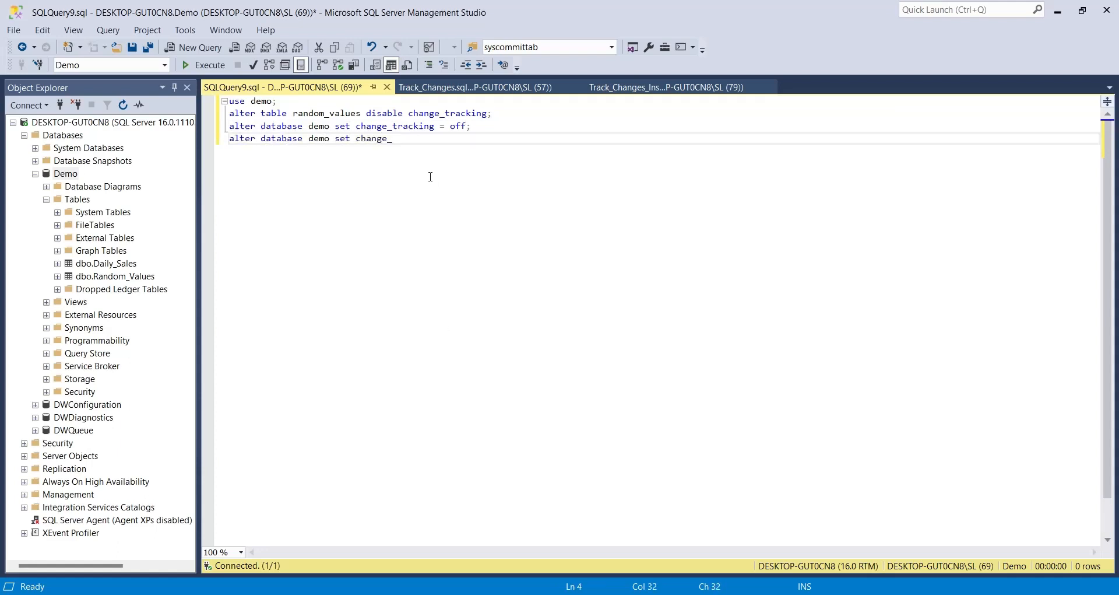
type("tracking = on;")
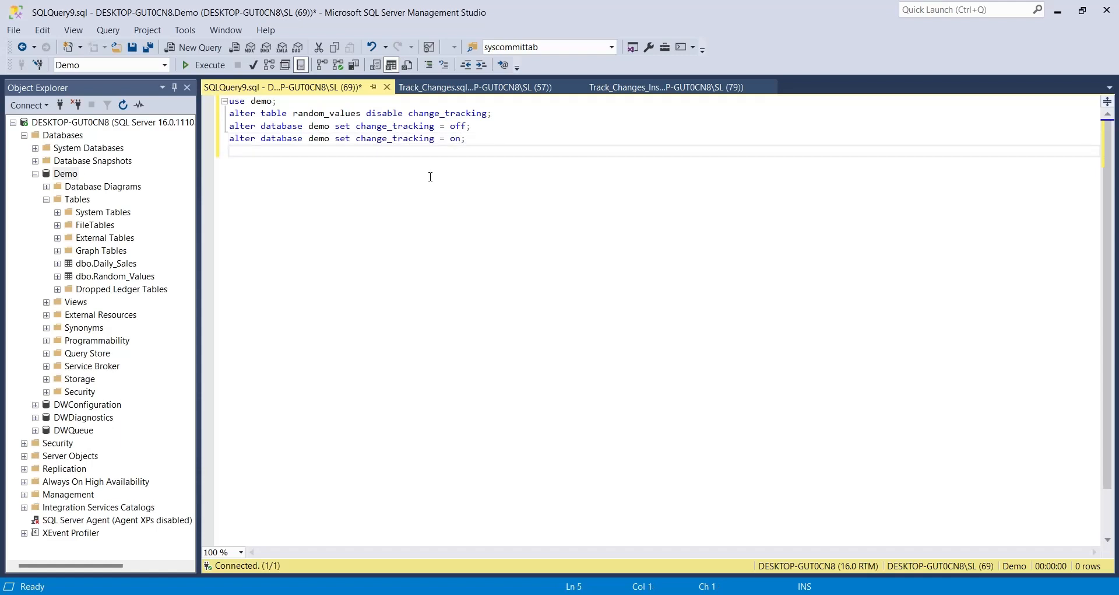
type("alter table random_values disabl")
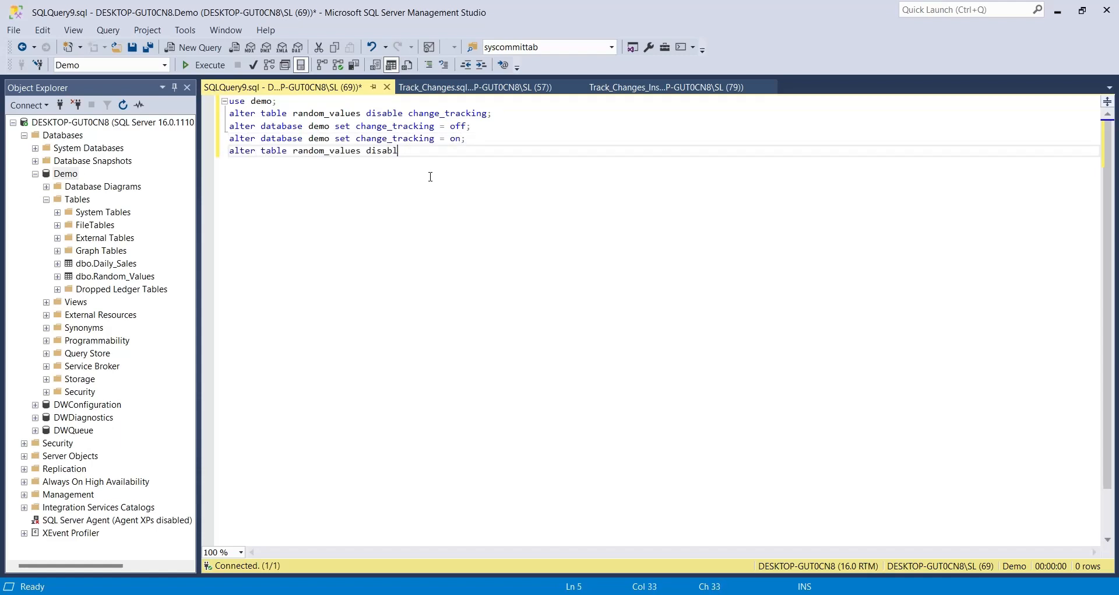
type("enable change_ta")
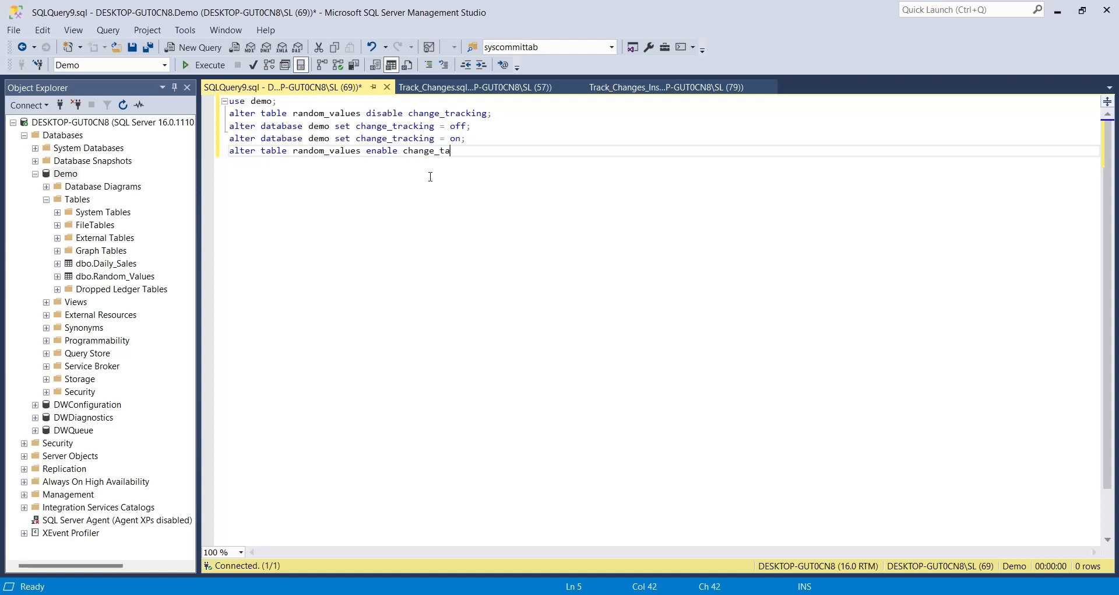
type("cking;")
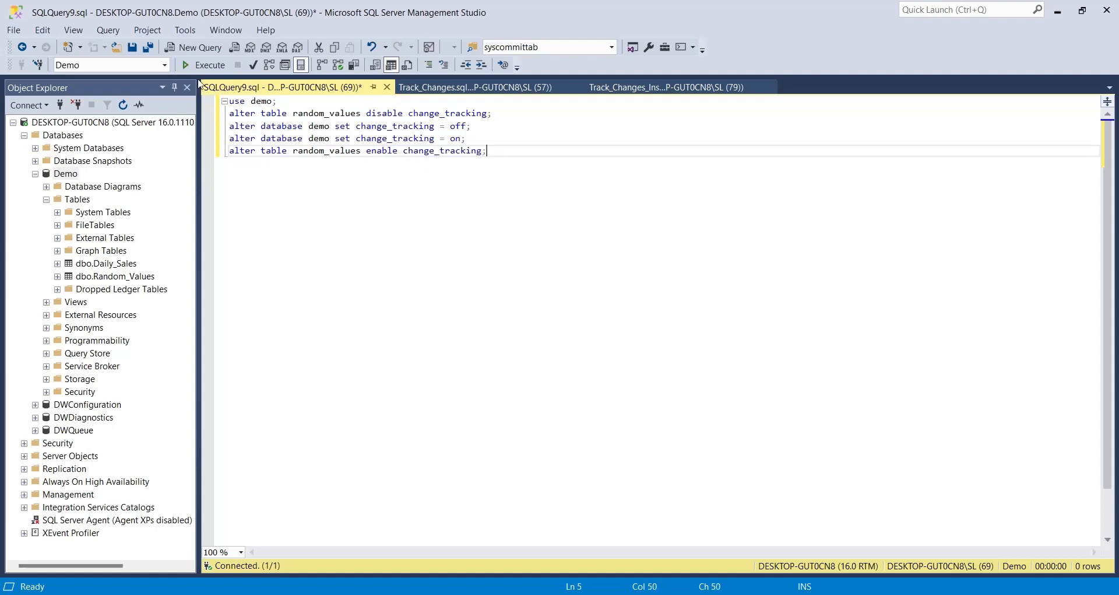
left_click(209, 65)
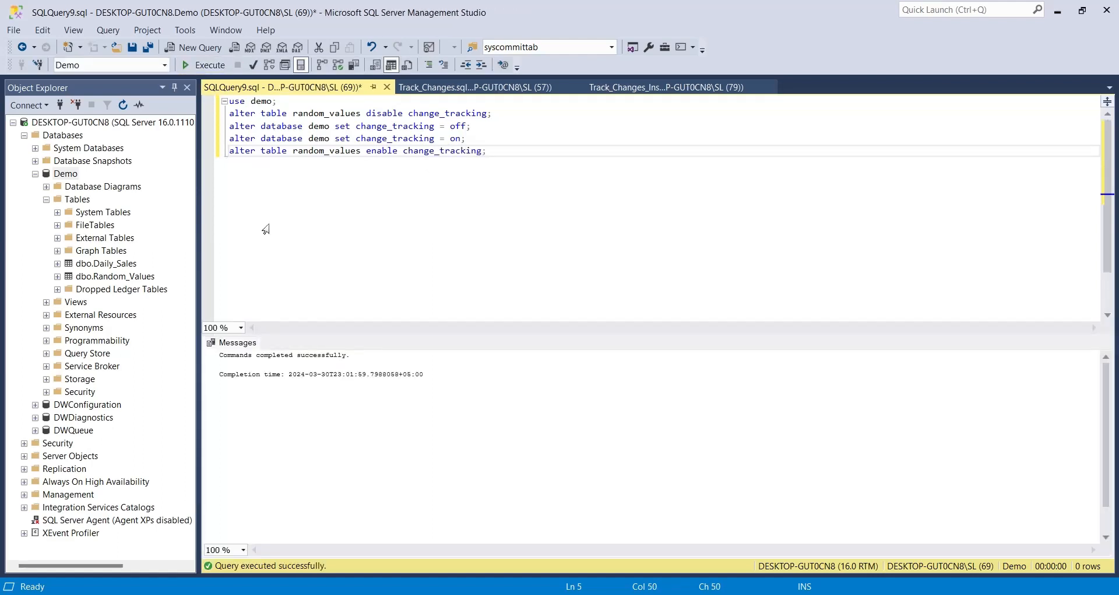
left_click(473, 87)
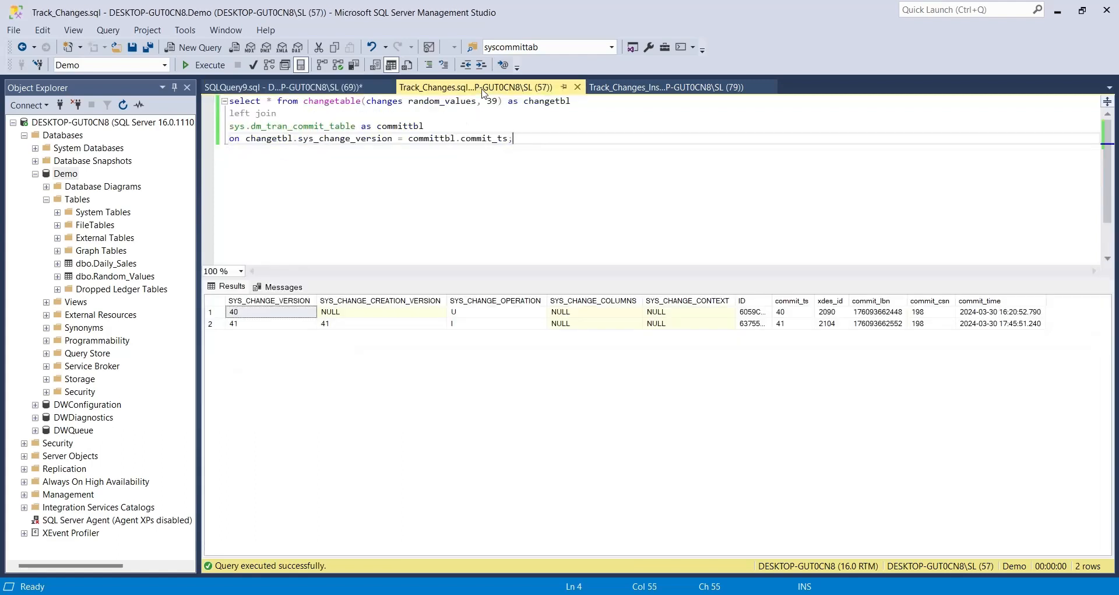
- Rerun the join query, switch to the insert script, and return to Track_Changes
left_click(209, 65)
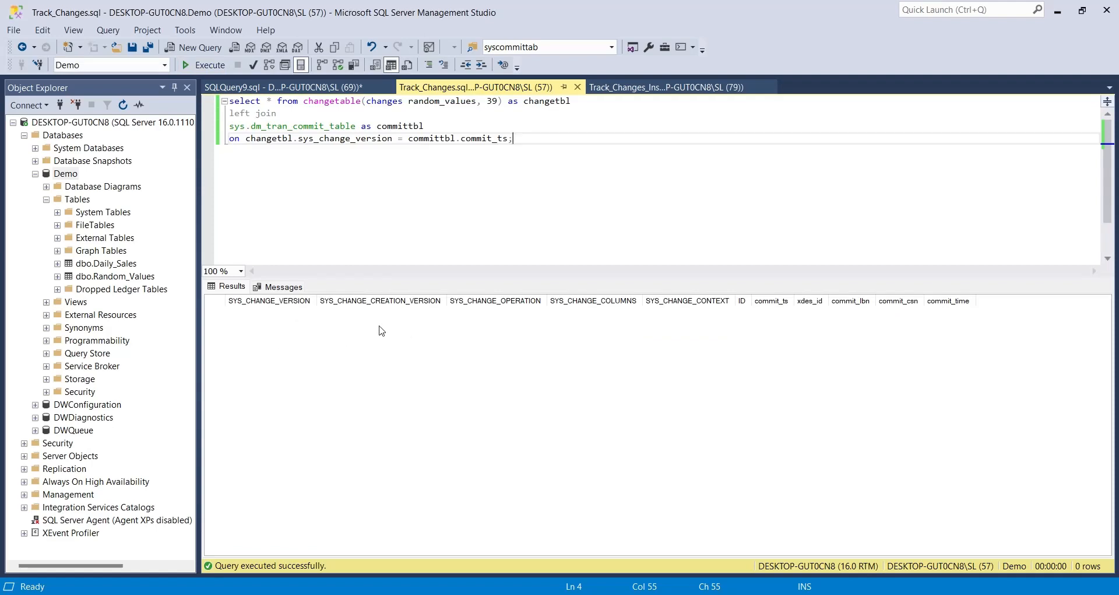
left_click(664, 86)
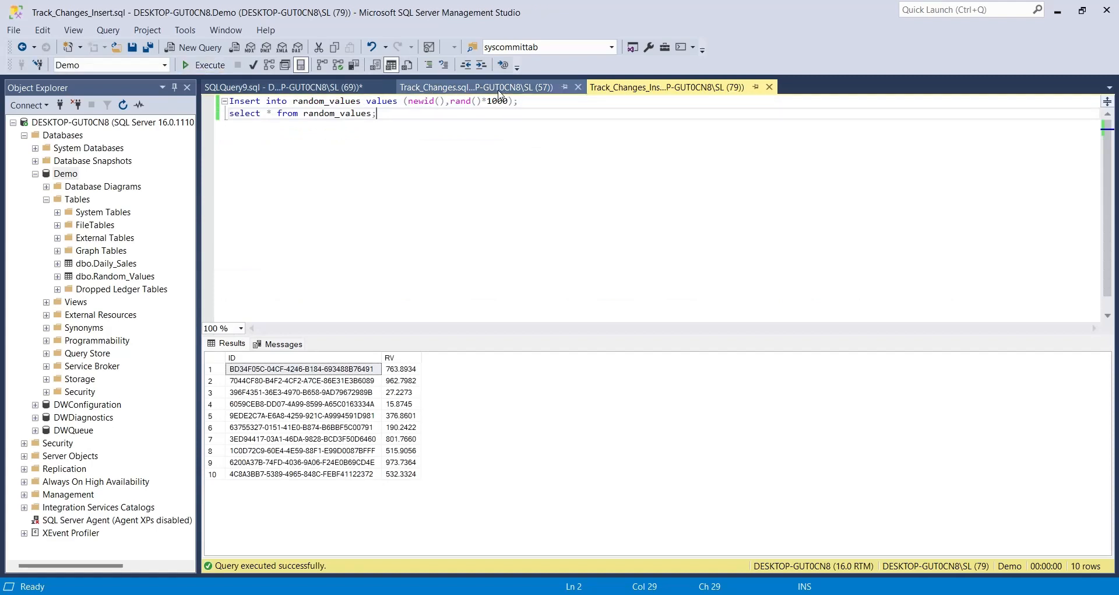
left_click(478, 86)
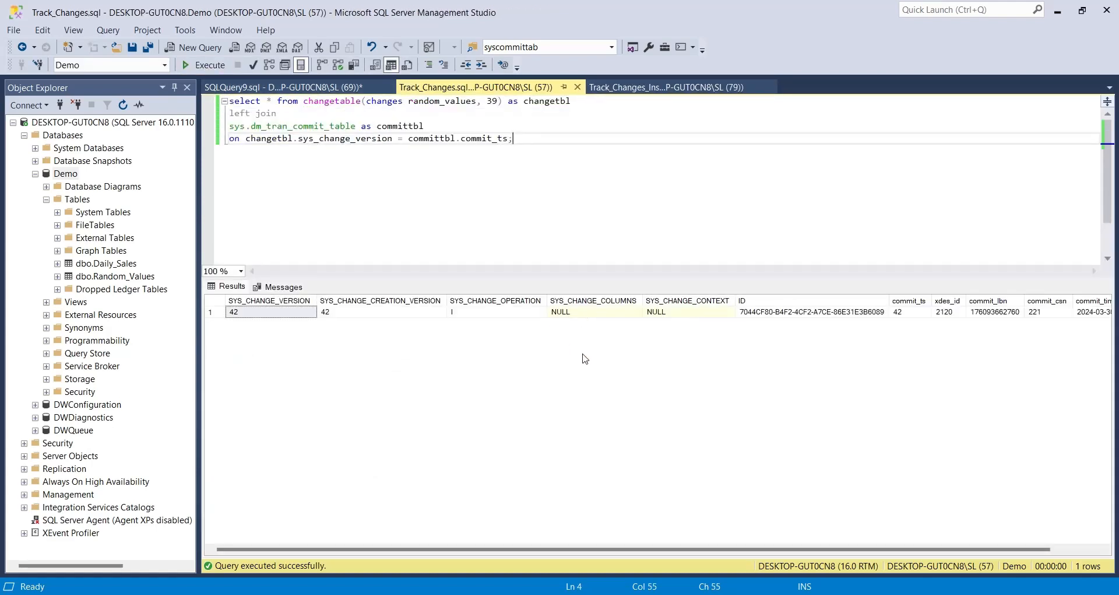
mouse_move(571, 374)
type("0")
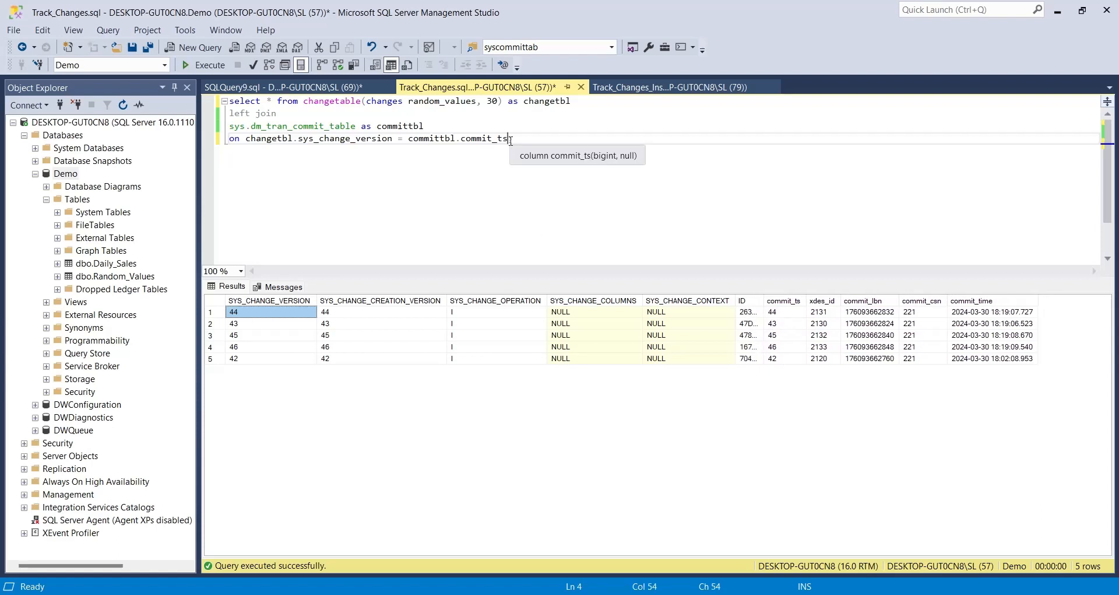
type("where commit_")
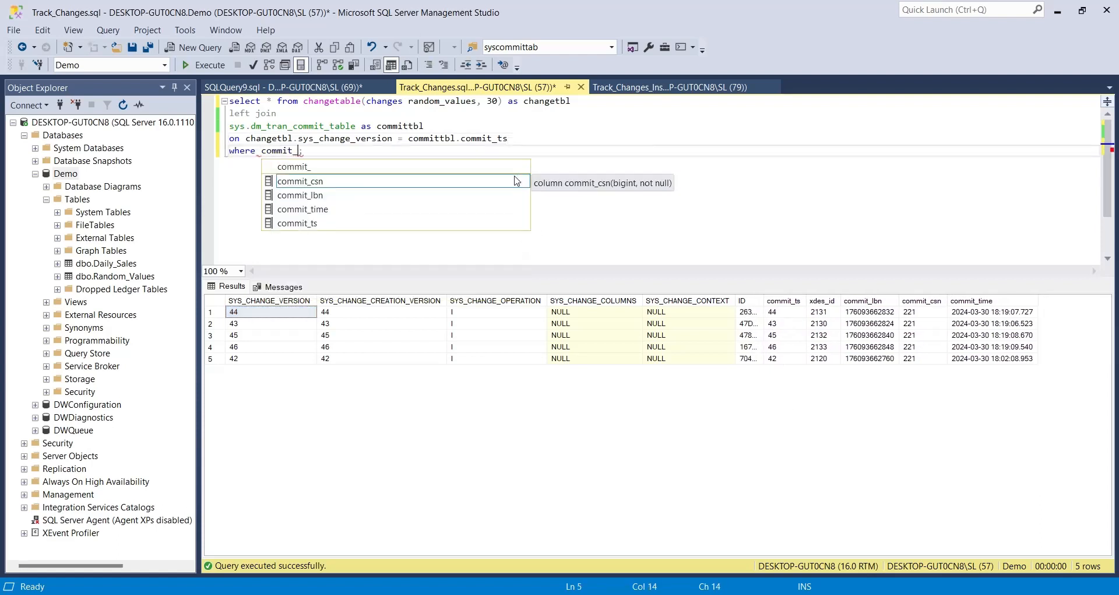
type("time > '20214;")
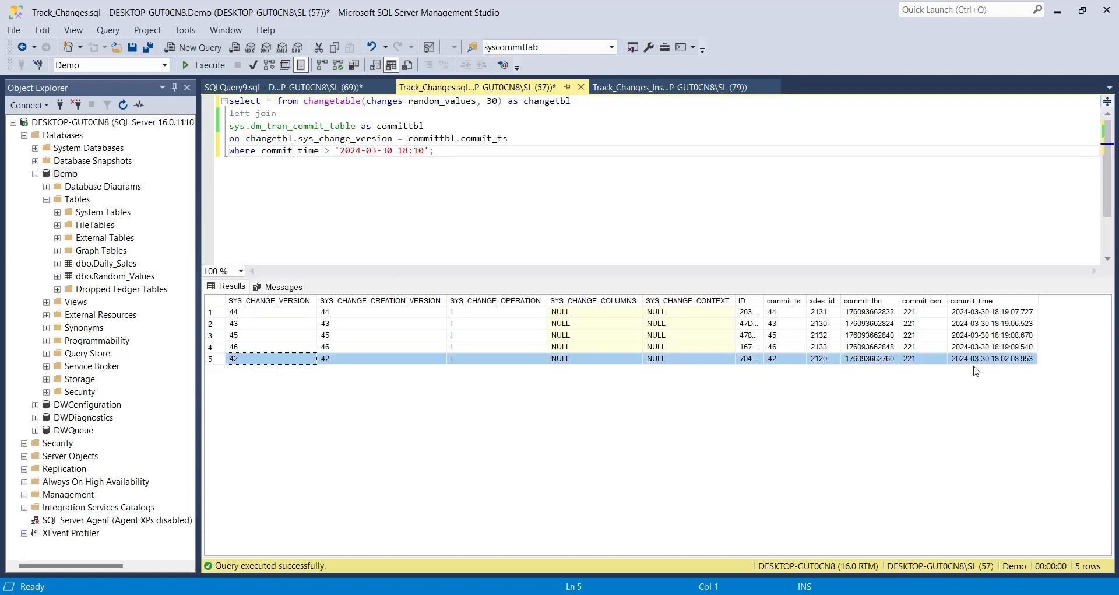
mouse_move(350, 295)
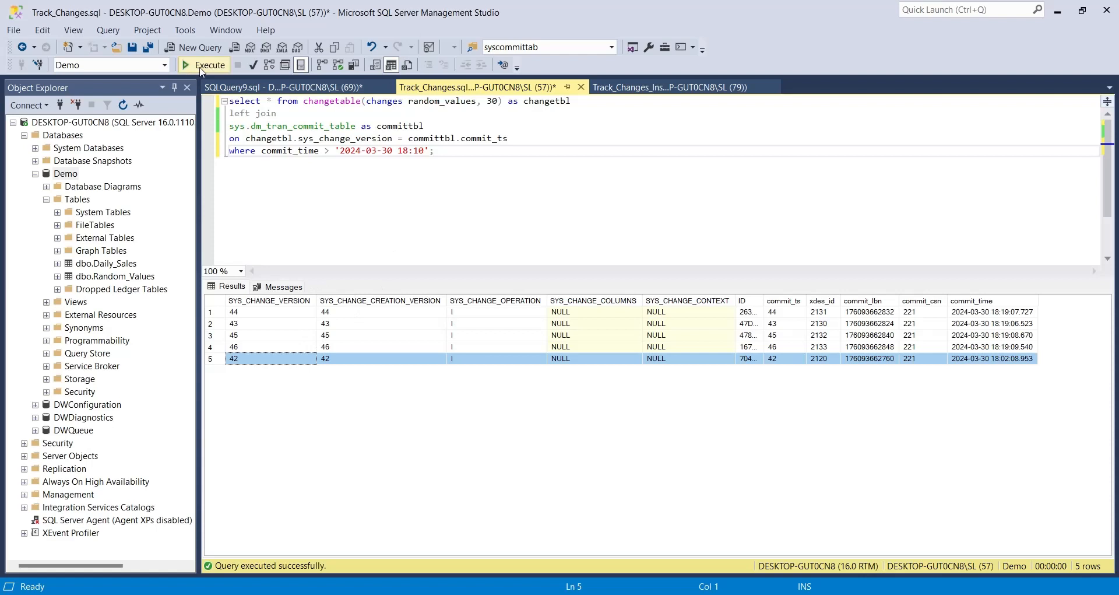
left_click(210, 64)
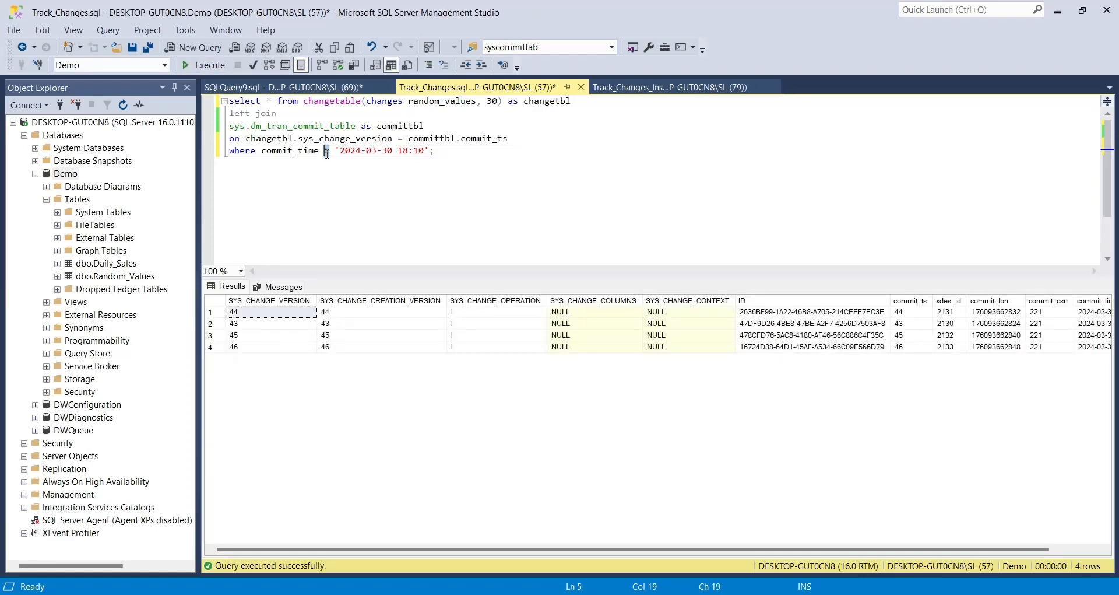
- Flip the filter to commits before 18:10, rerun, and narrow the ID column
type("<")
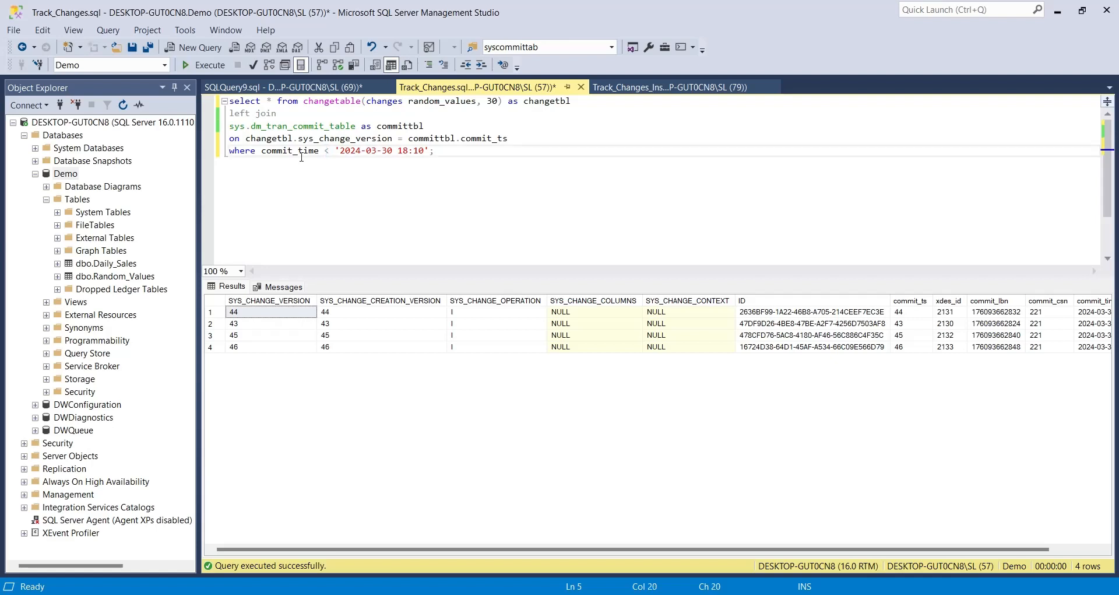
left_click(209, 64)
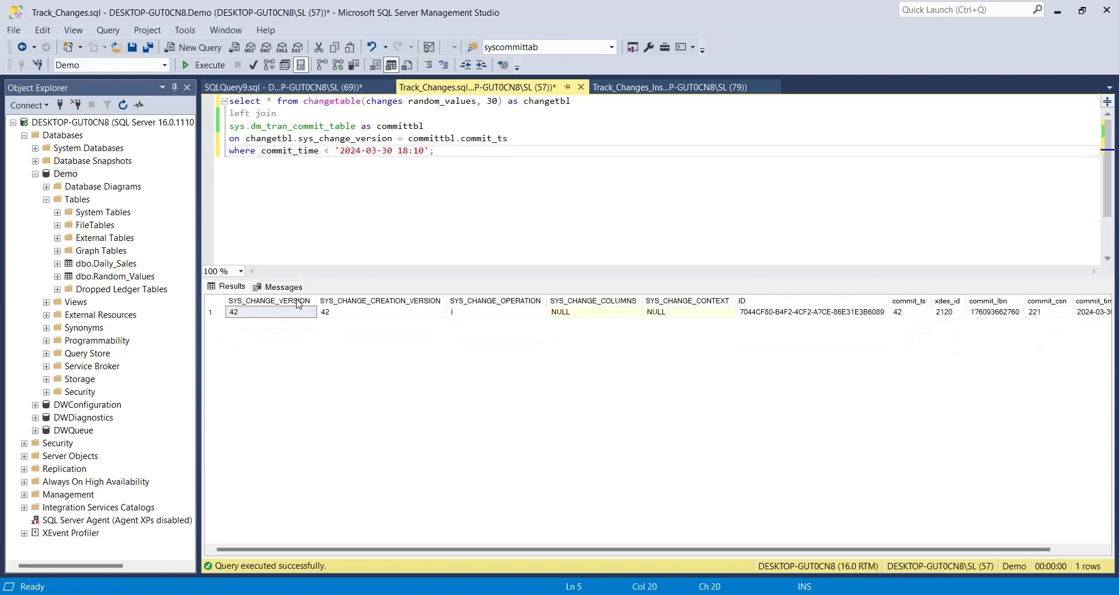
left_click(271, 311)
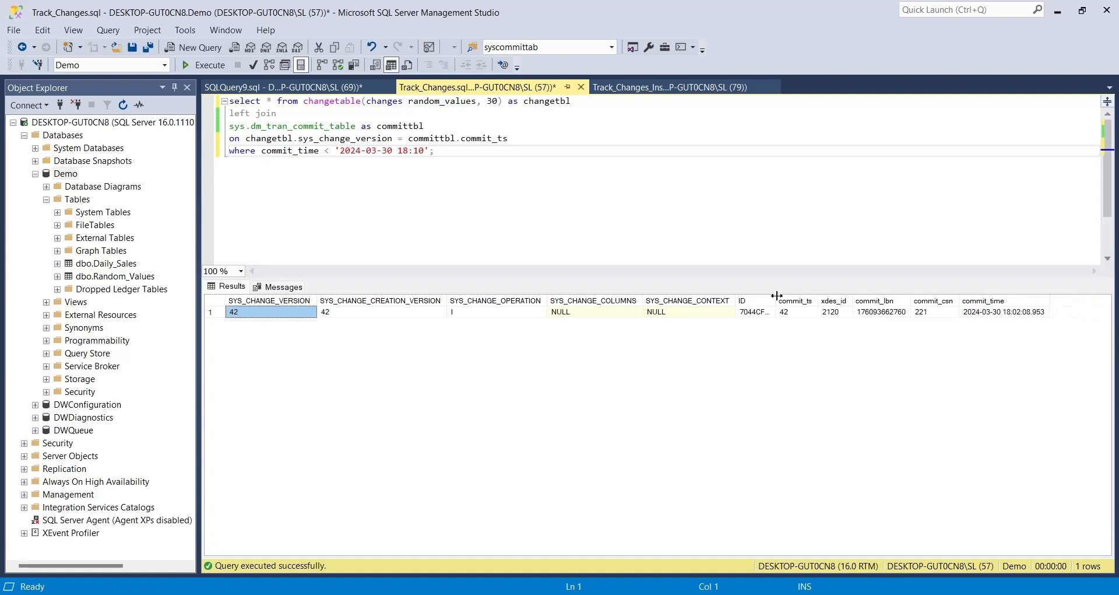
mouse_move(891, 377)
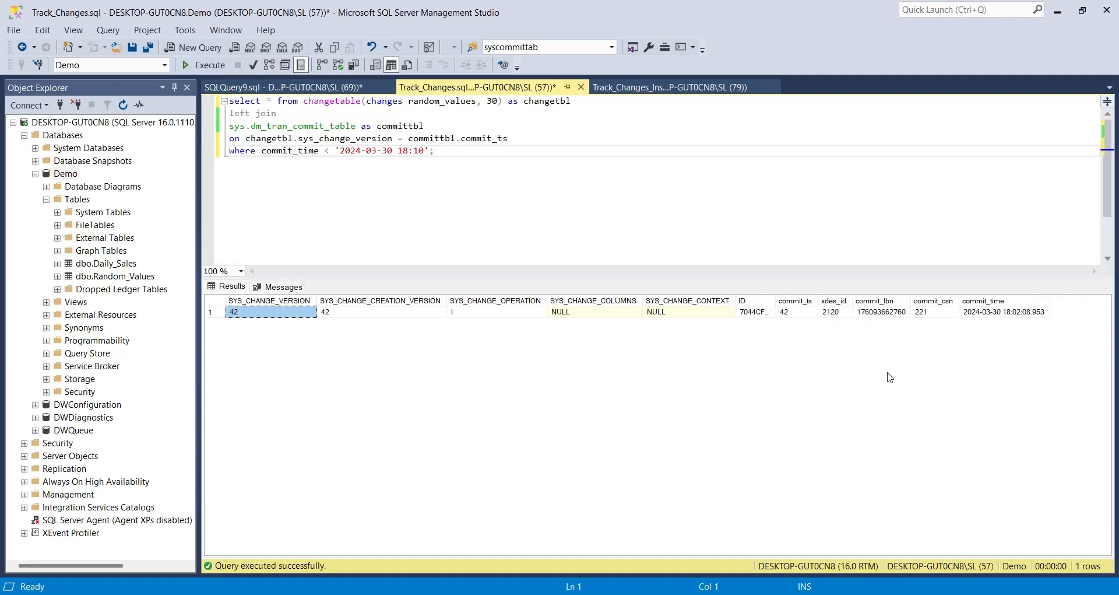